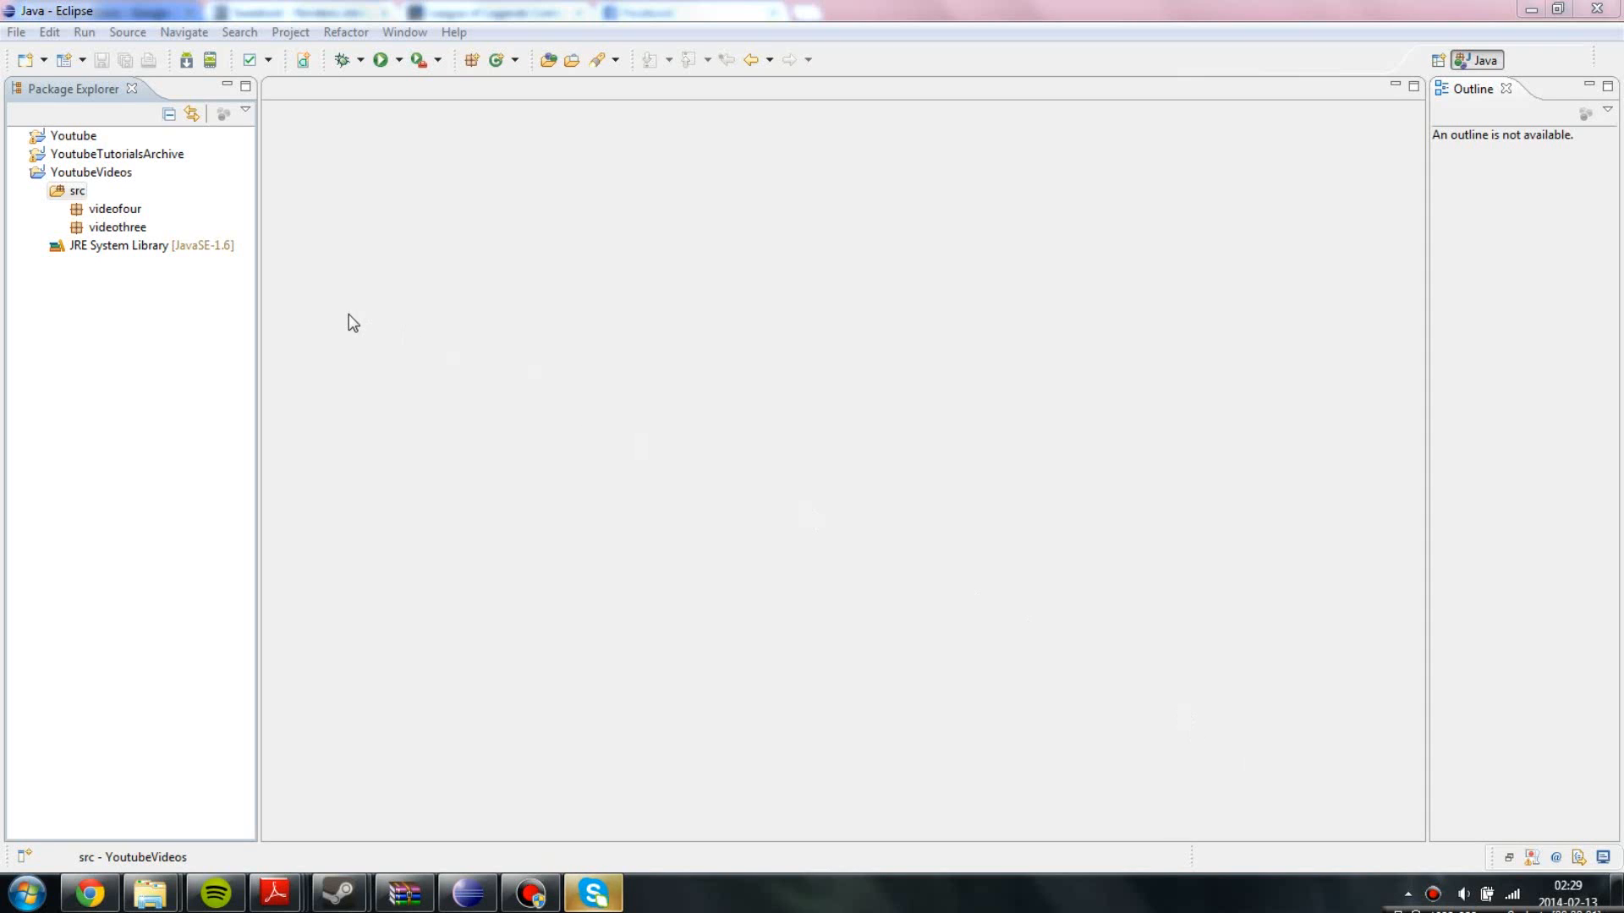
pyautogui.moveTo(167, 259)
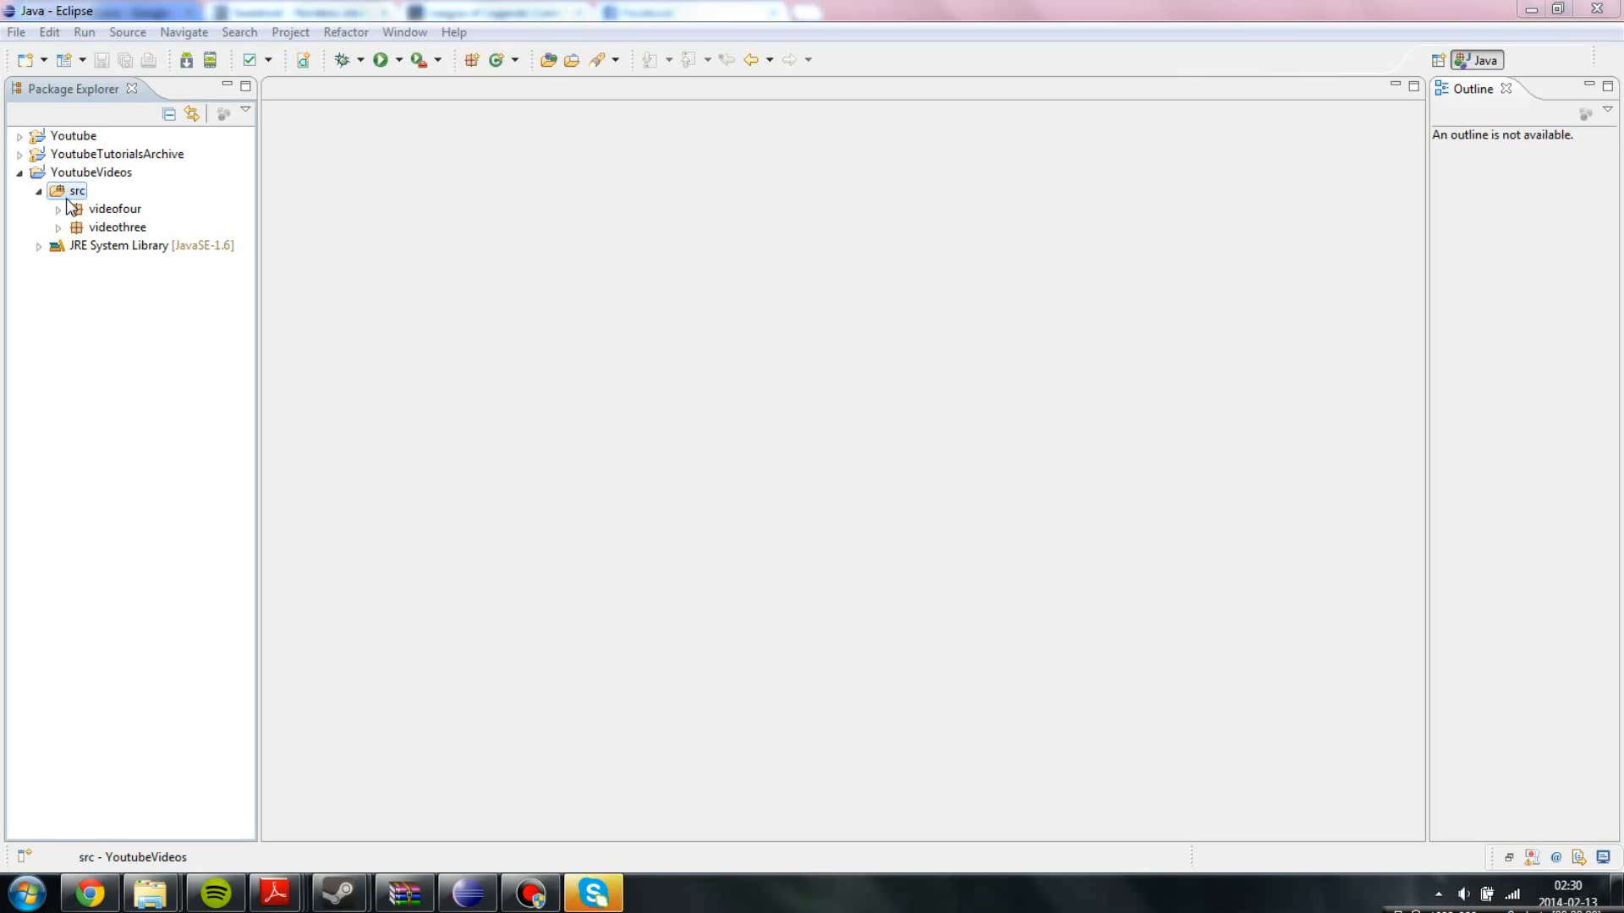
# Add a package named videofive to the YoutubeVideos src folder.
pyautogui.rightClick(69, 190)
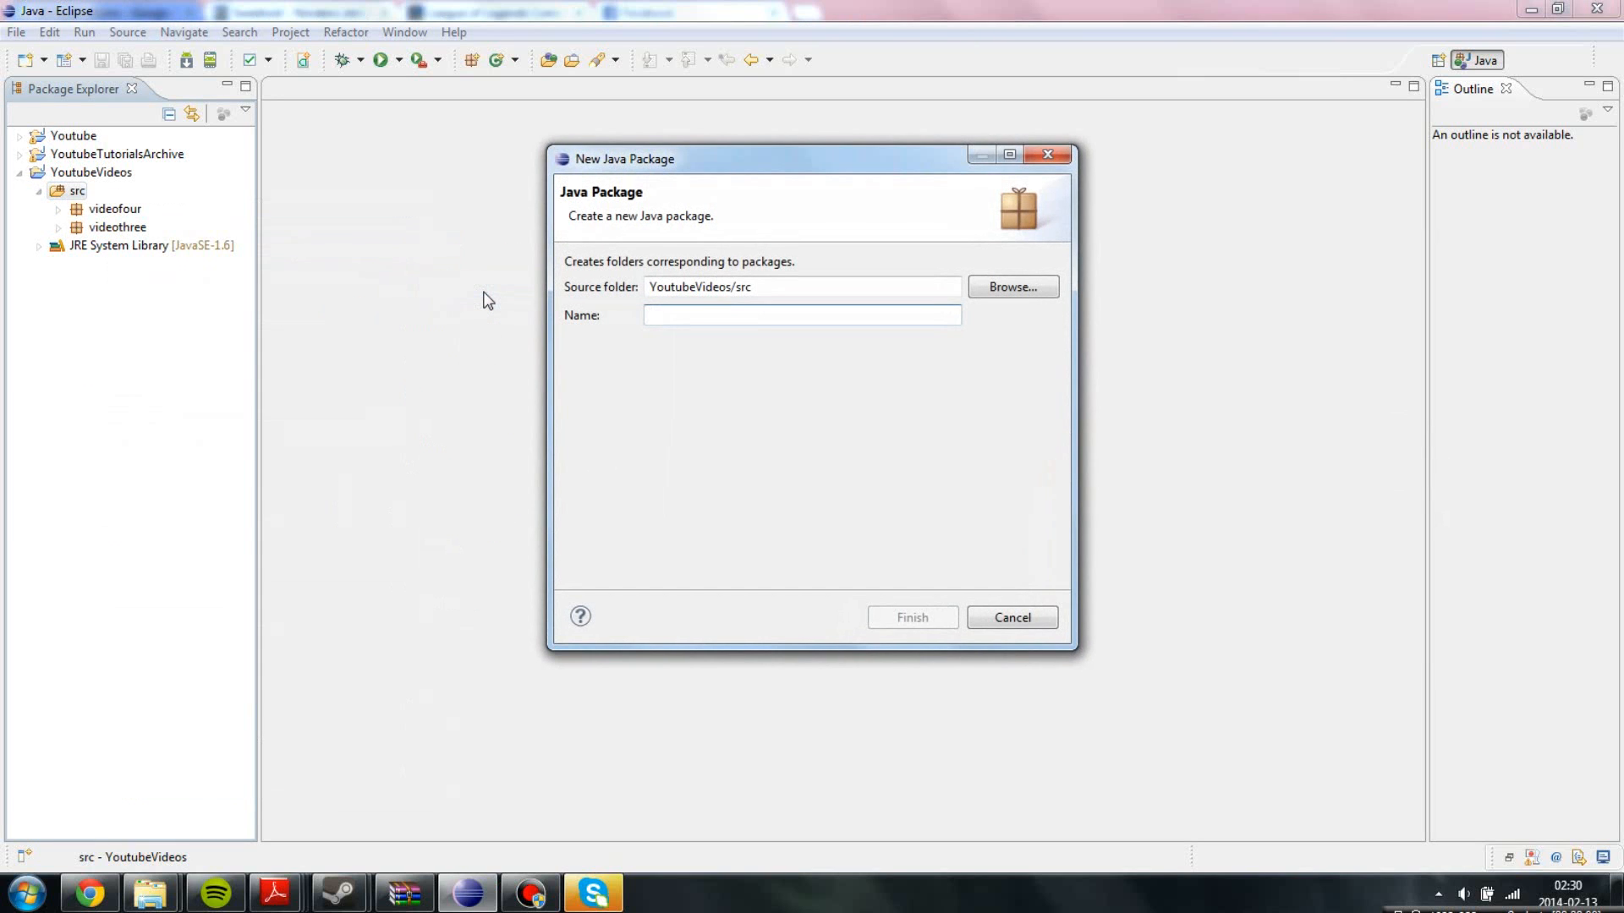
pyautogui.write('vid')
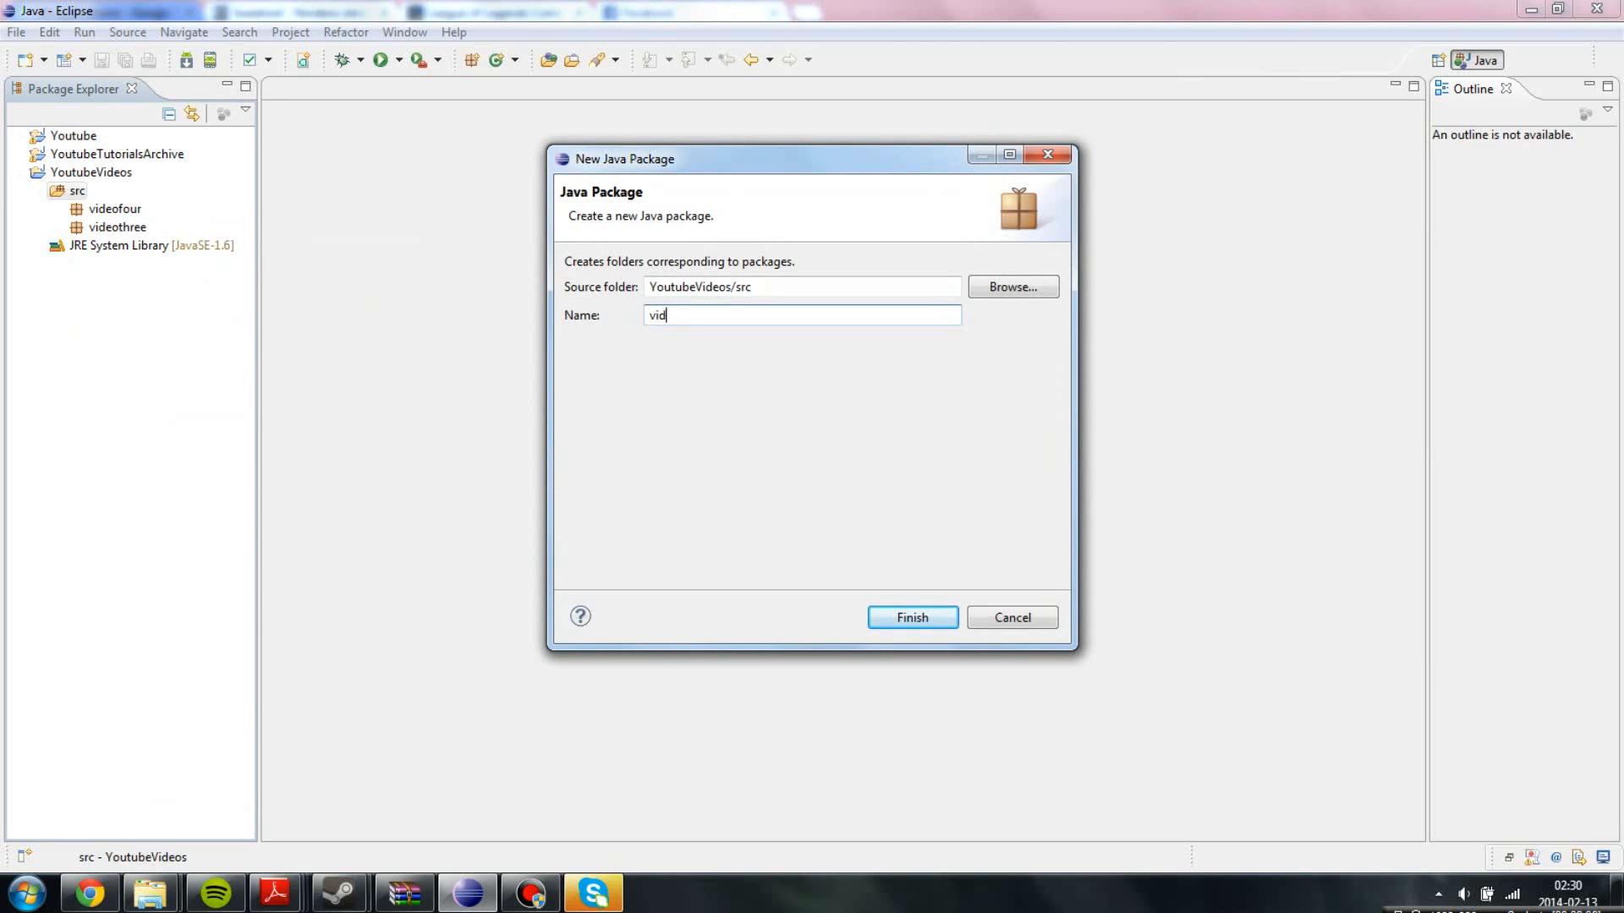
pyautogui.click(912, 617)
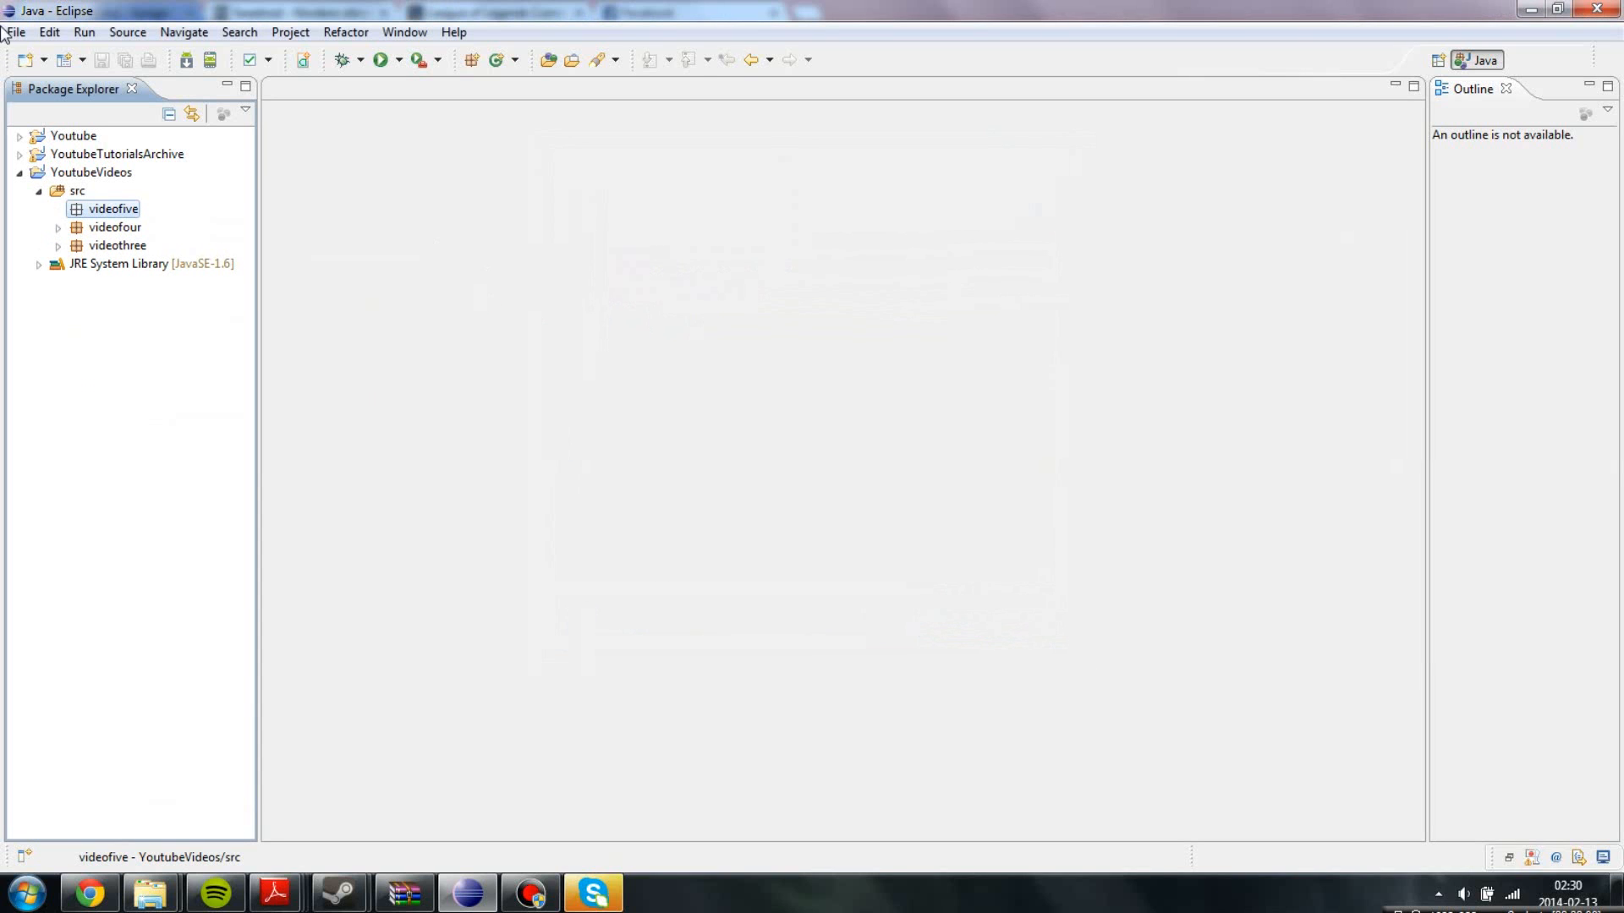
# Create a public class IfStatements in videofive with a main method stub.
pyautogui.rightClick(113, 209)
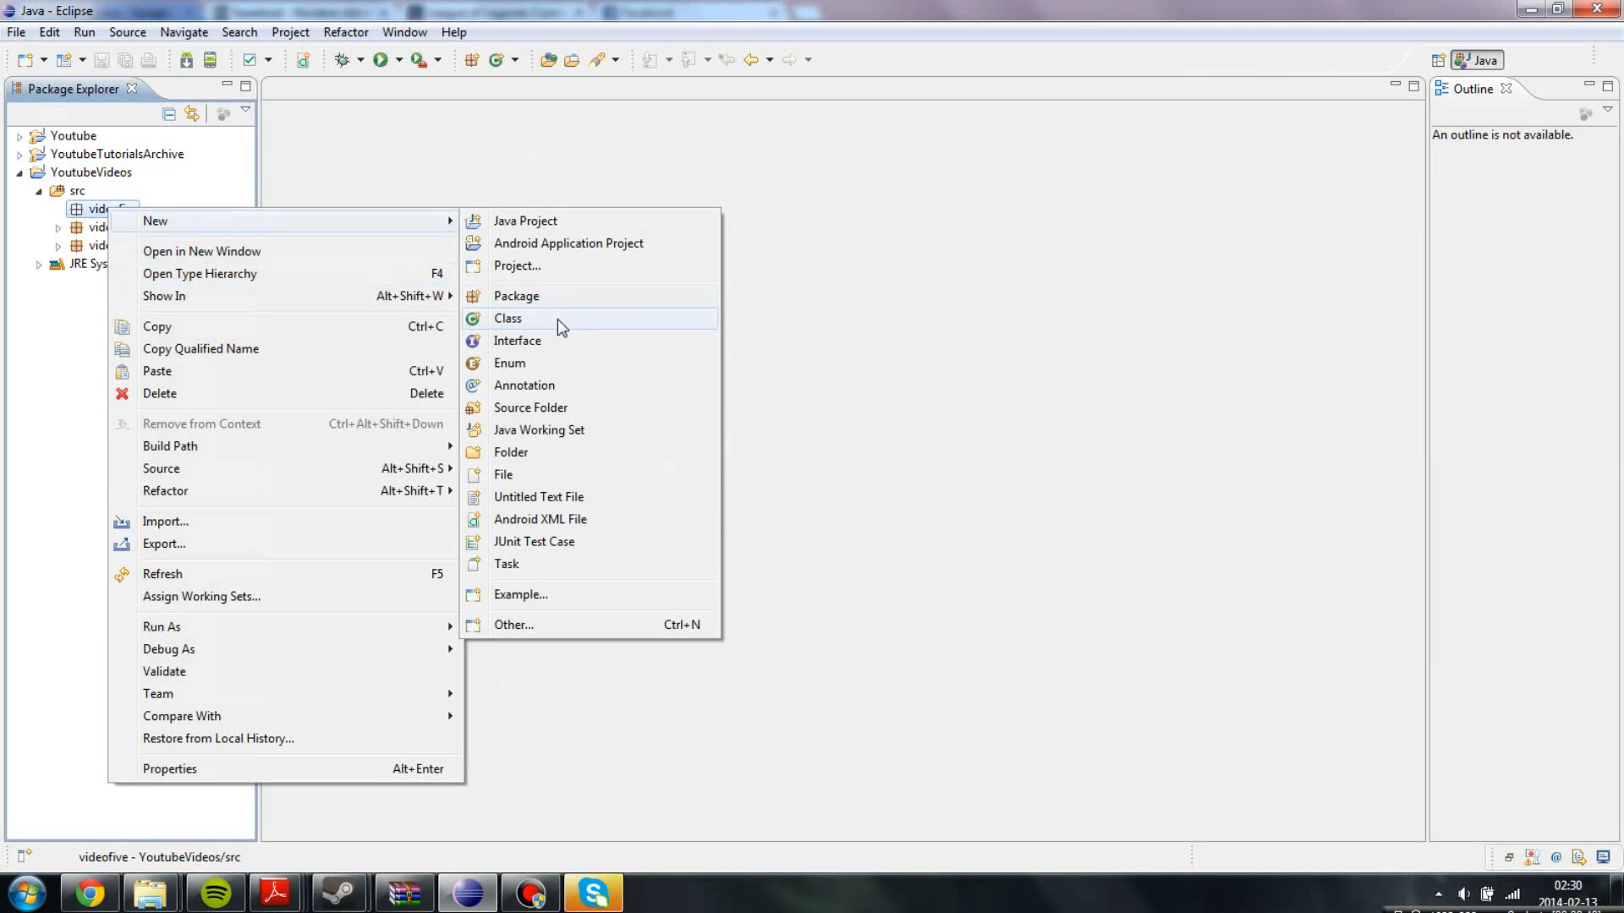
pyautogui.click(508, 318)
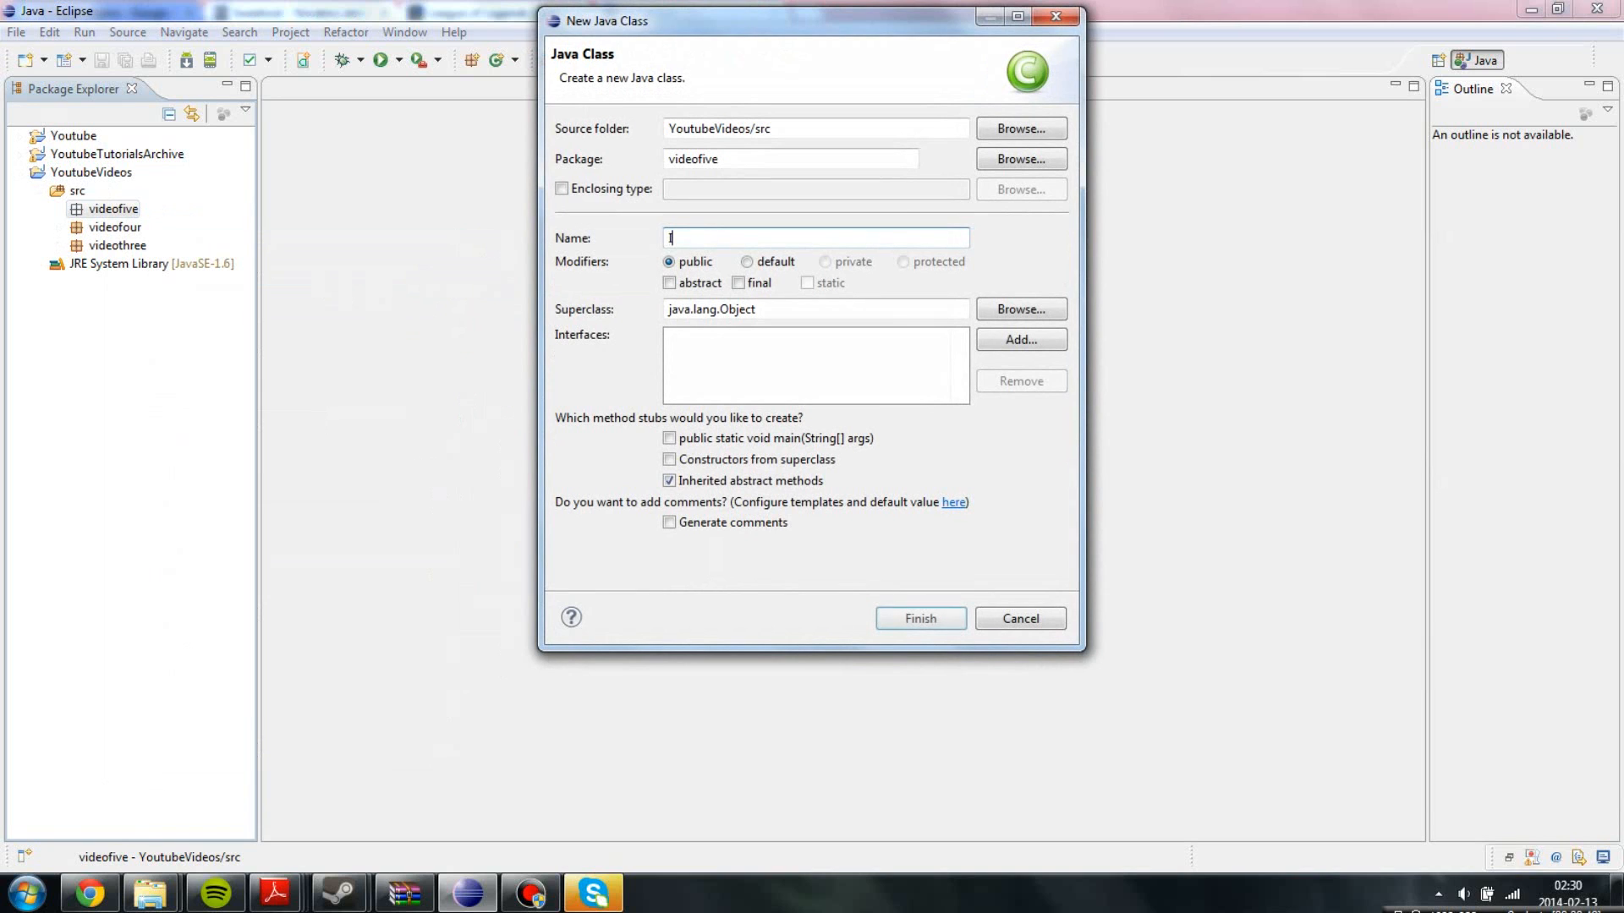
pyautogui.write('IfStatements')
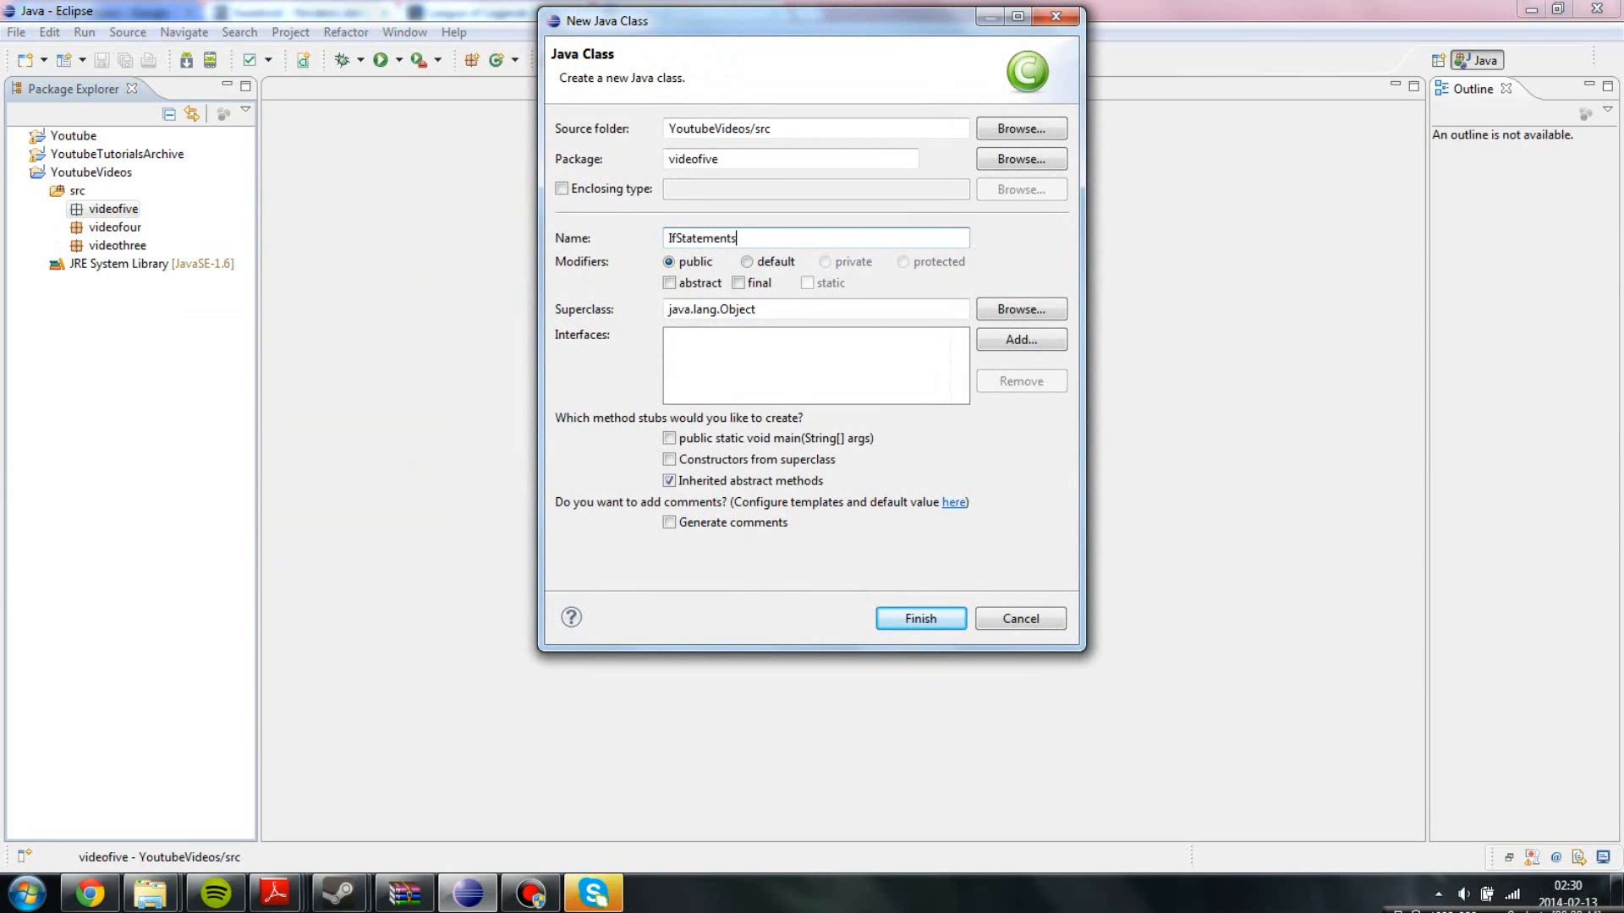
pyautogui.click(669, 438)
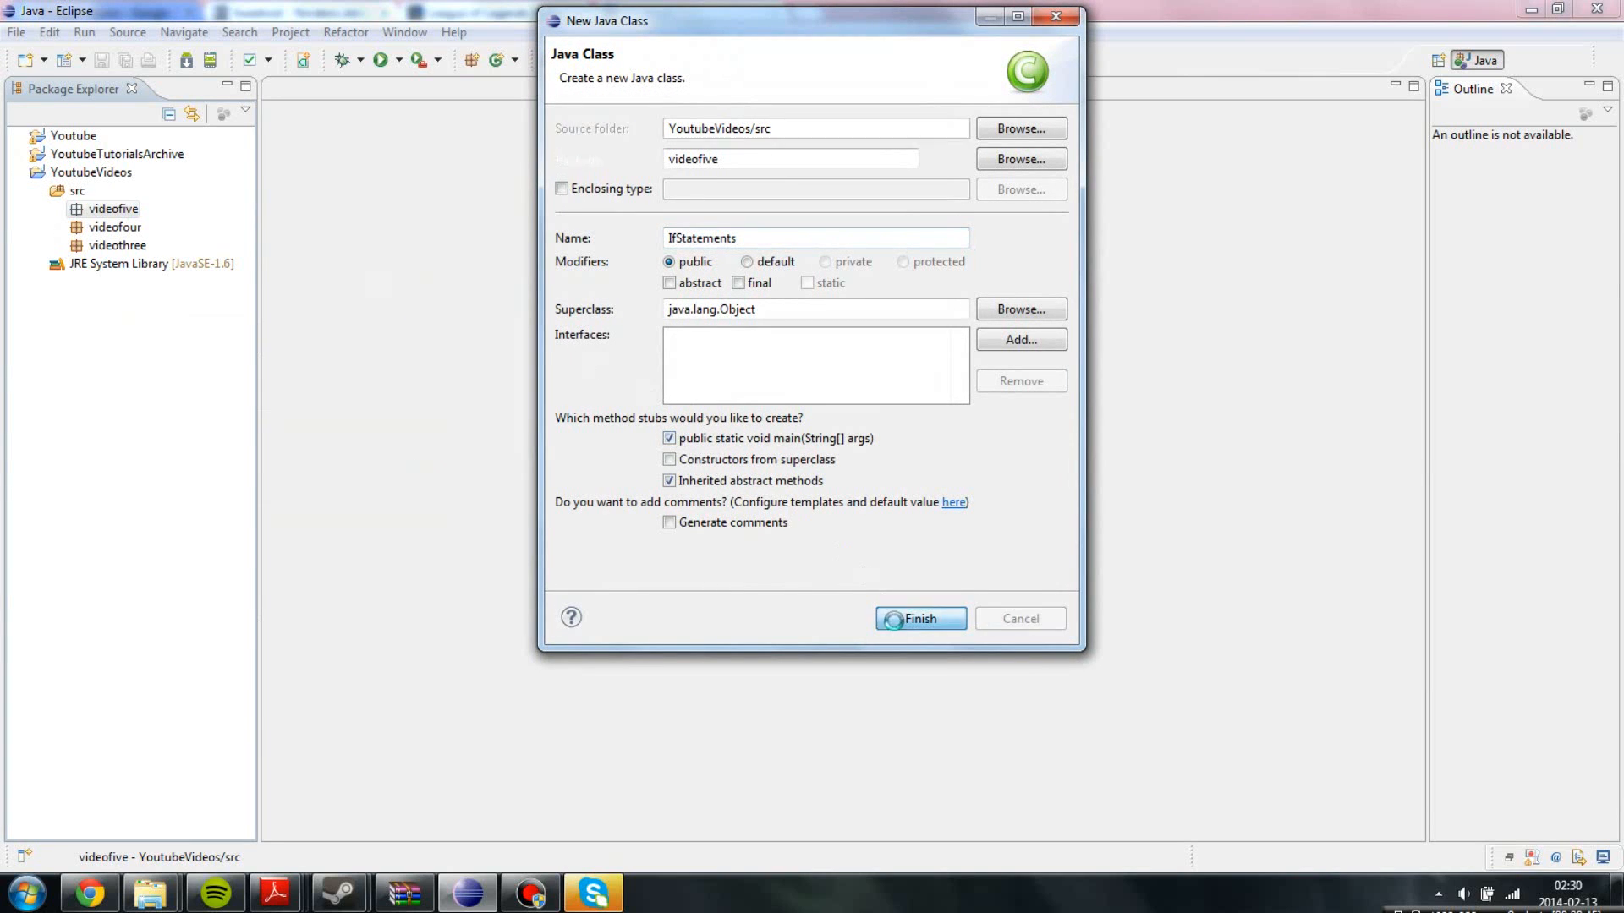
pyautogui.click(920, 618)
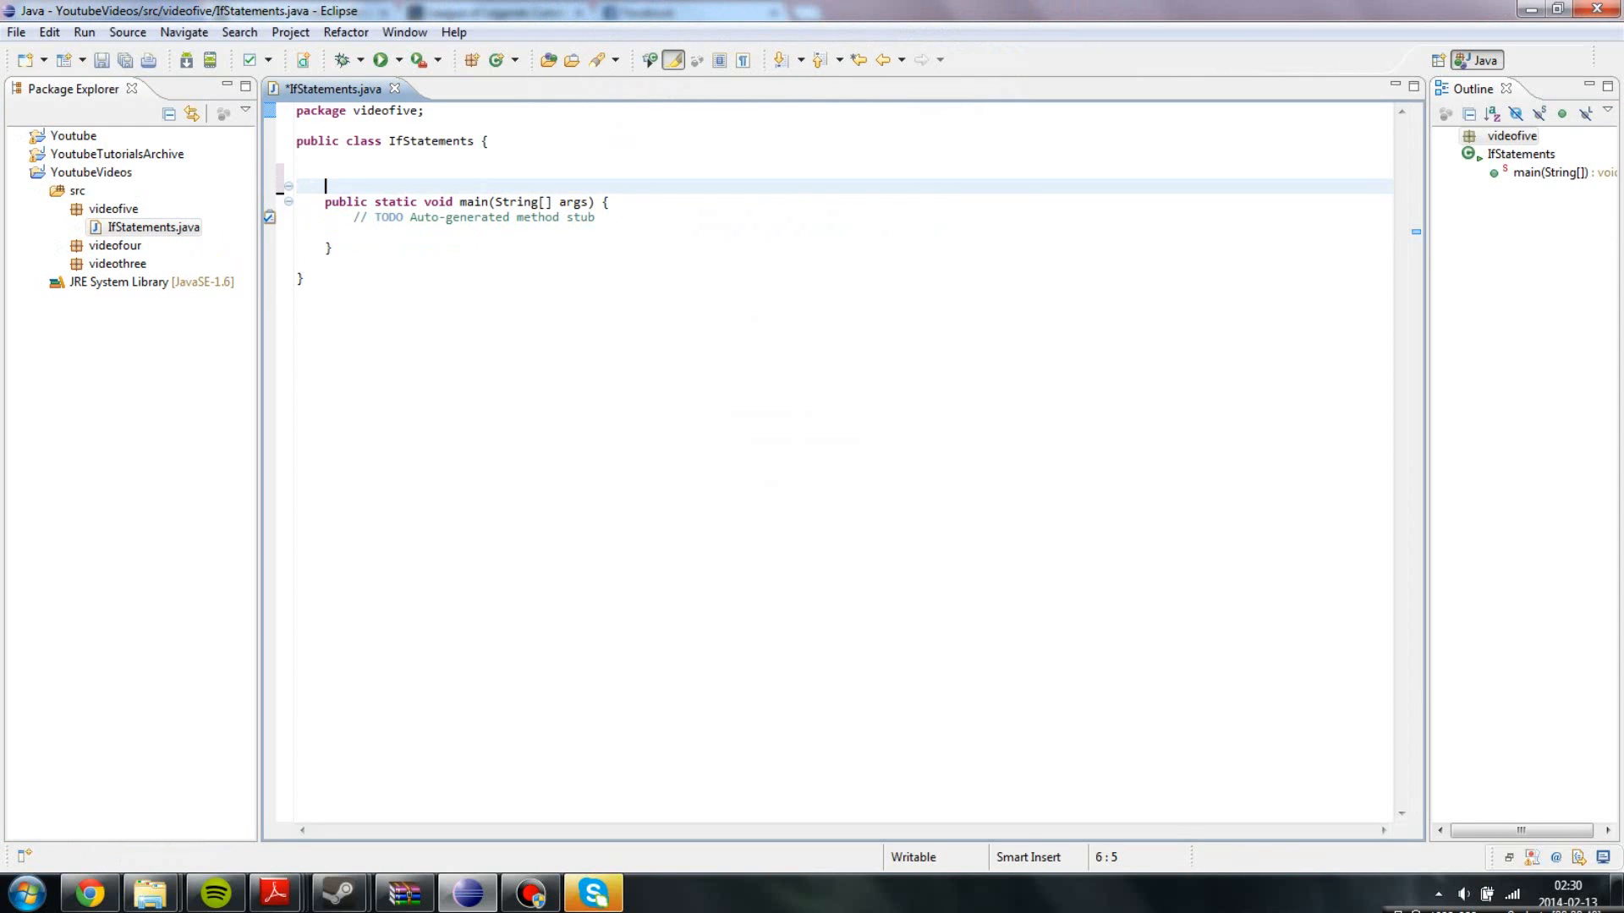
# Add an empty public void program() method and delete the TODO comment.
pyautogui.write('pu')
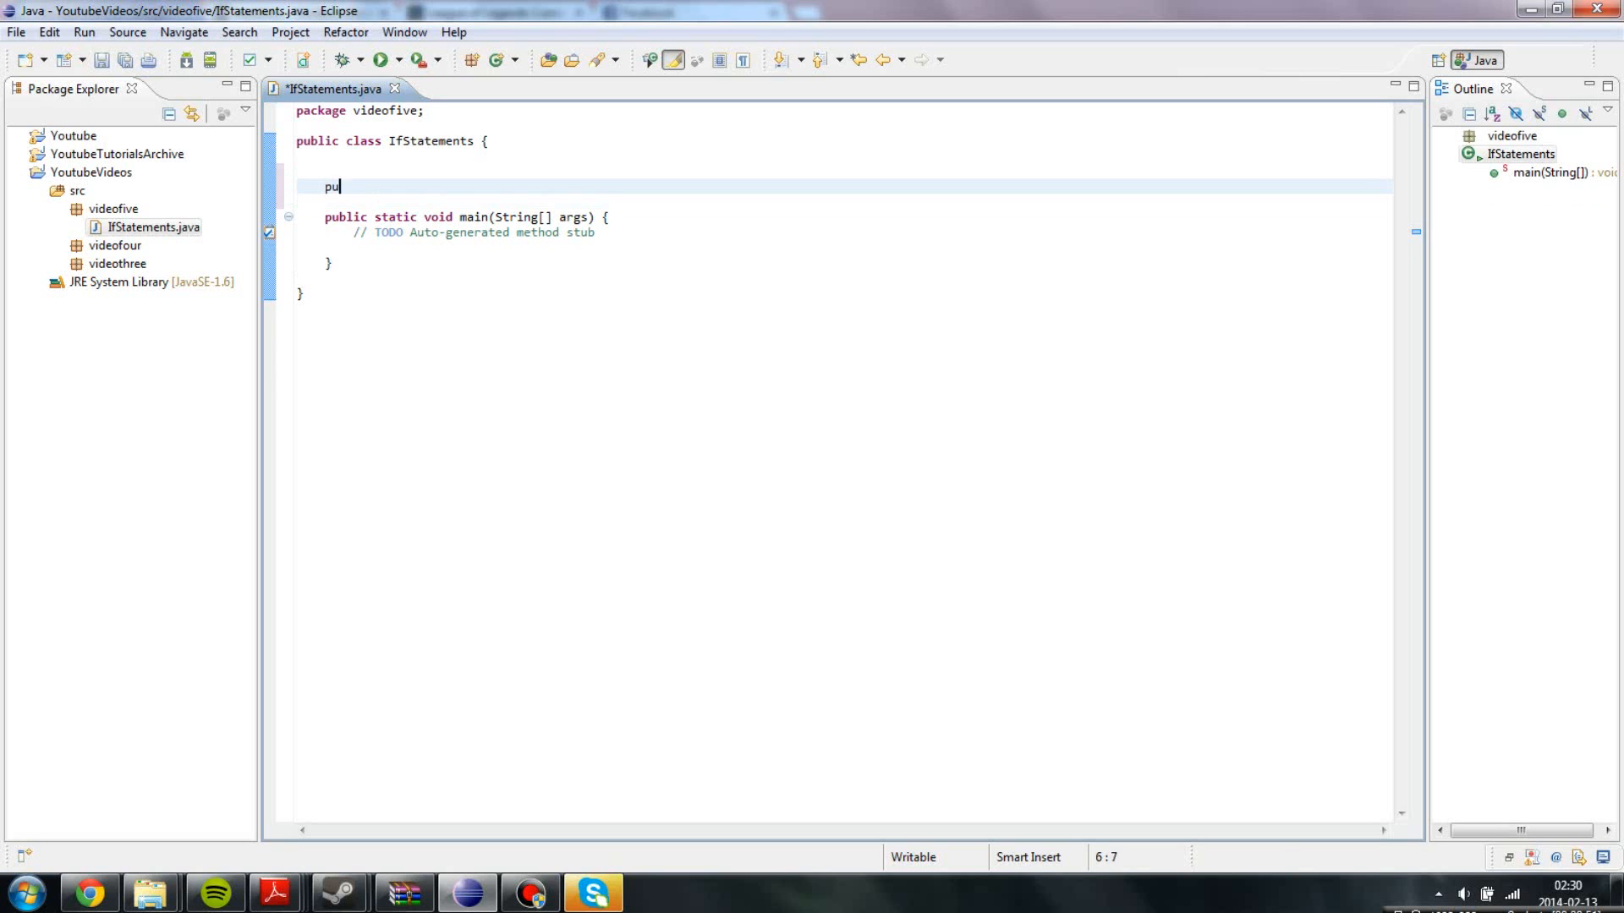
pyautogui.write('blic void program')
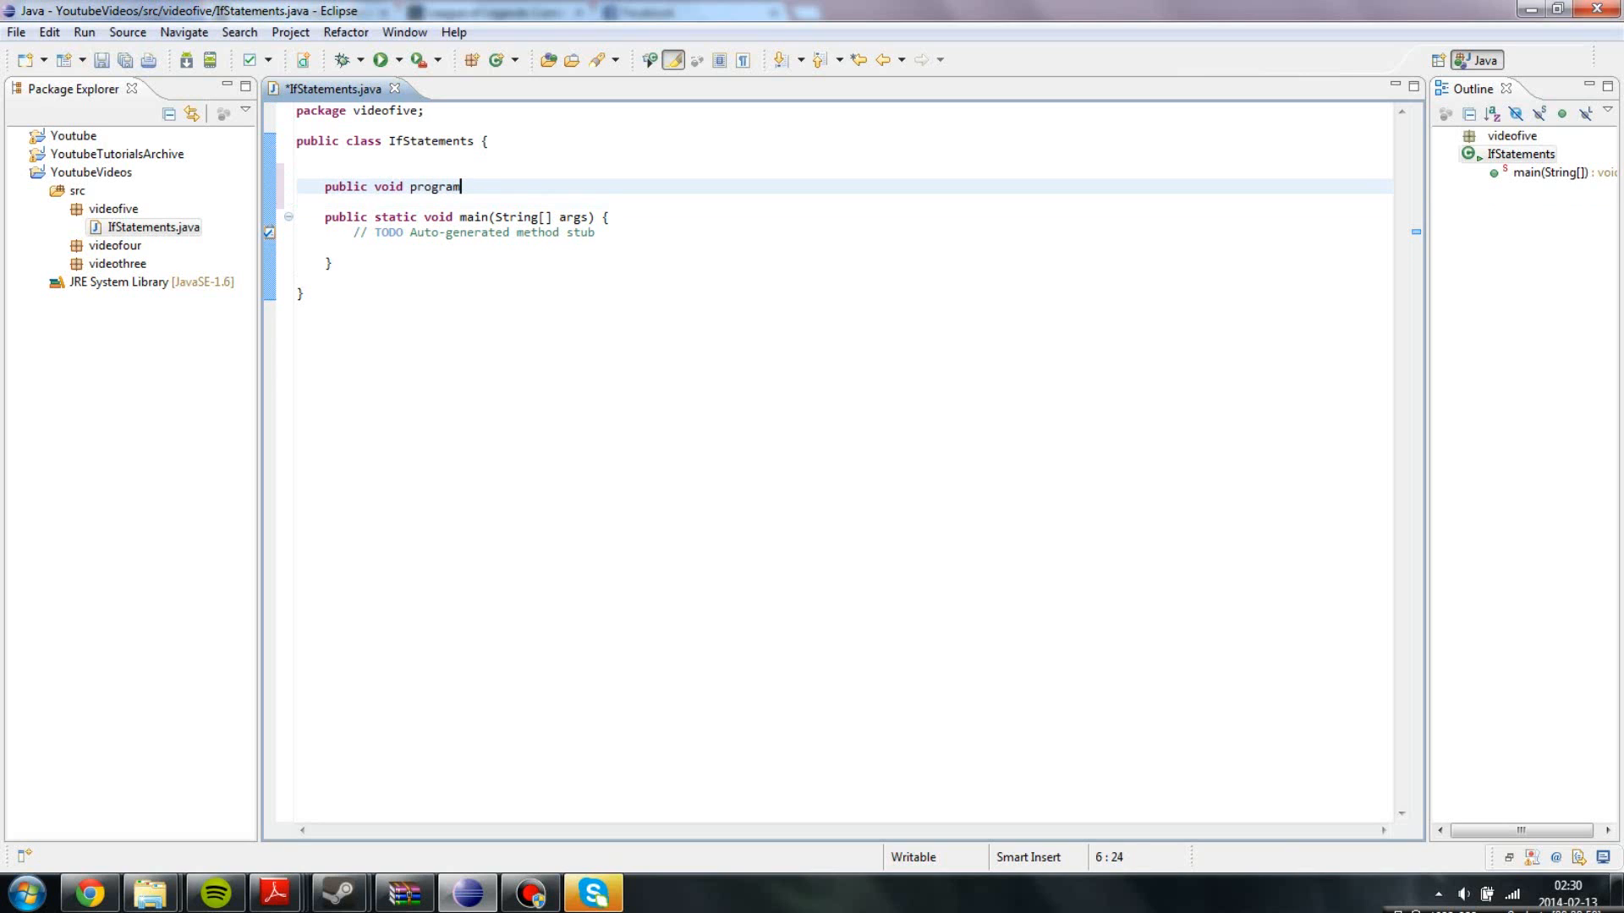
pyautogui.write('() {')
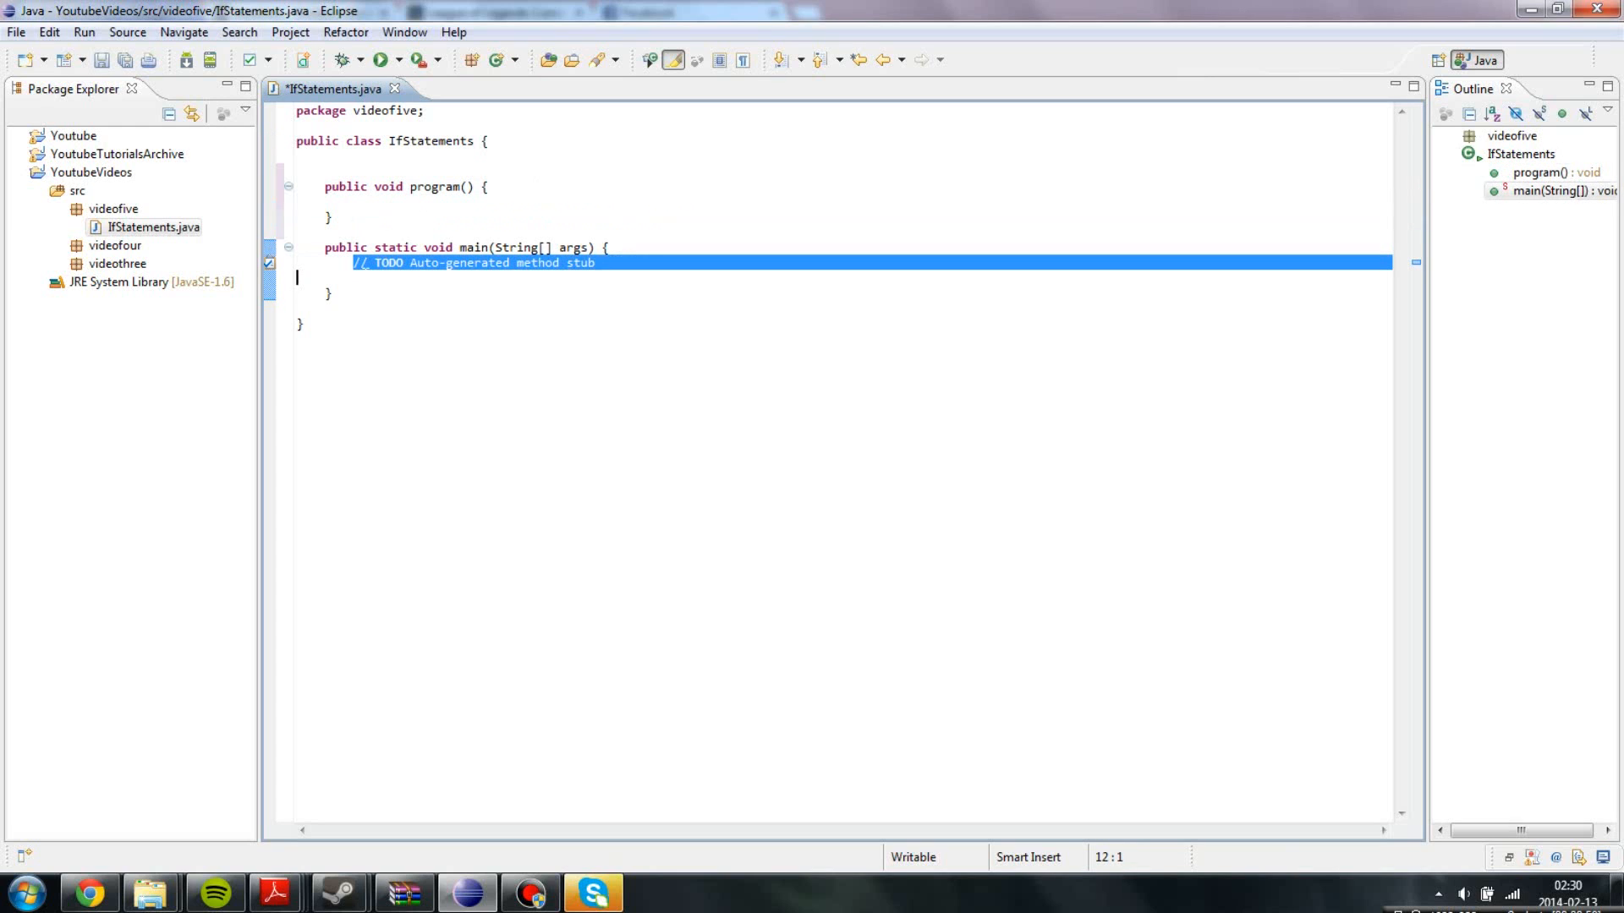
pyautogui.press('Delete')
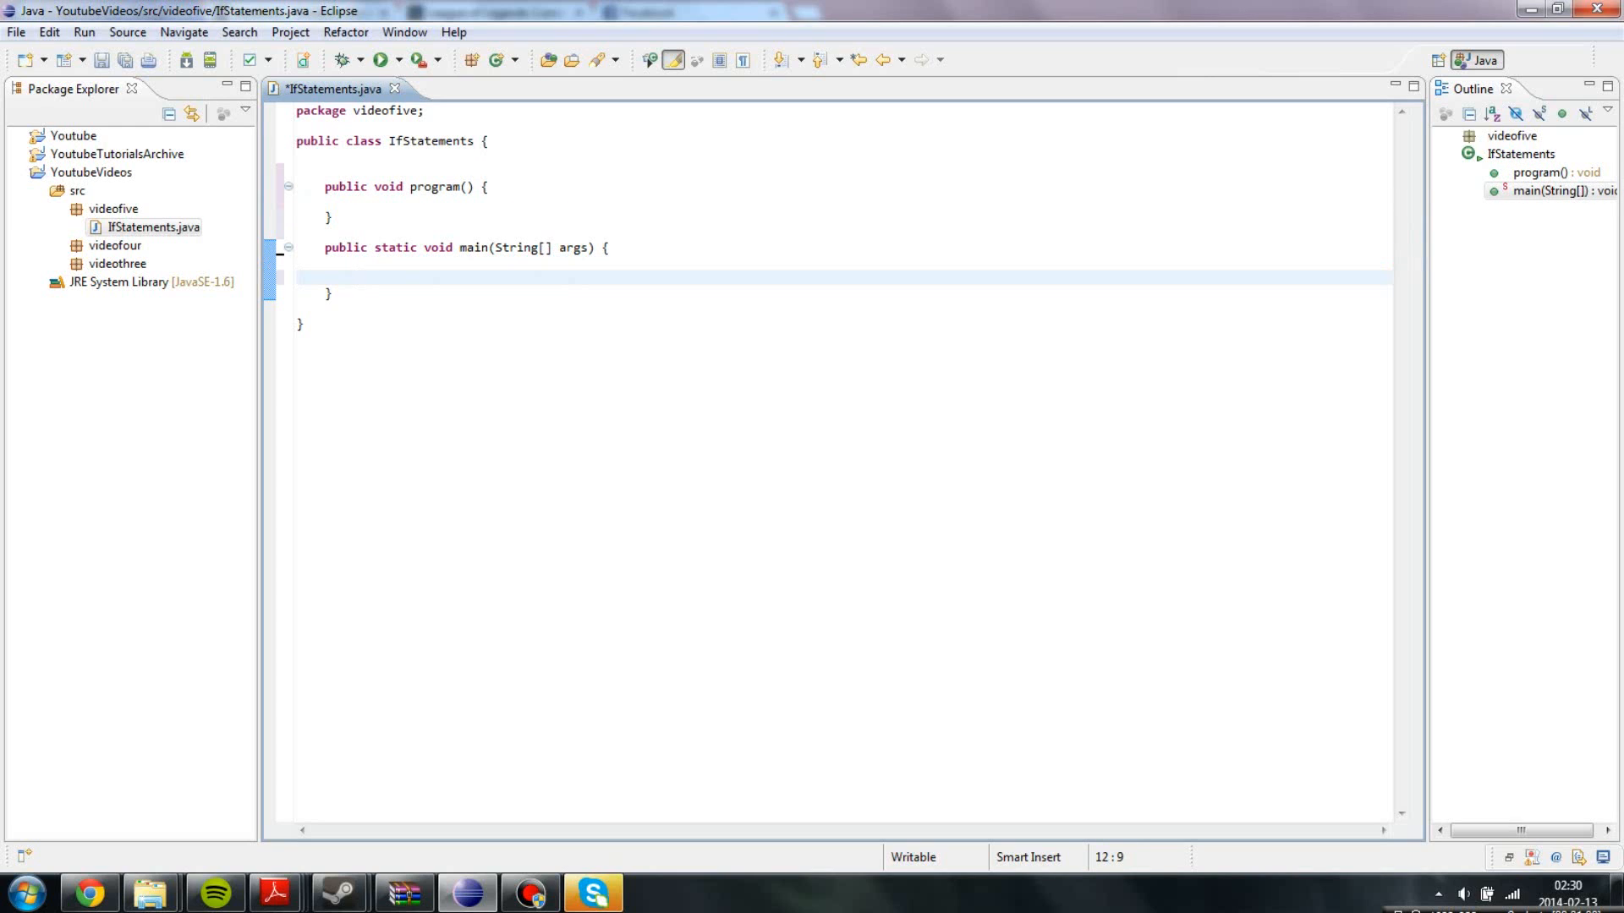
# In main, create IfStatements prog = new IfStatements() and call prog.program().
pyautogui.write('IfStateme')
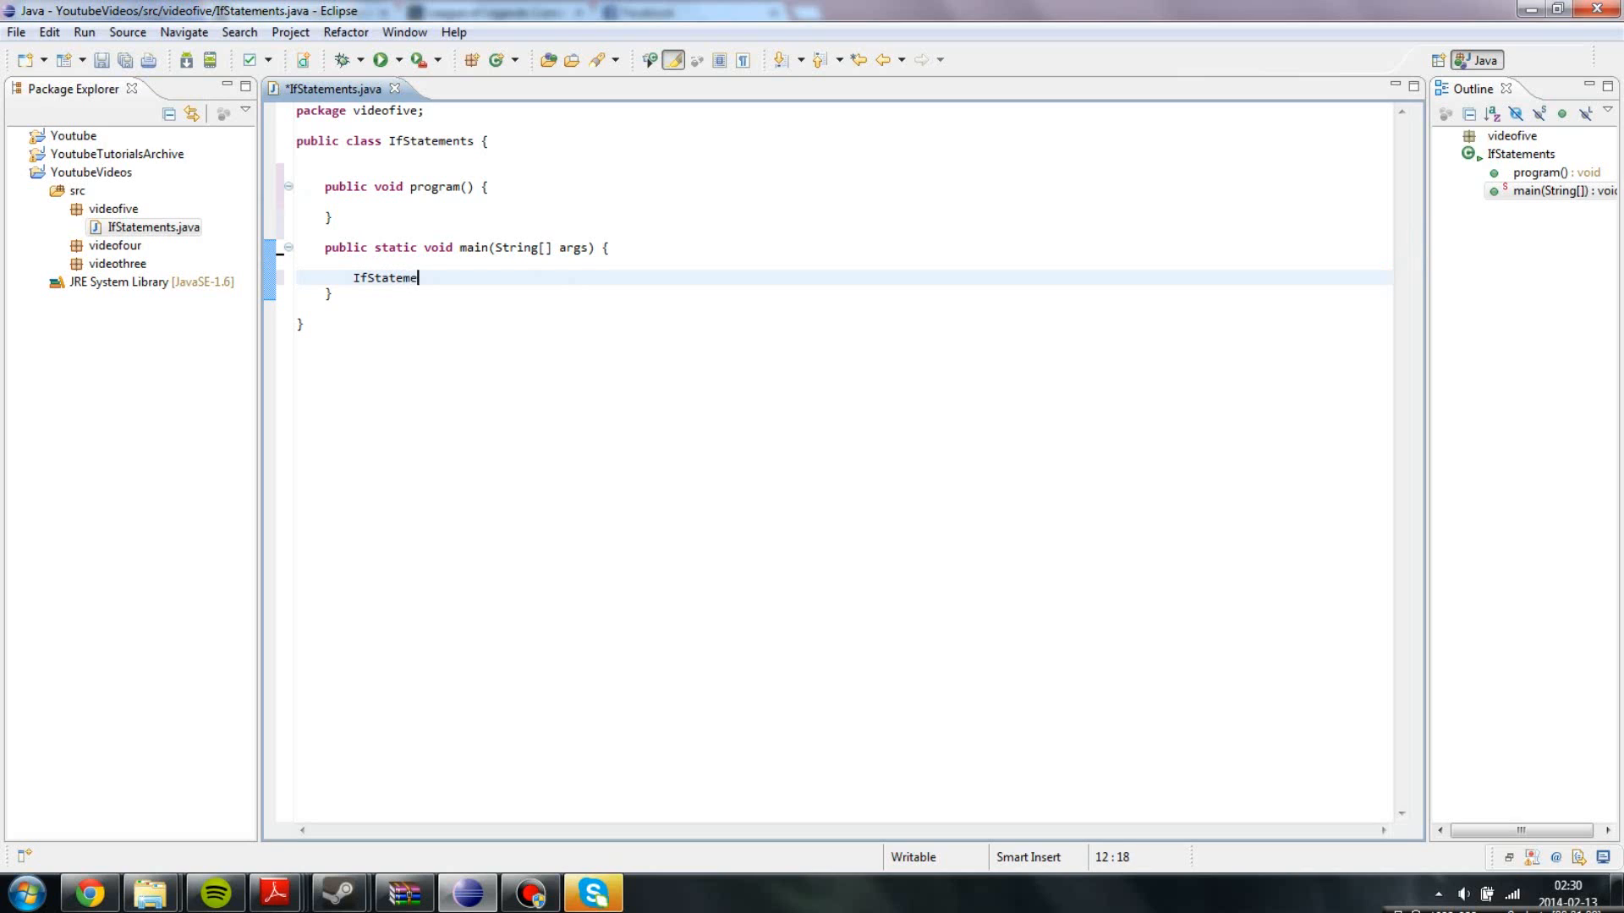
pyautogui.write('nts')
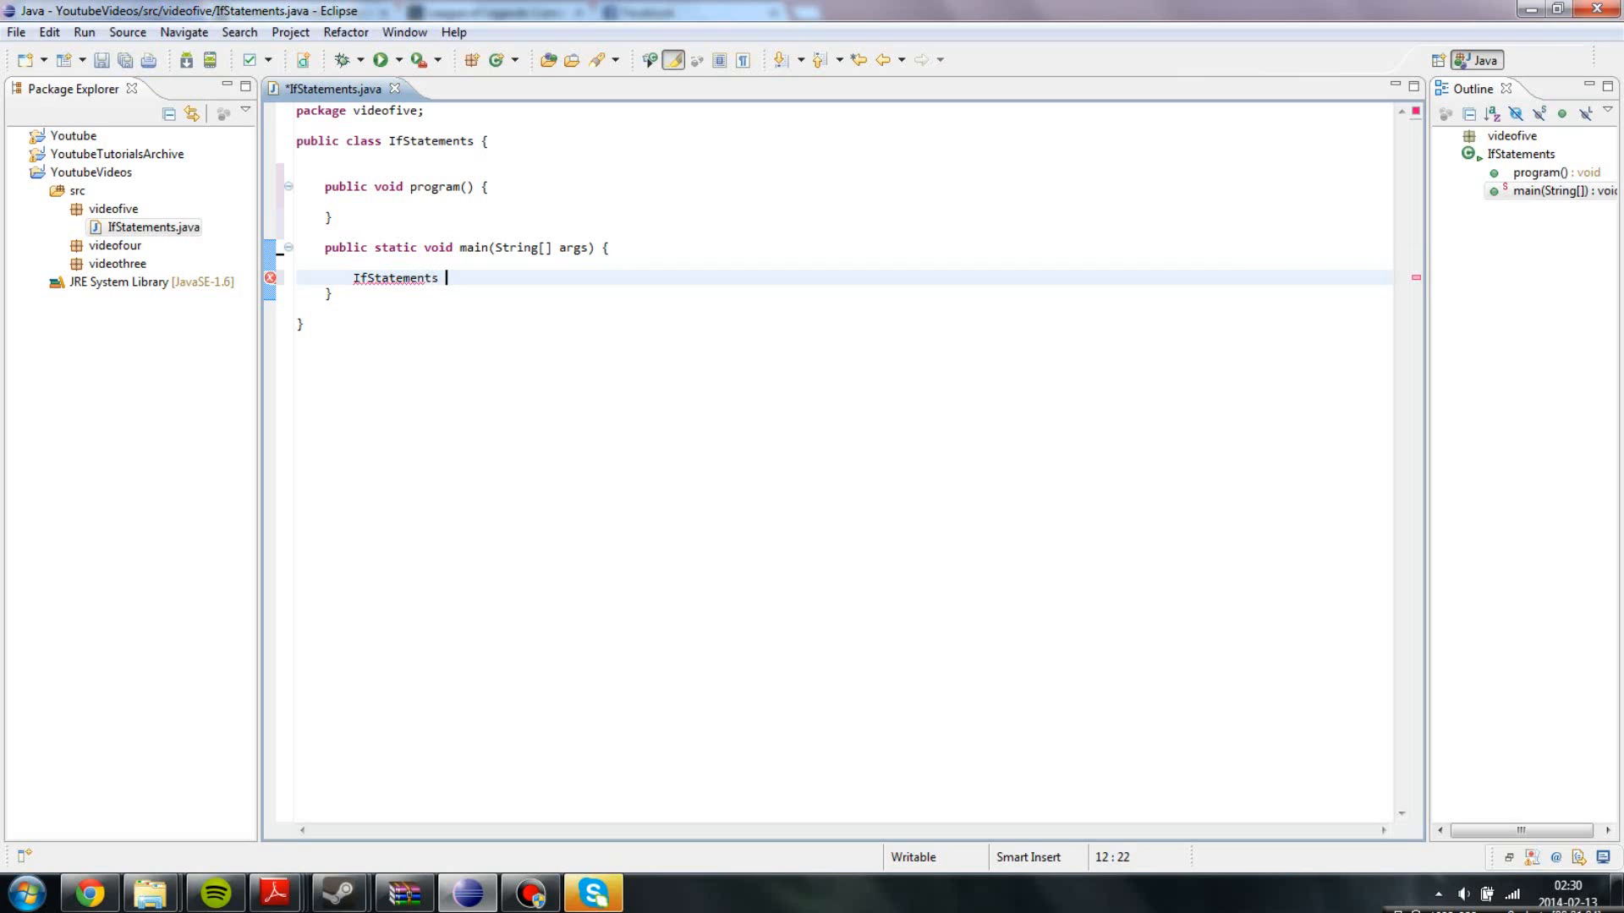
pyautogui.write('prog = new')
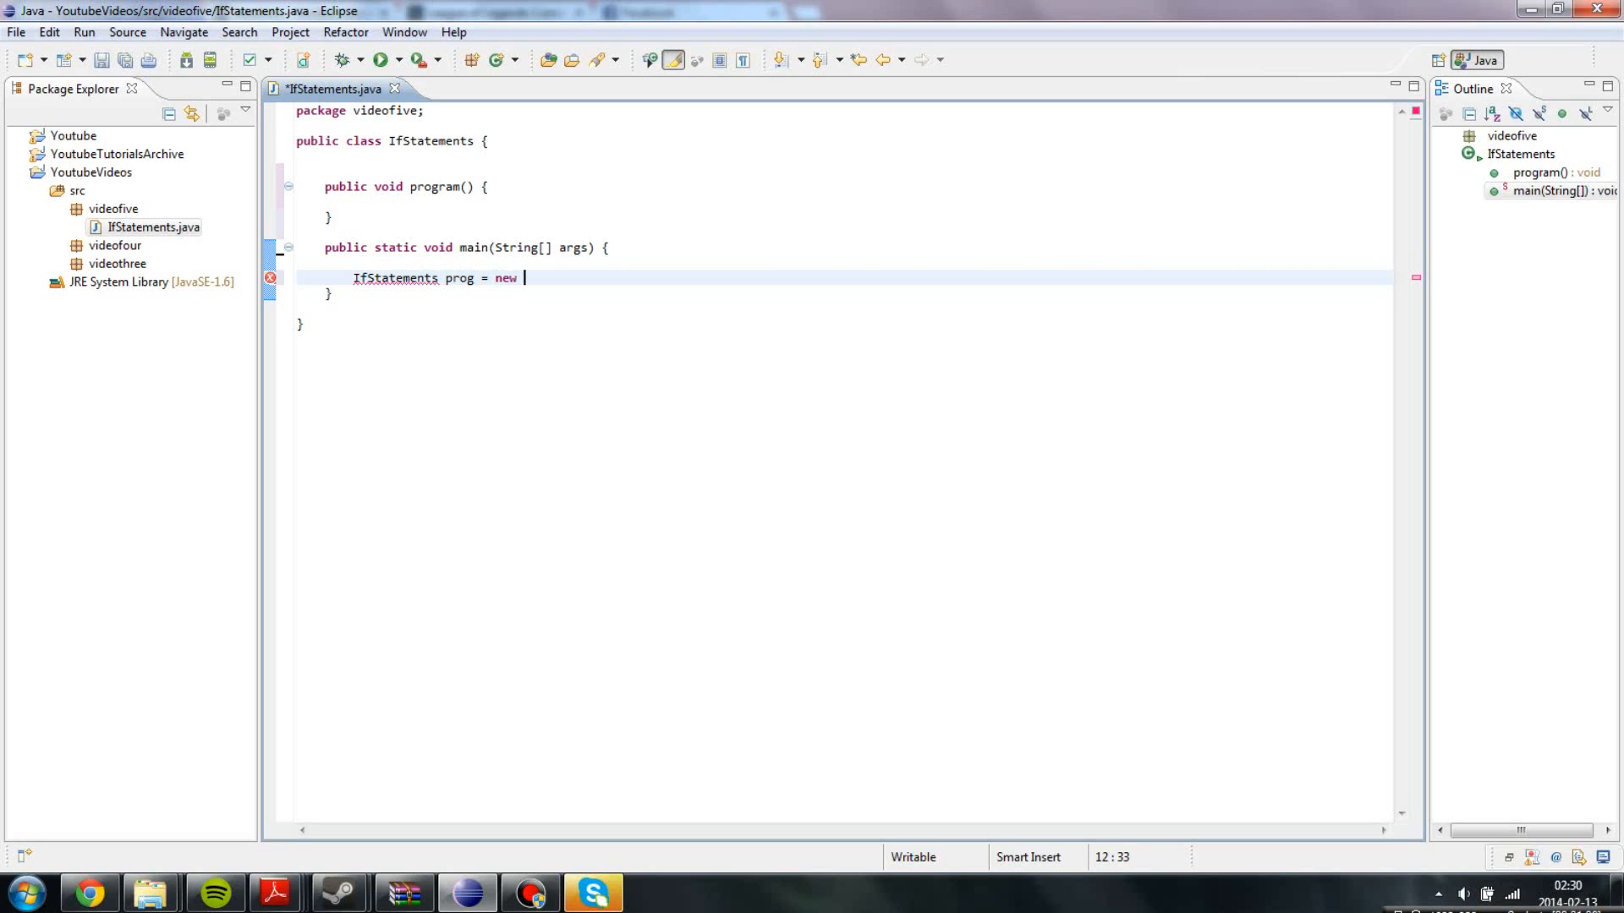
pyautogui.write('IfStatemewnts();')
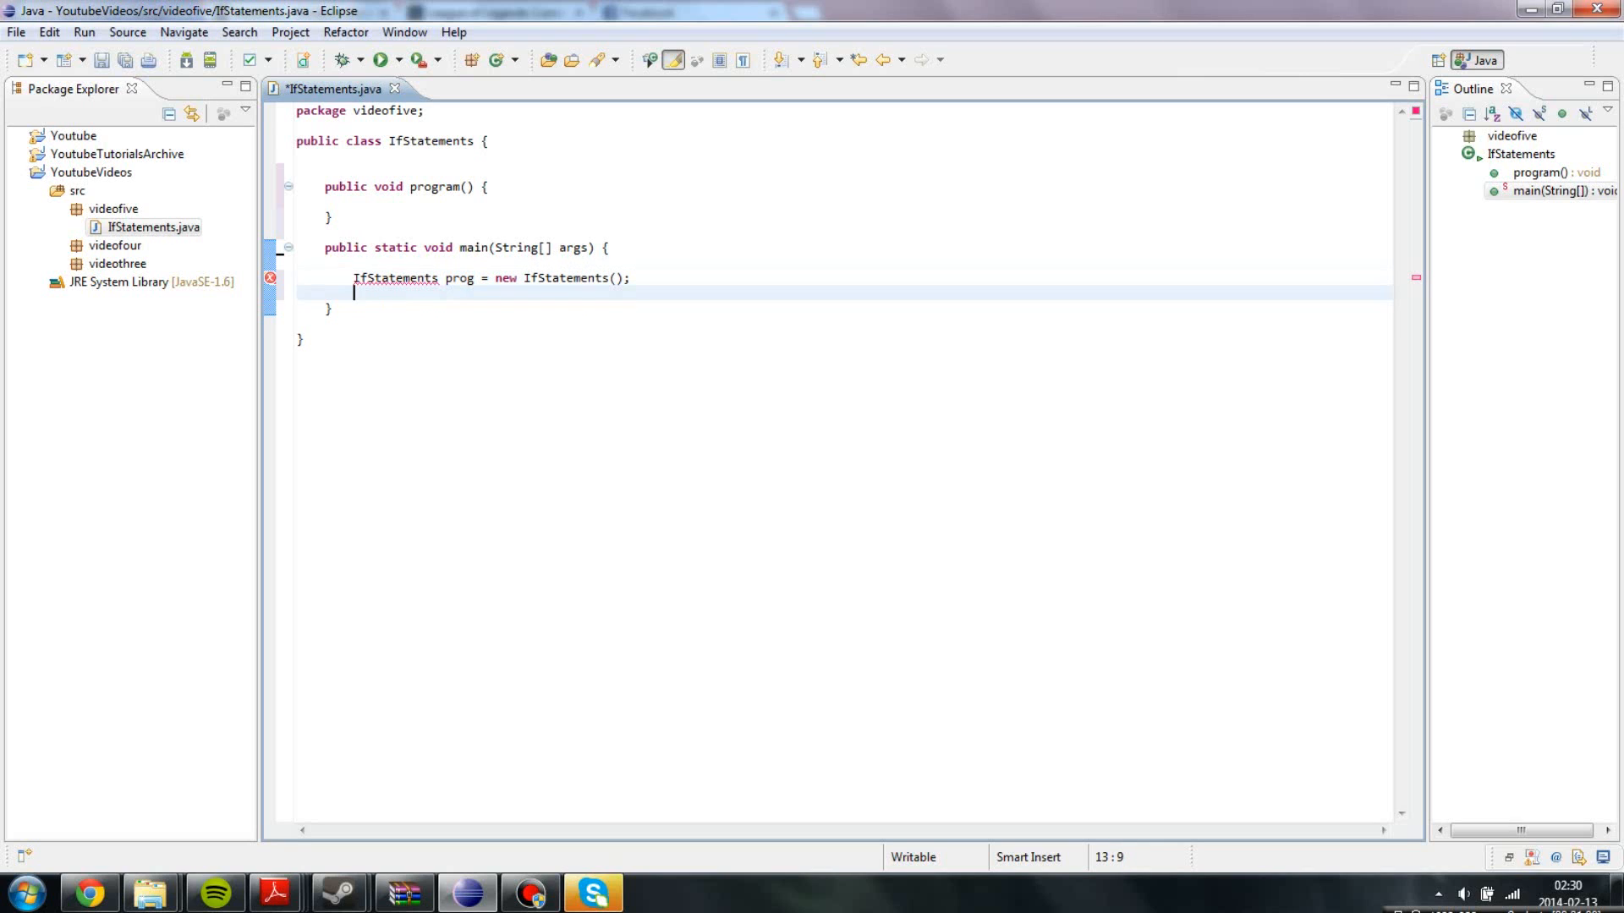
pyautogui.write('prog.')
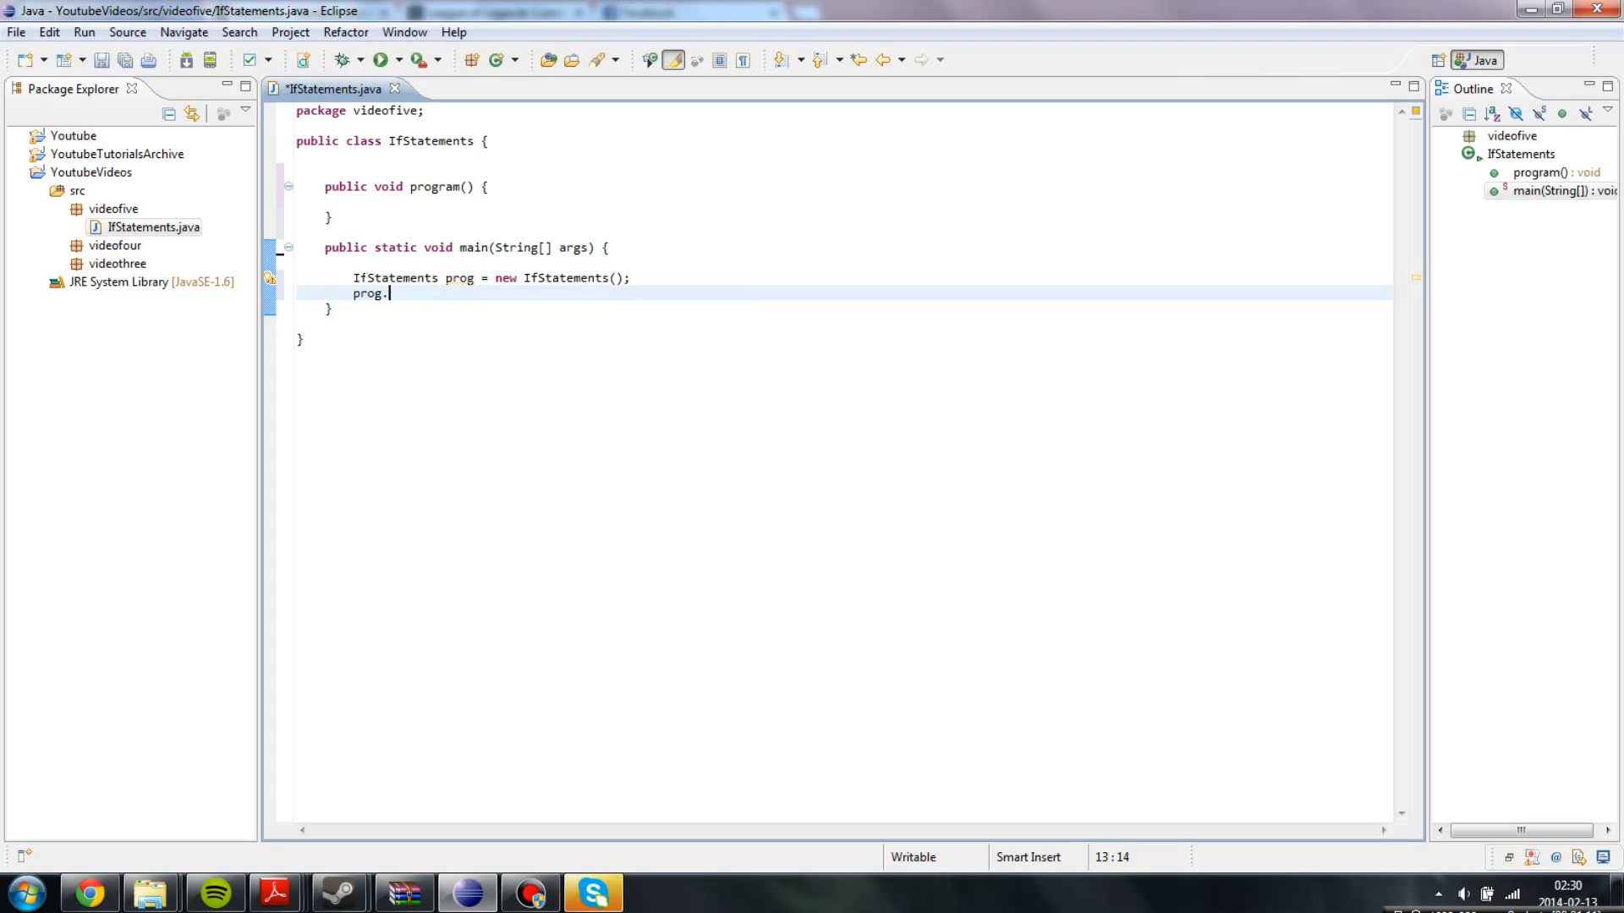
pyautogui.write('program();')
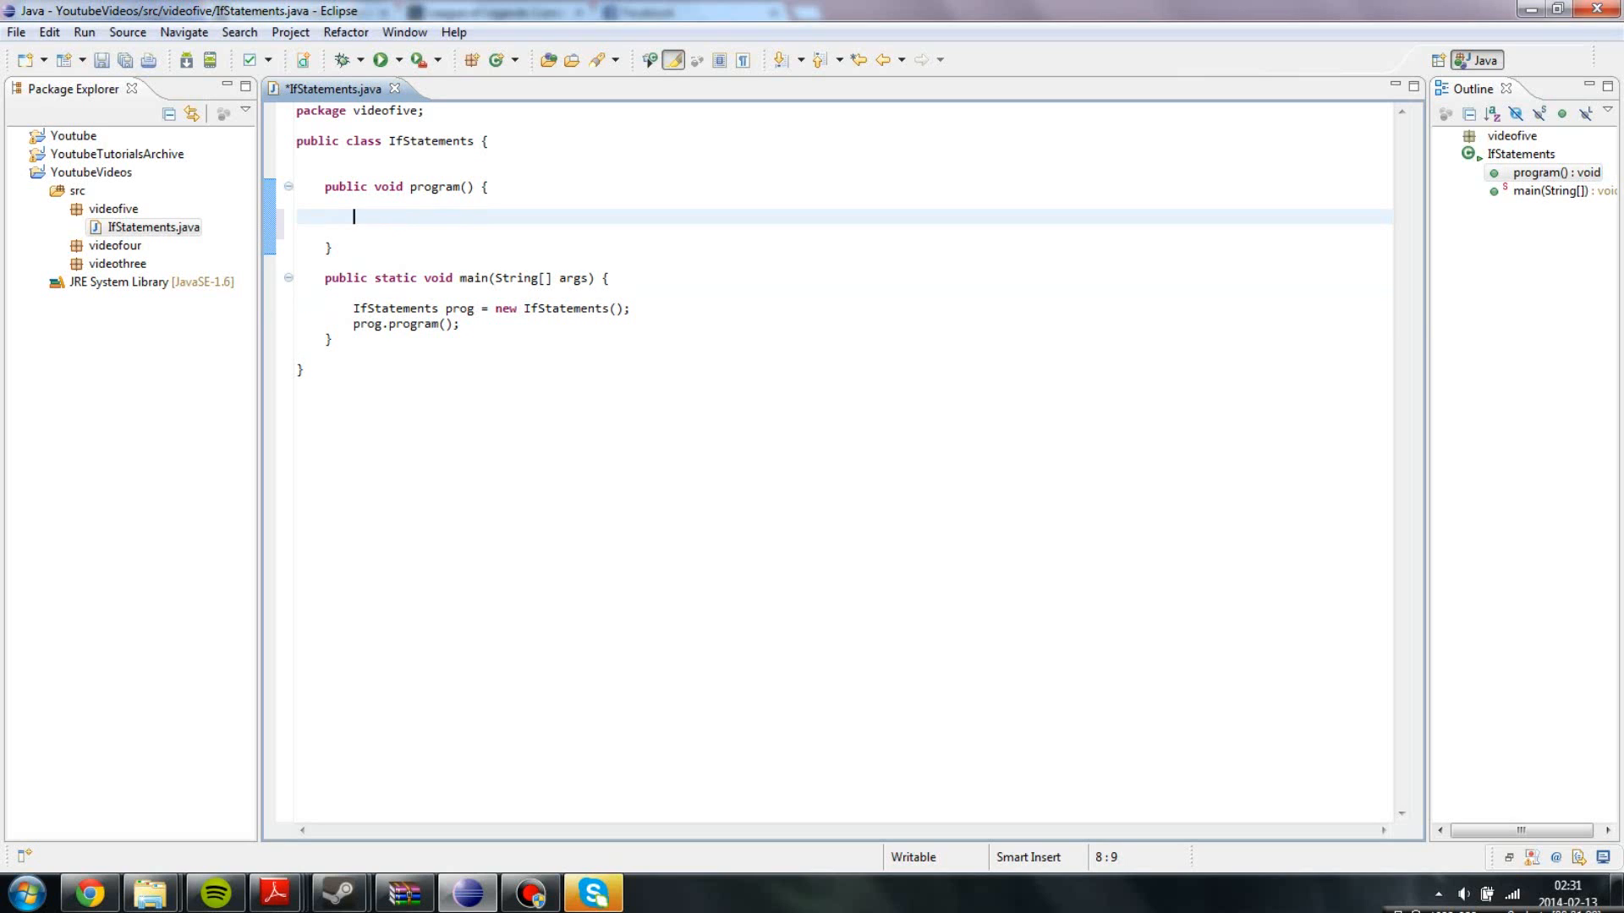
# Declare int number1 = 50, number2 = 100 in program() and begin an if statement.
pyautogui.write('int num')
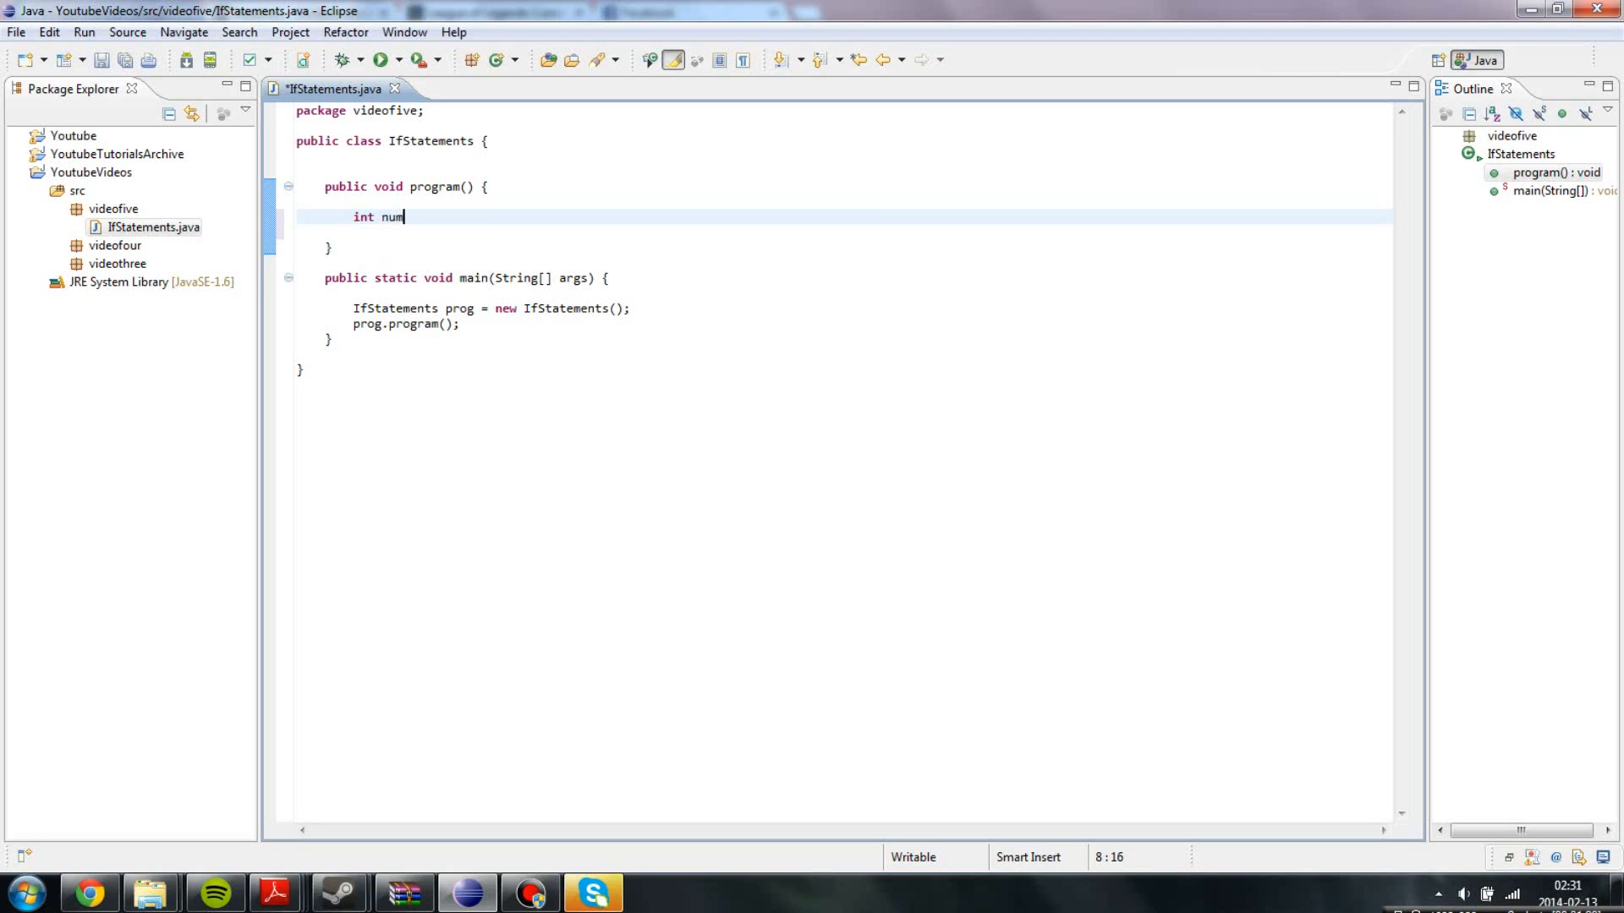
pyautogui.write('ber1 = 50')
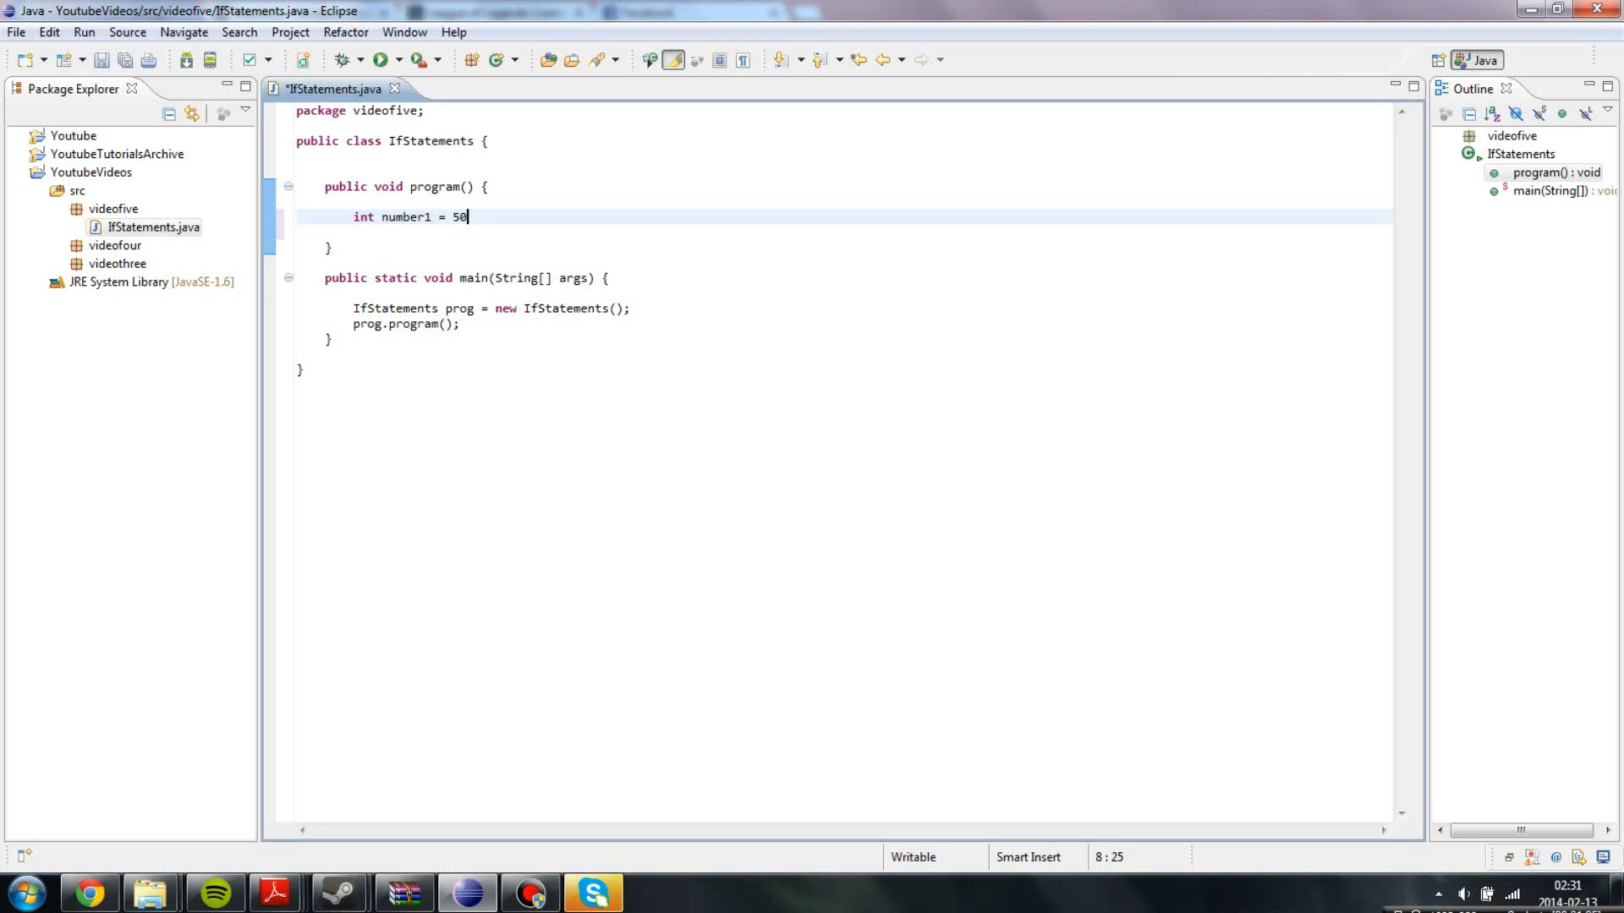
pyautogui.write(', numbe')
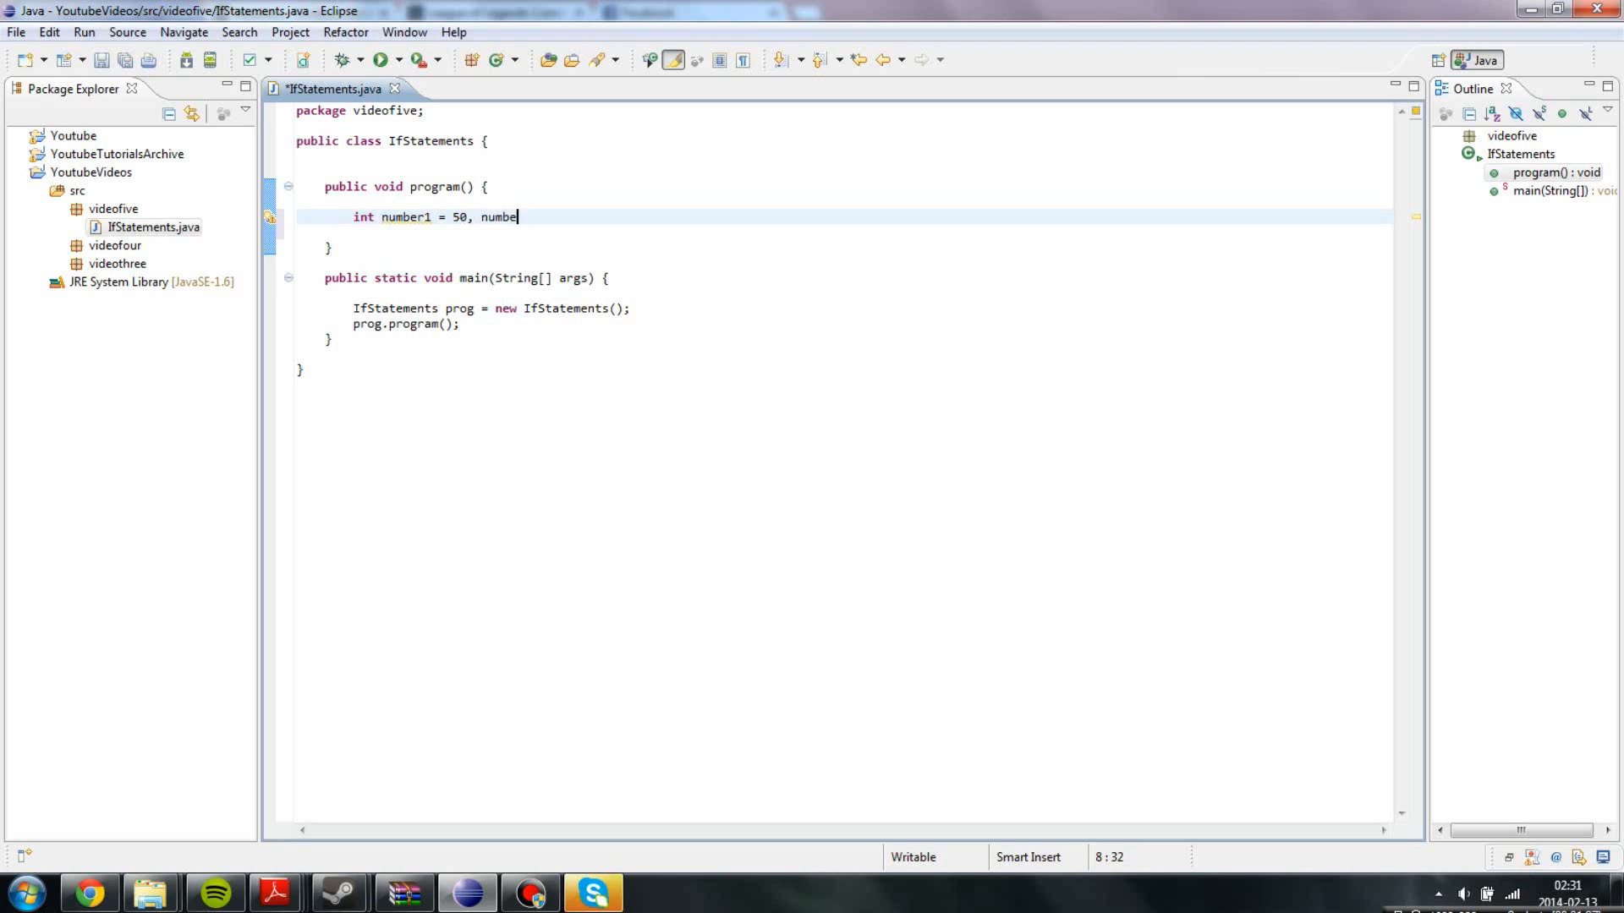
pyautogui.write('r2 = 100;')
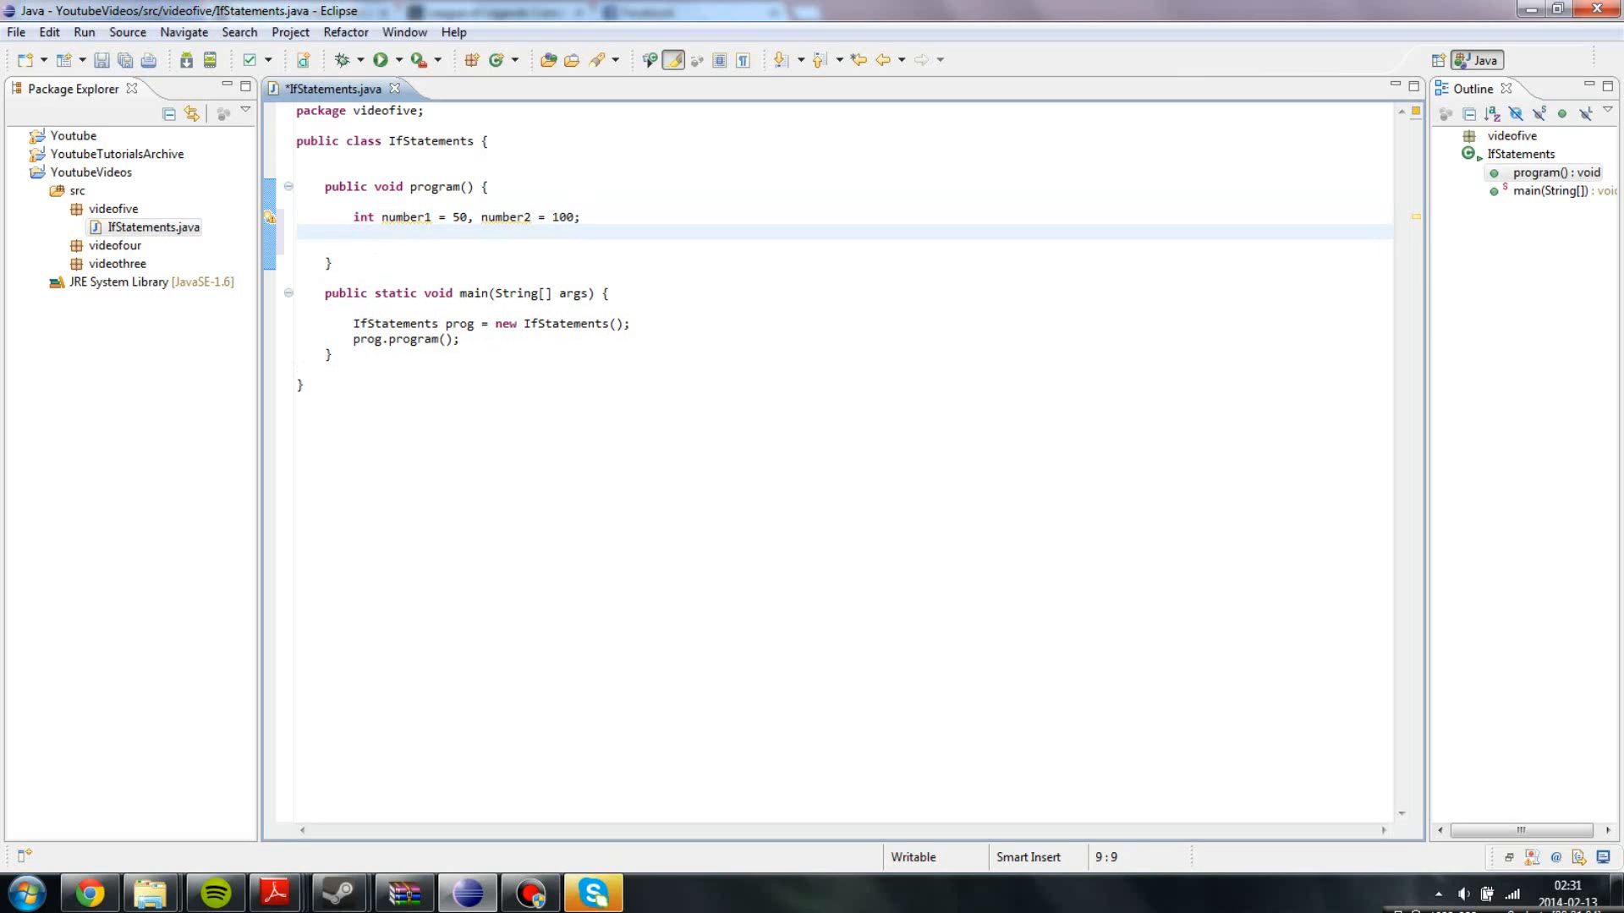
pyautogui.write('if(')
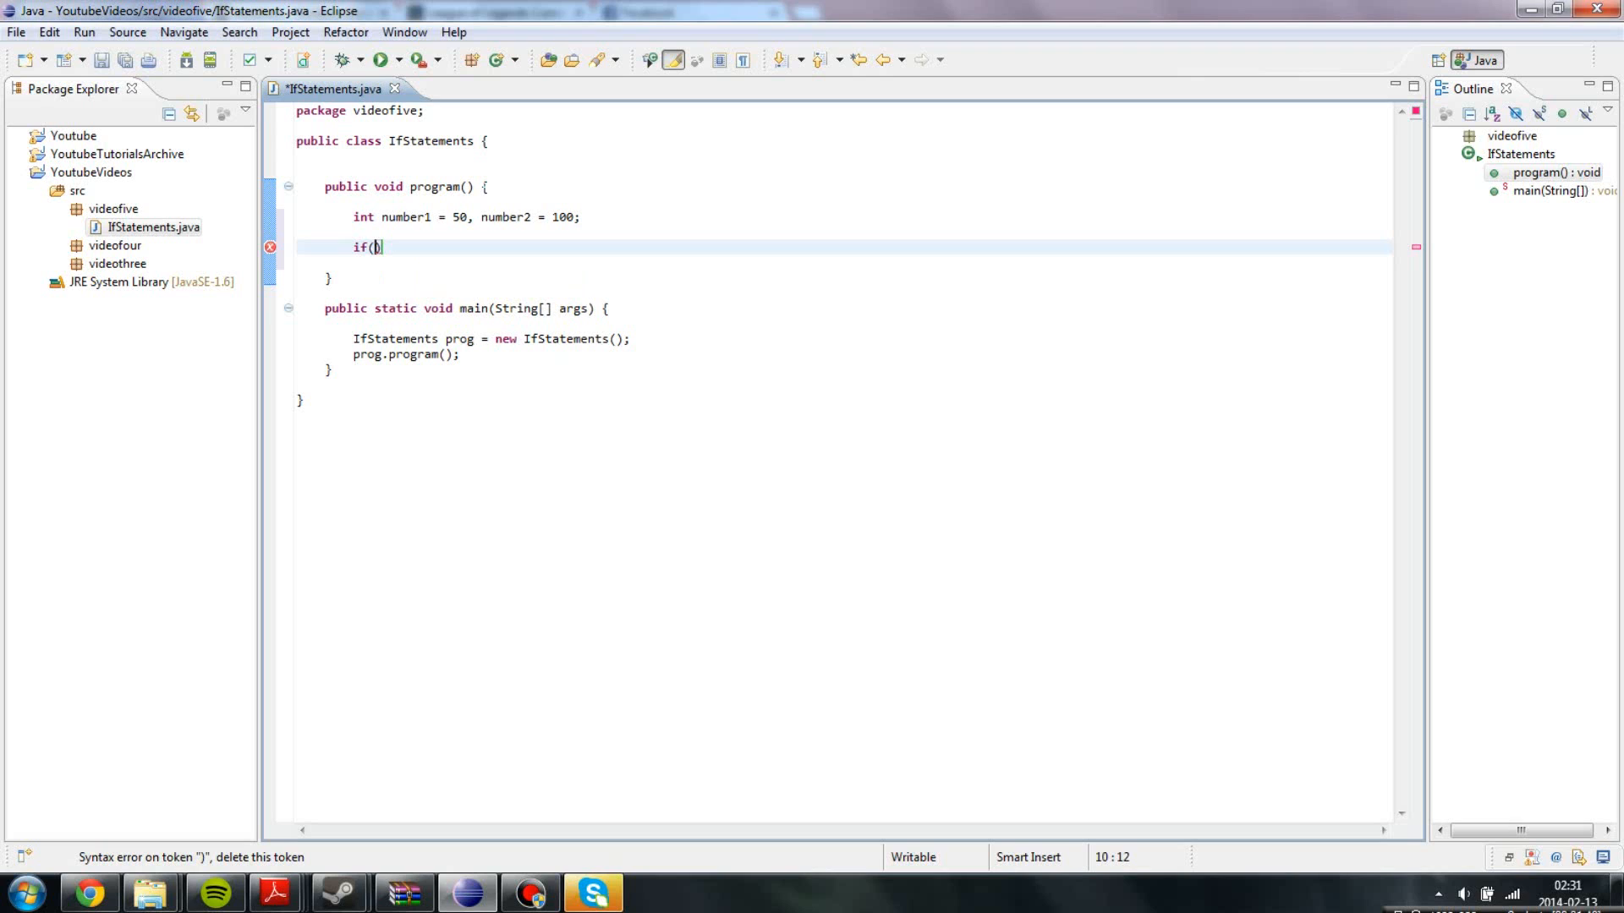
# Write the if condition number1 > number2 and open its brace block.
pyautogui.write('nu')
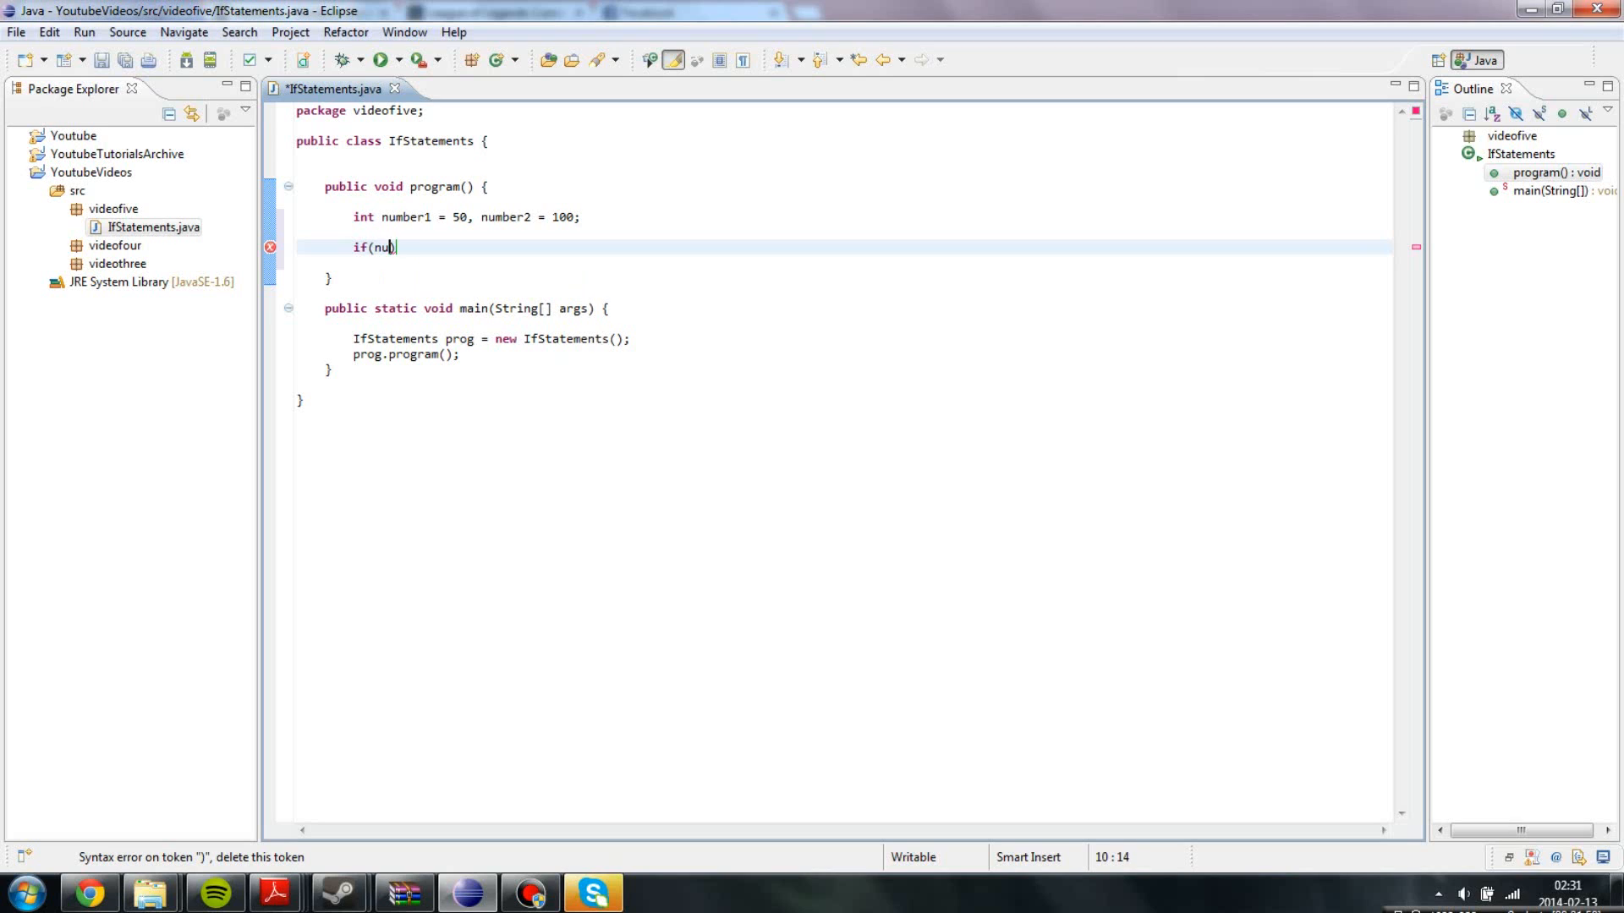
pyautogui.write('mber1')
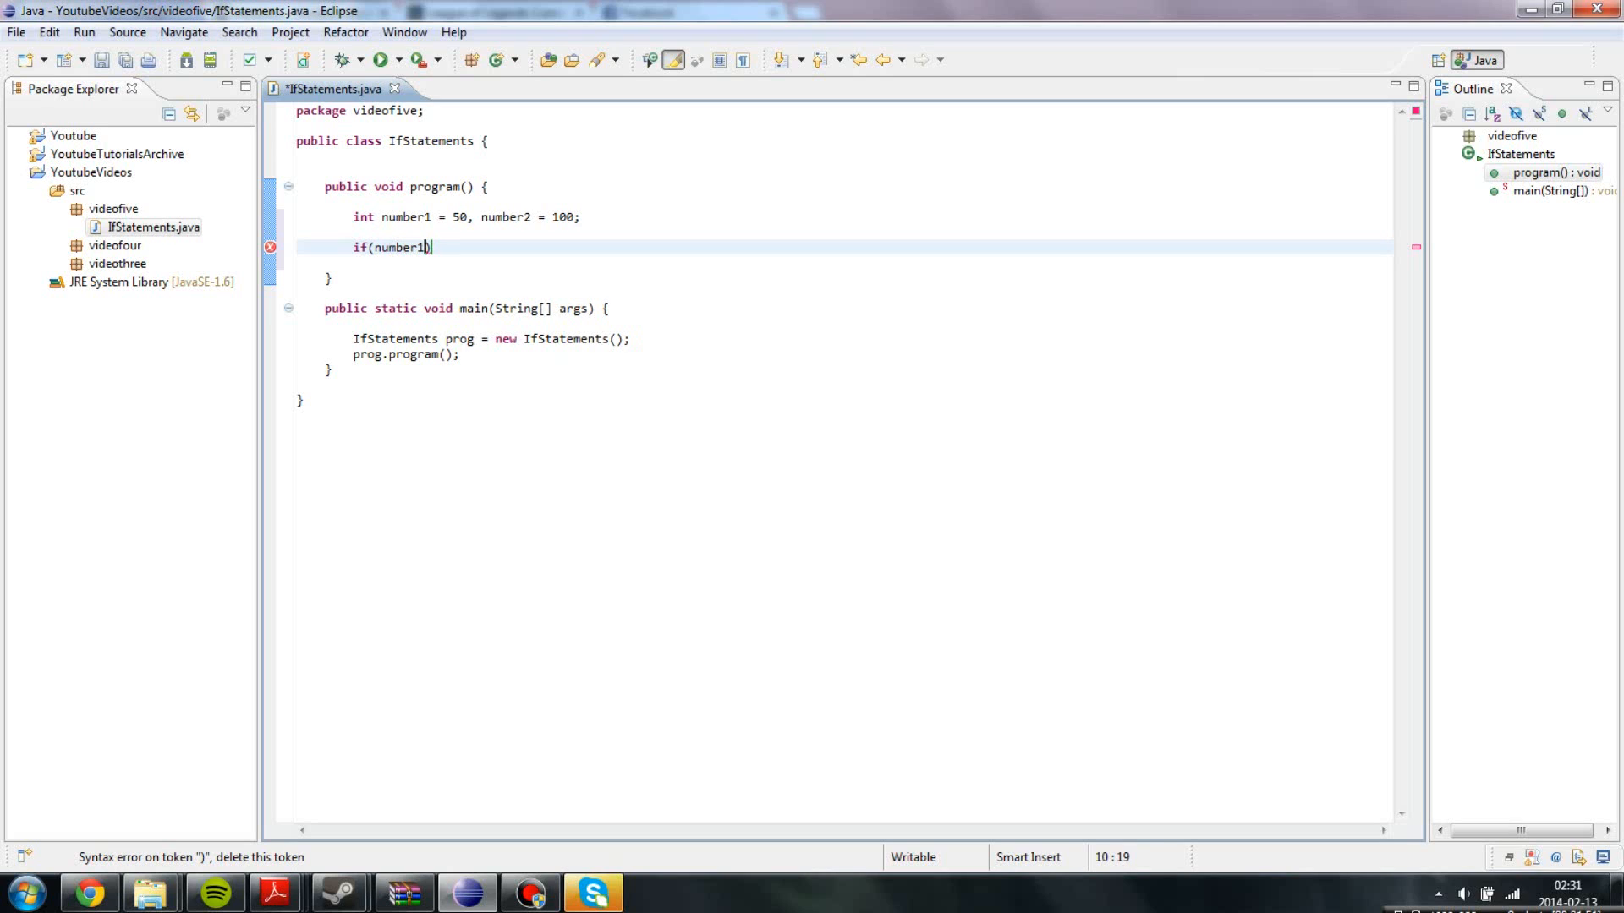
pyautogui.write('>1')
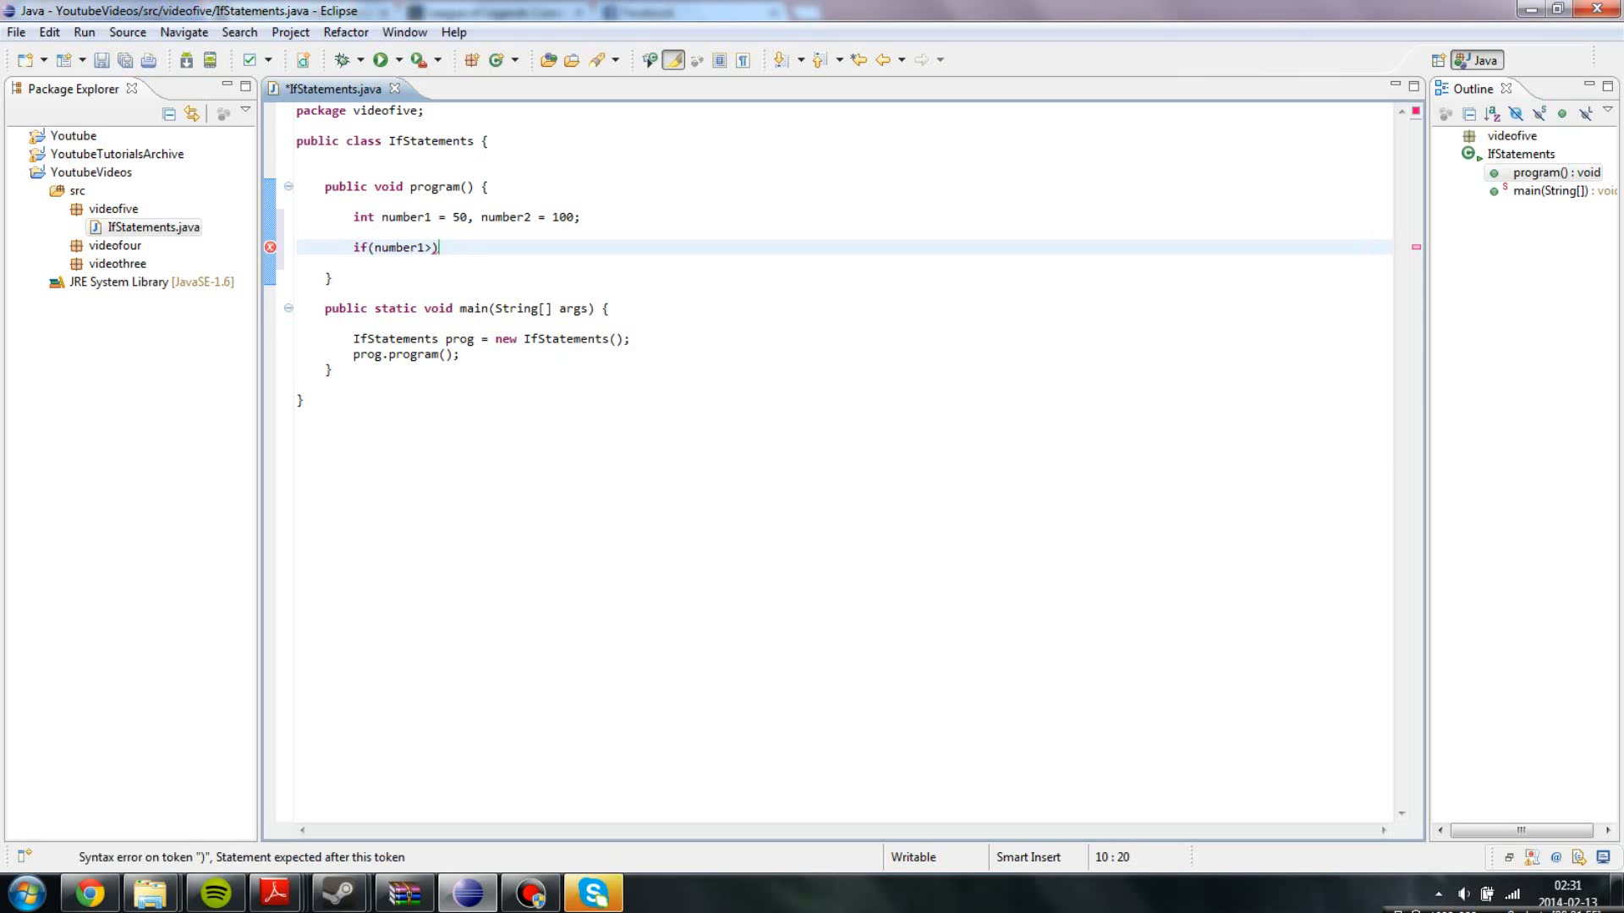
pyautogui.write('number2')
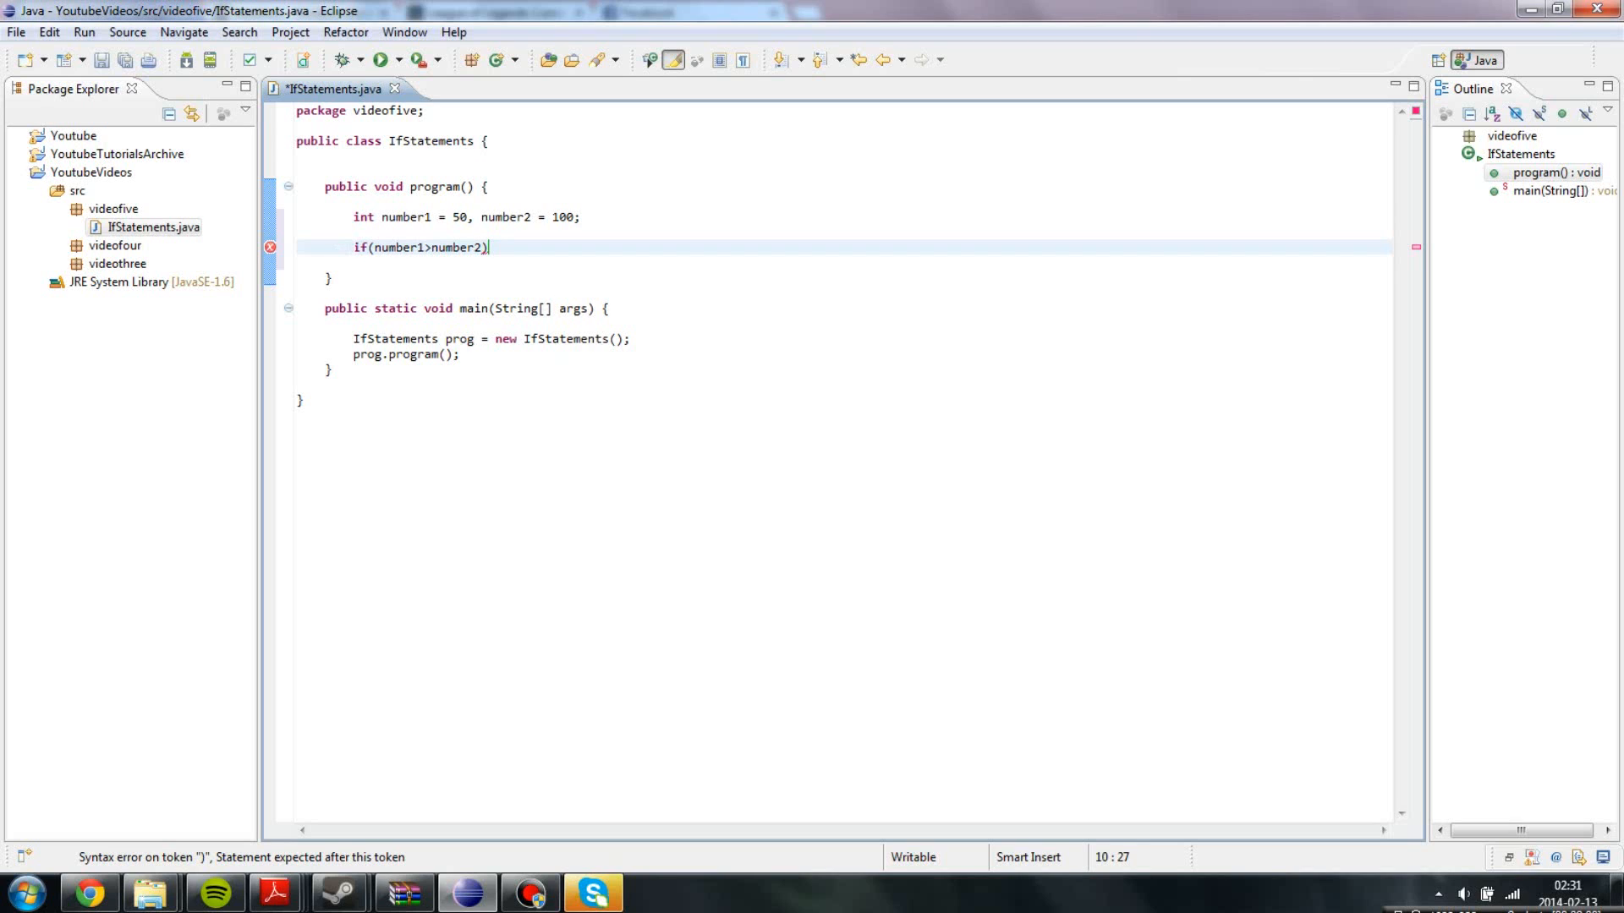
pyautogui.doubleClick(397, 247)
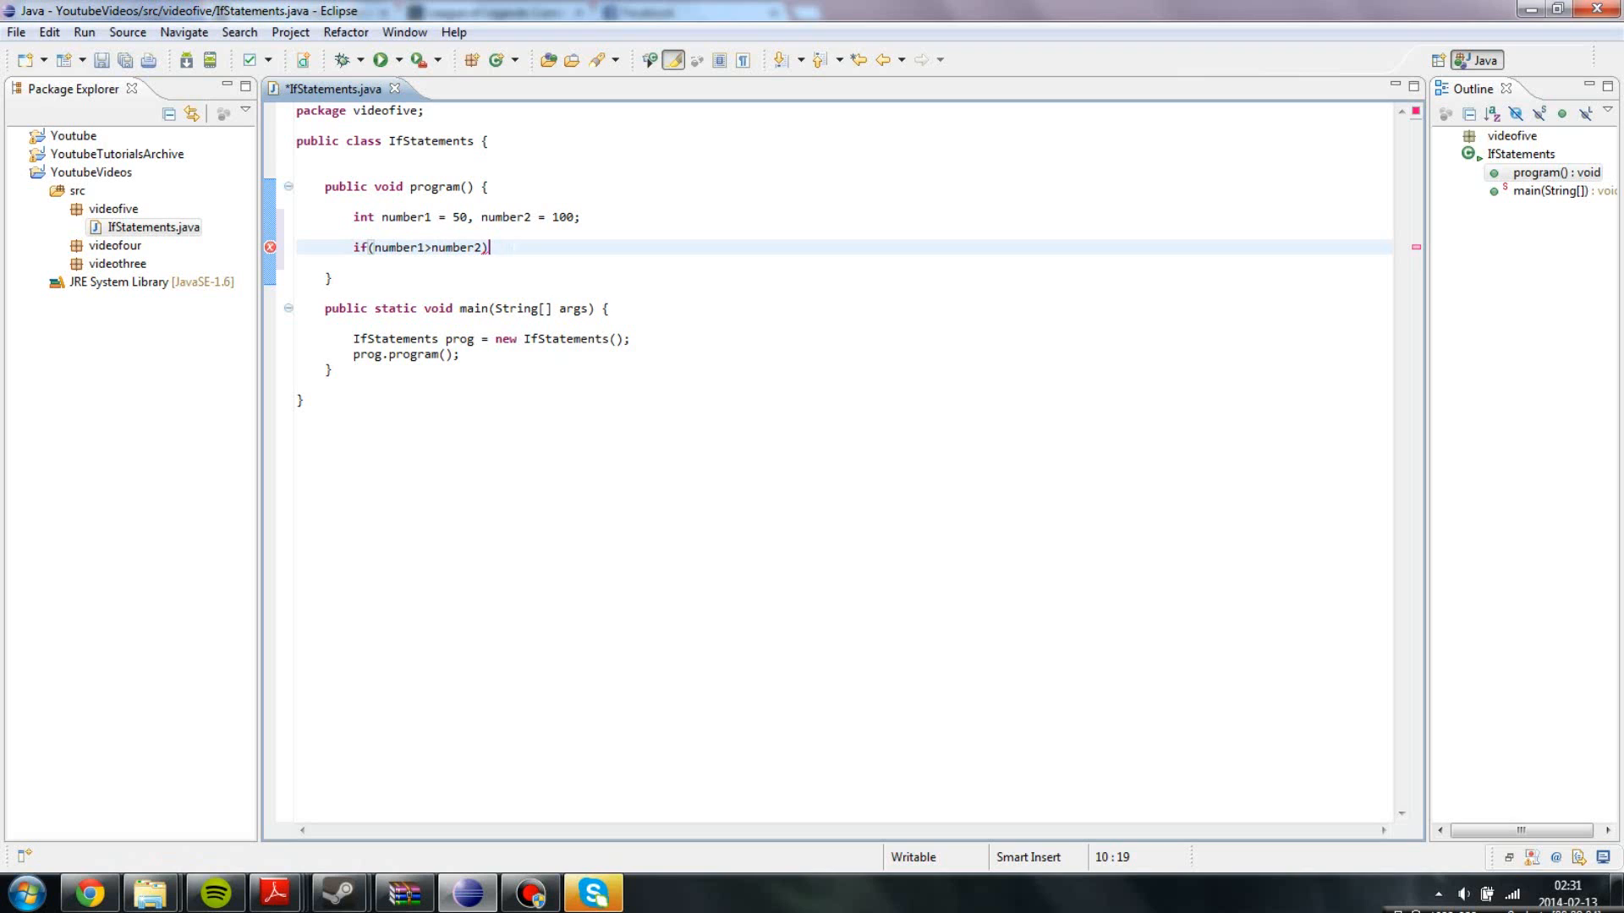
pyautogui.write('{')
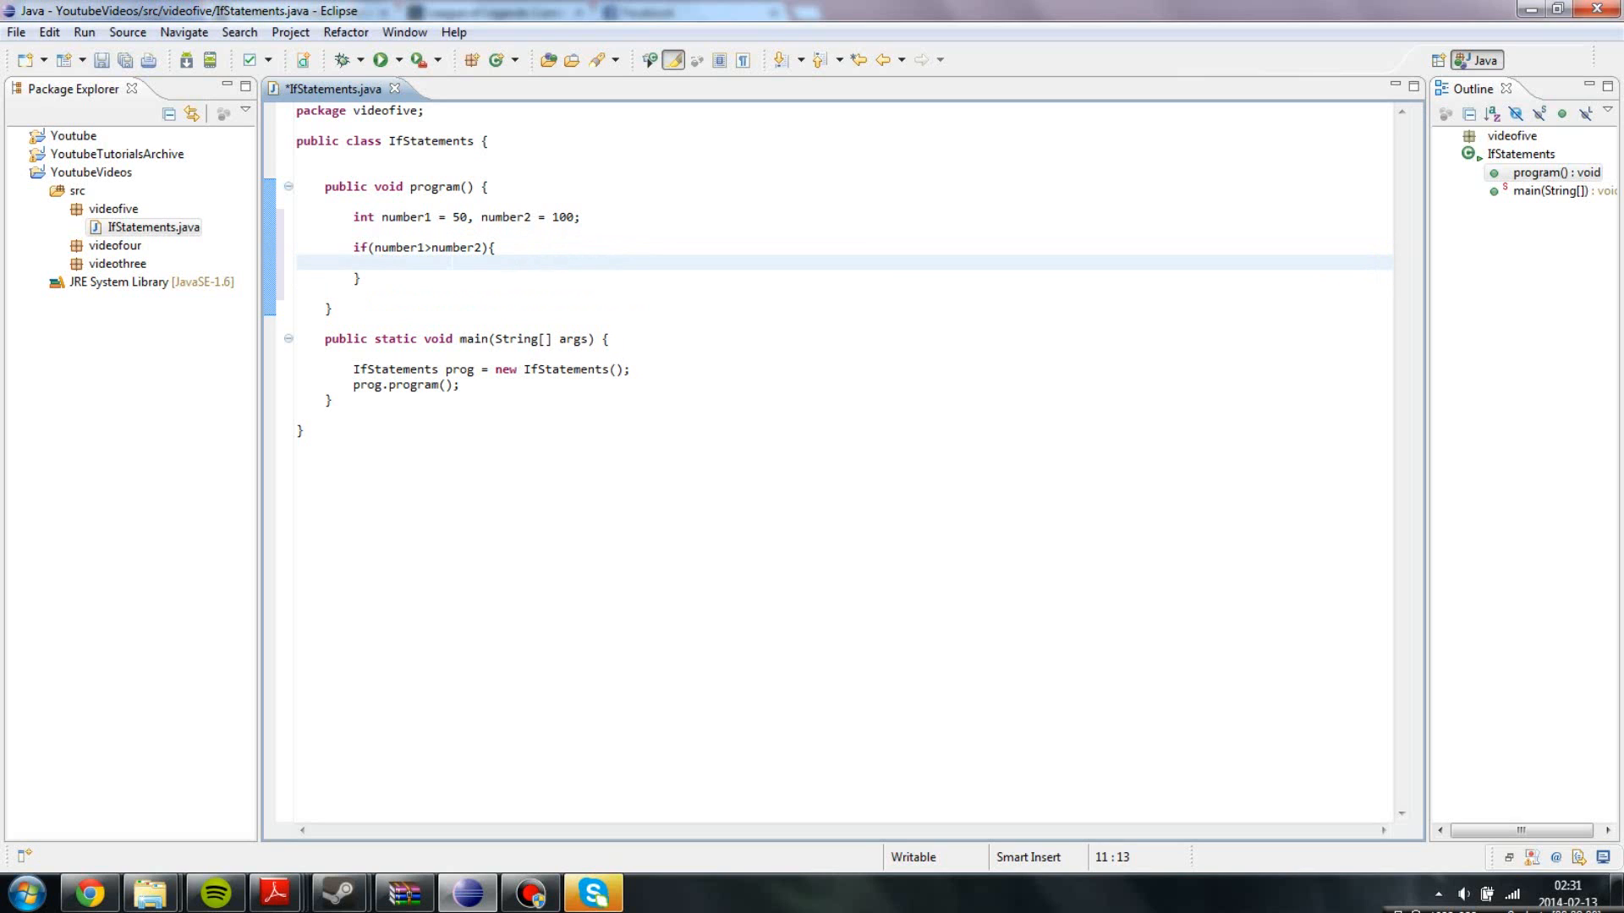
# Print number1 + " Is higher than " + number2 inside the if block.
pyautogui.write('Sys')
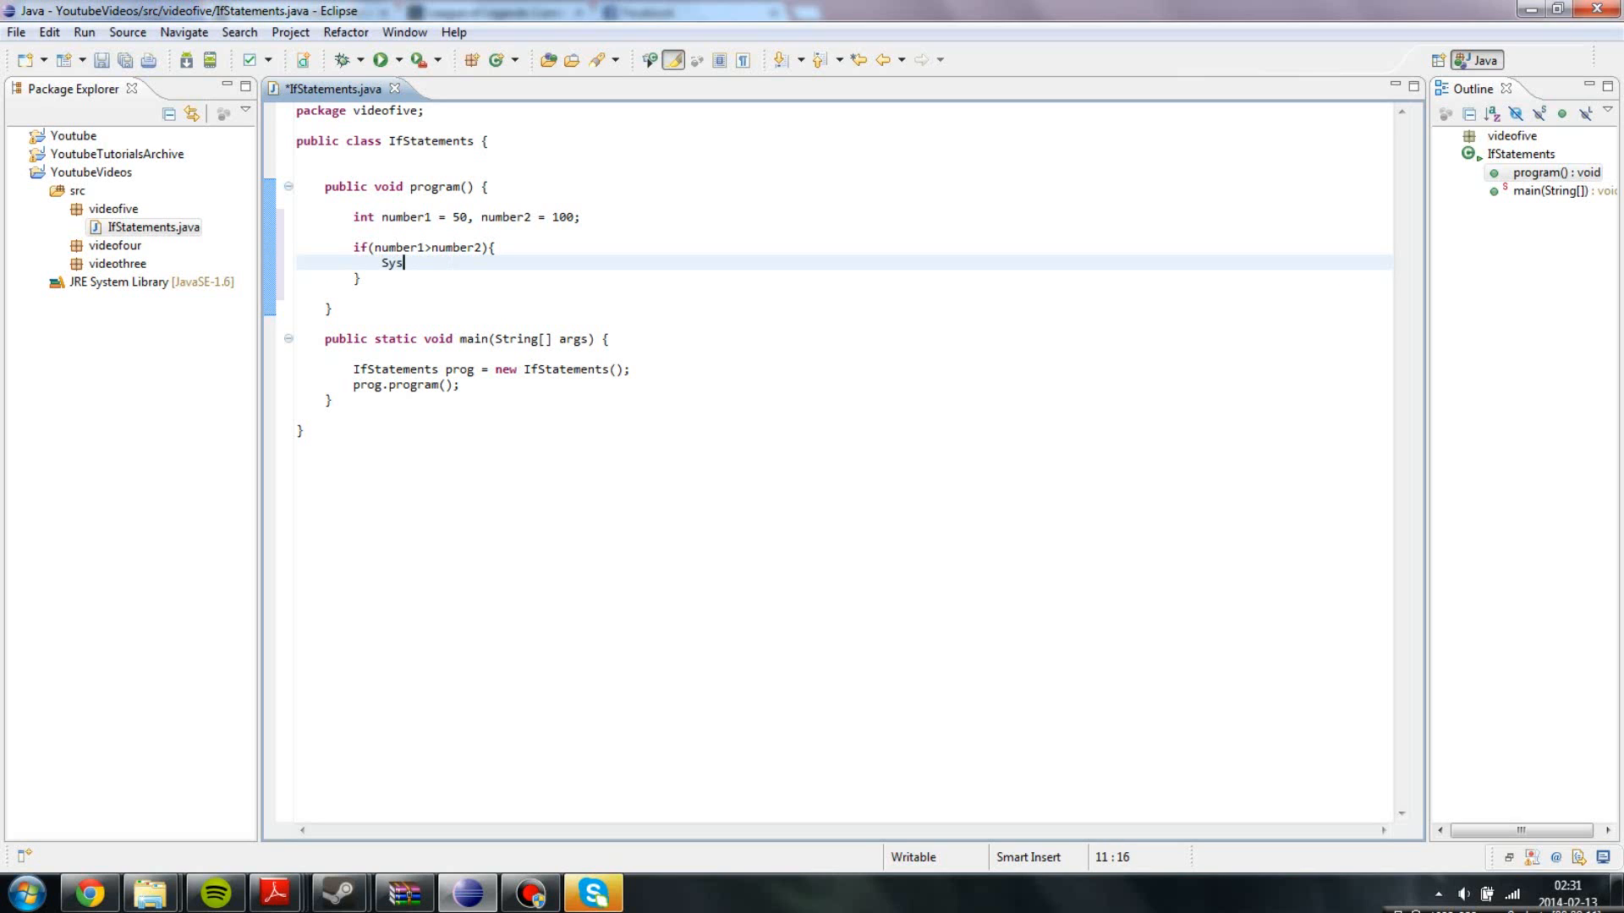
pyautogui.write('tem.out.println("nu')
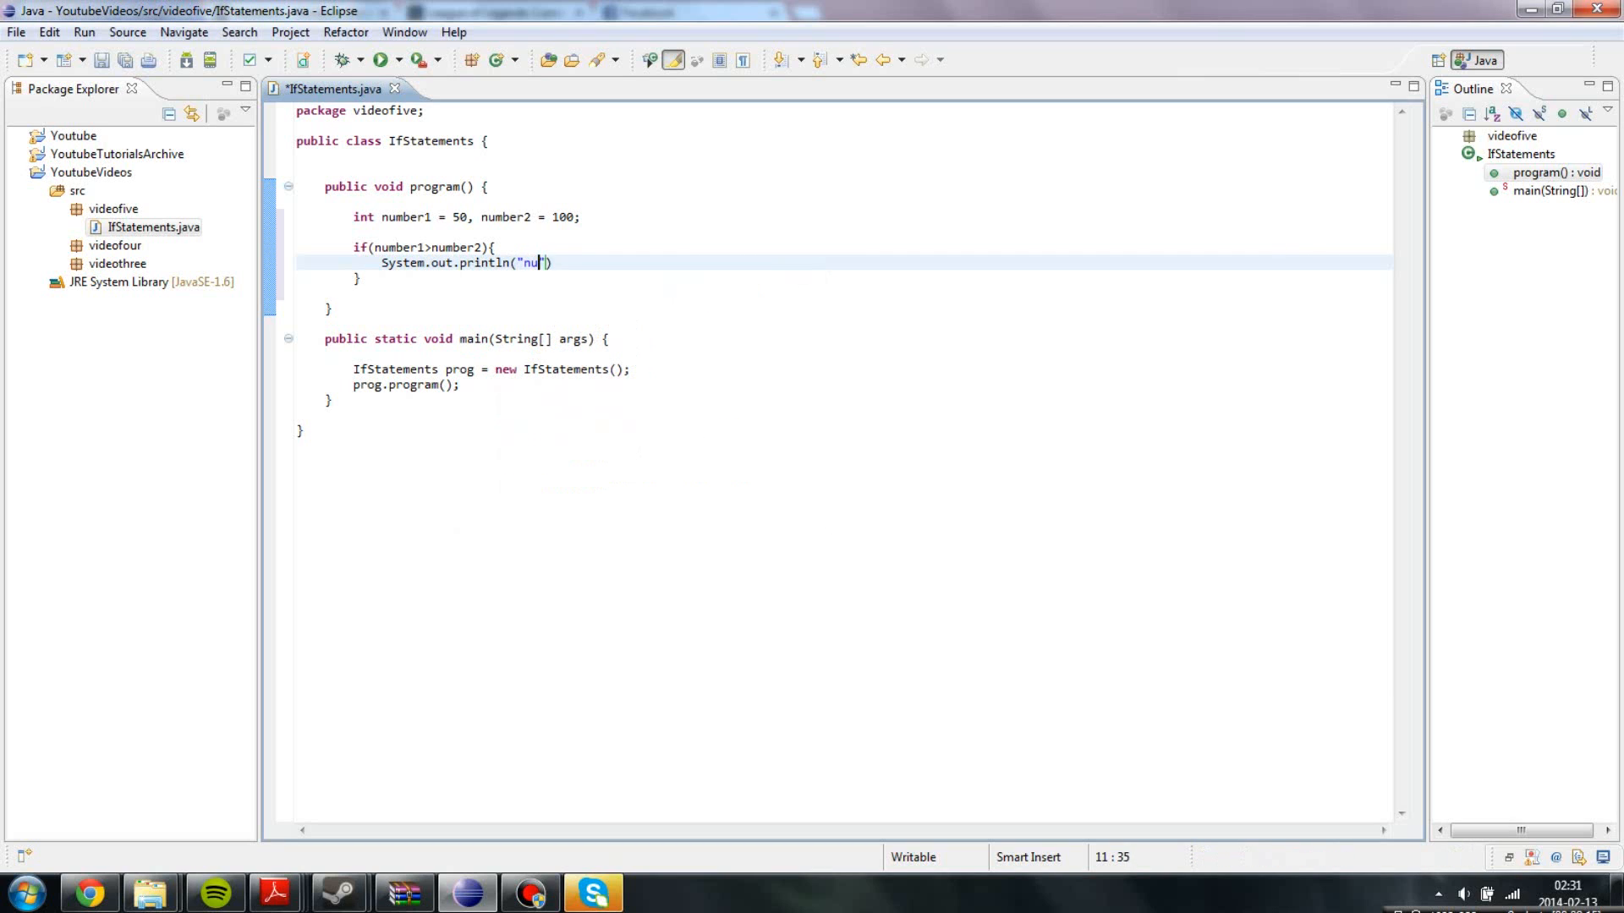
pyautogui.press('BackSpace')
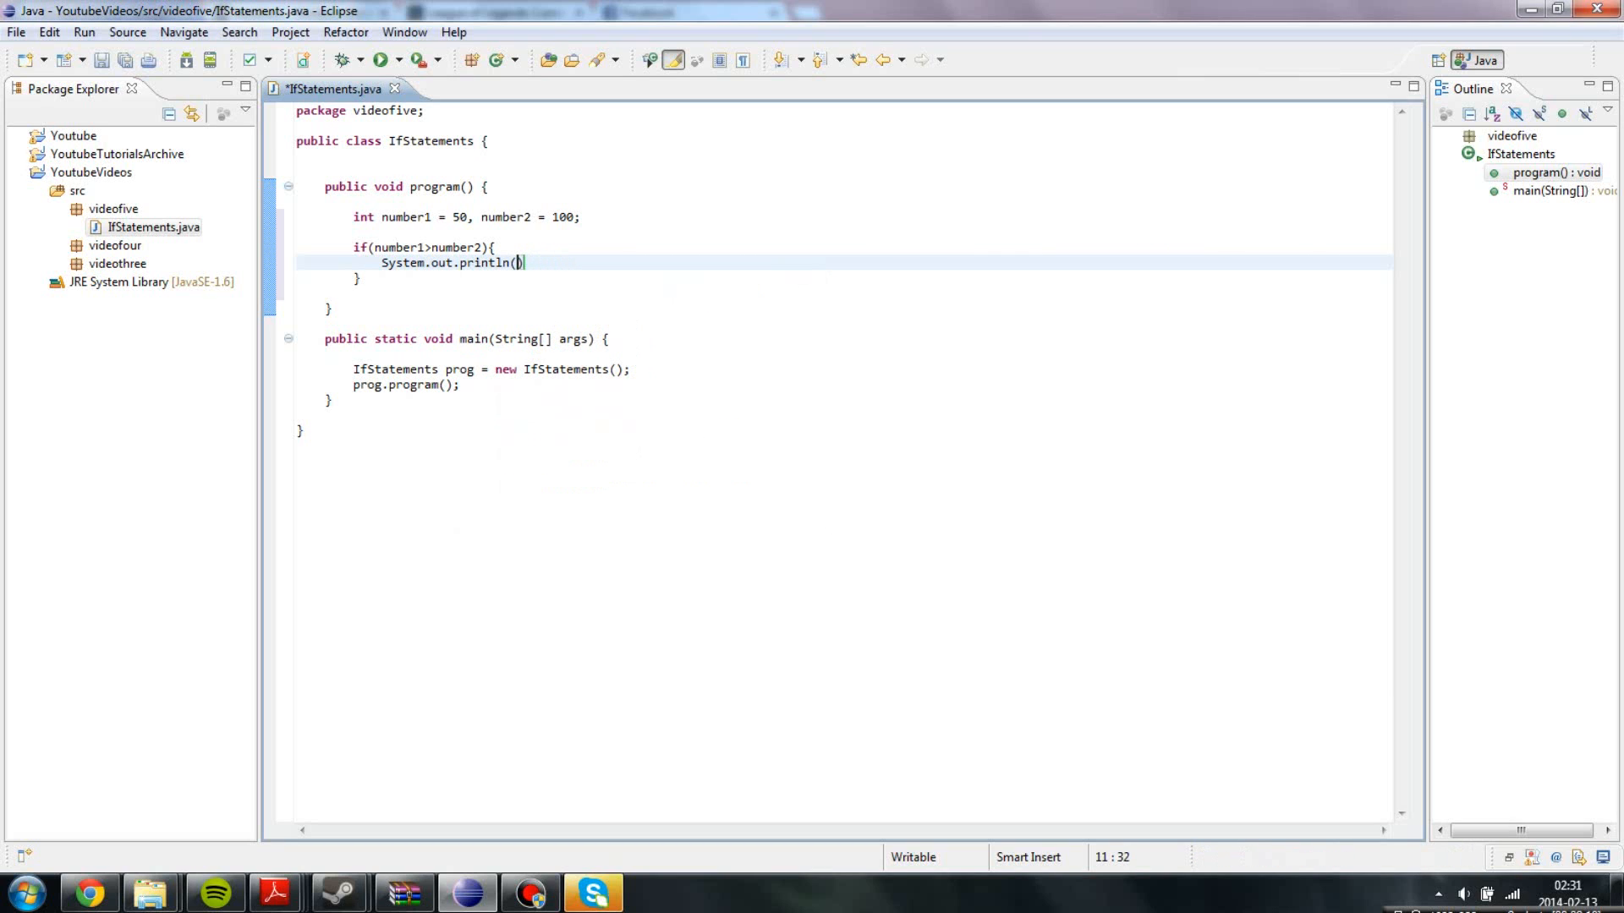
pyautogui.write('number1 + " "')
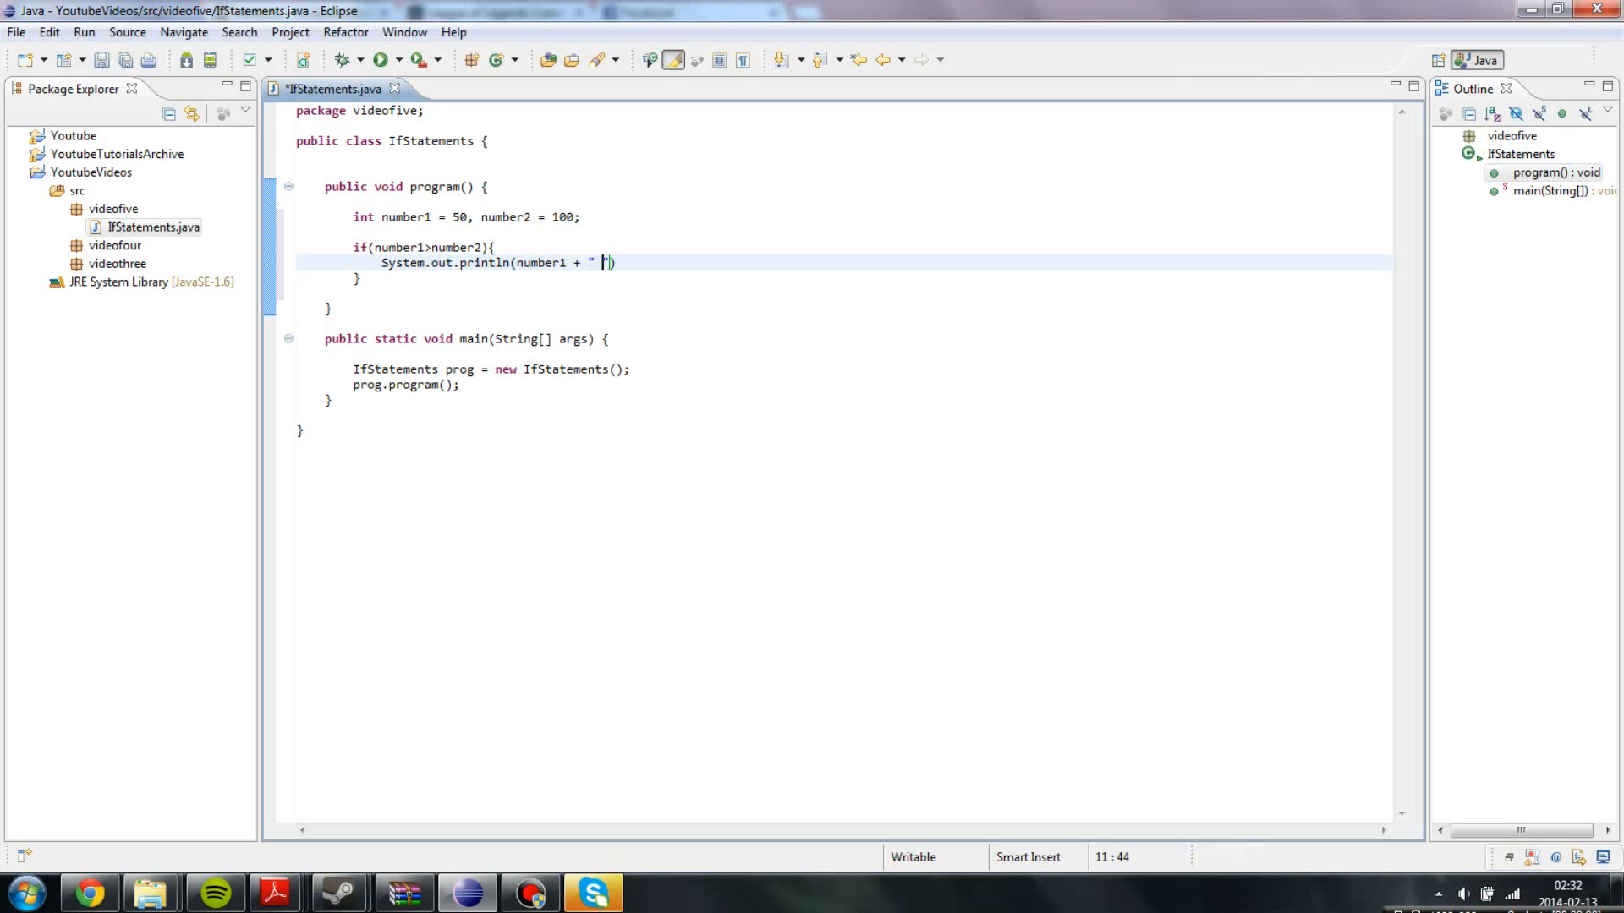
pyautogui.write('Is higher than')
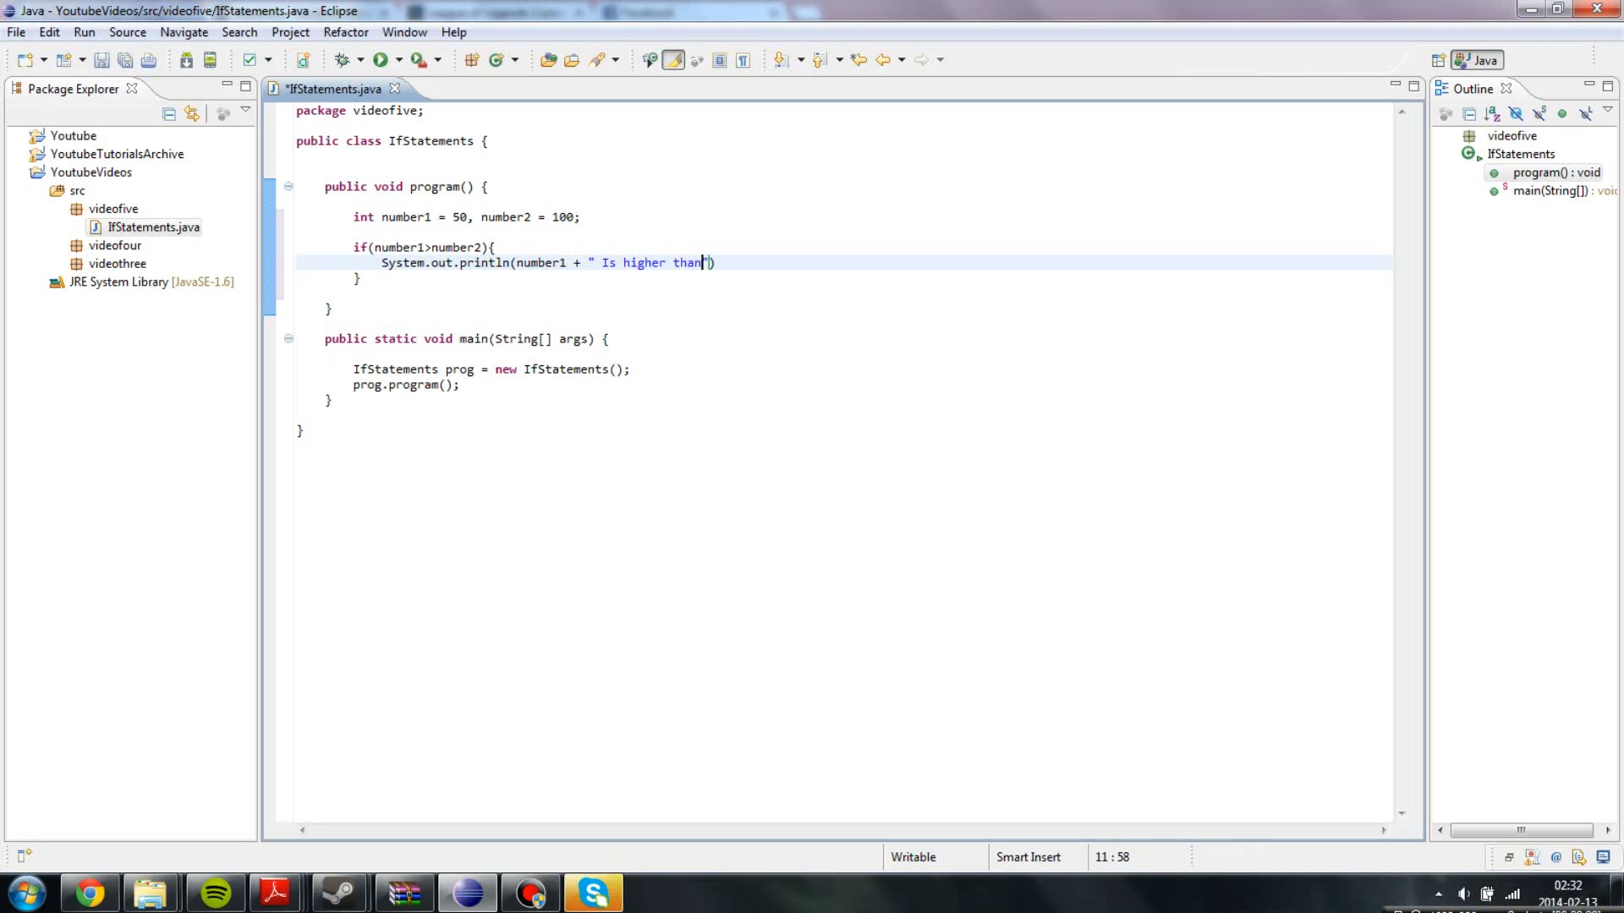
pyautogui.write('" "')
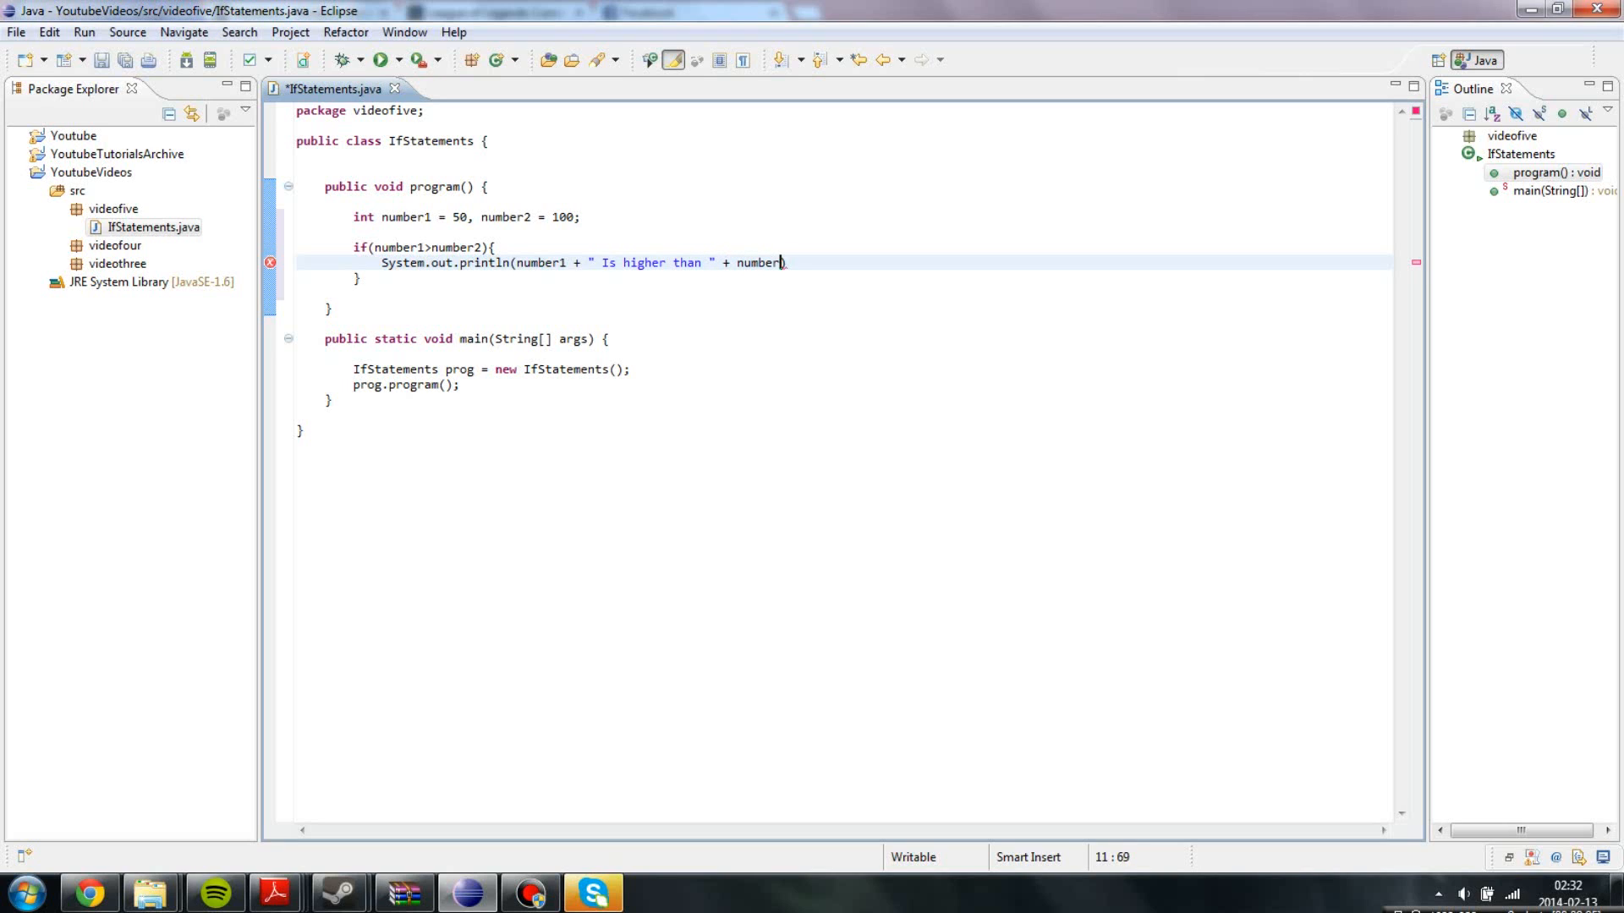
pyautogui.write('2);')
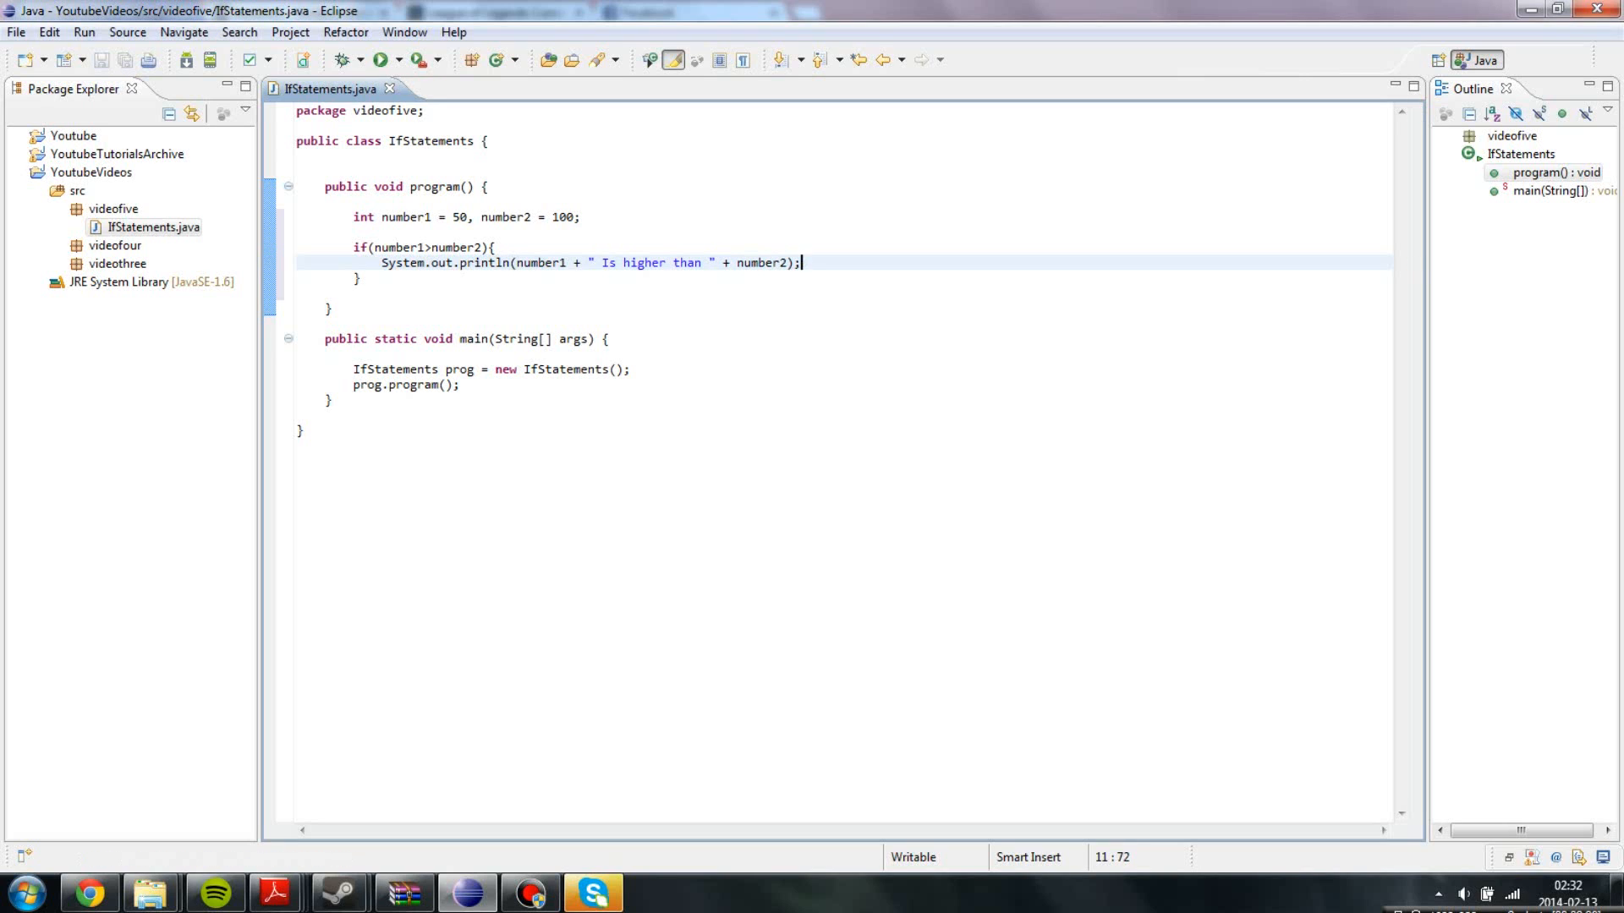
pyautogui.click(453, 216)
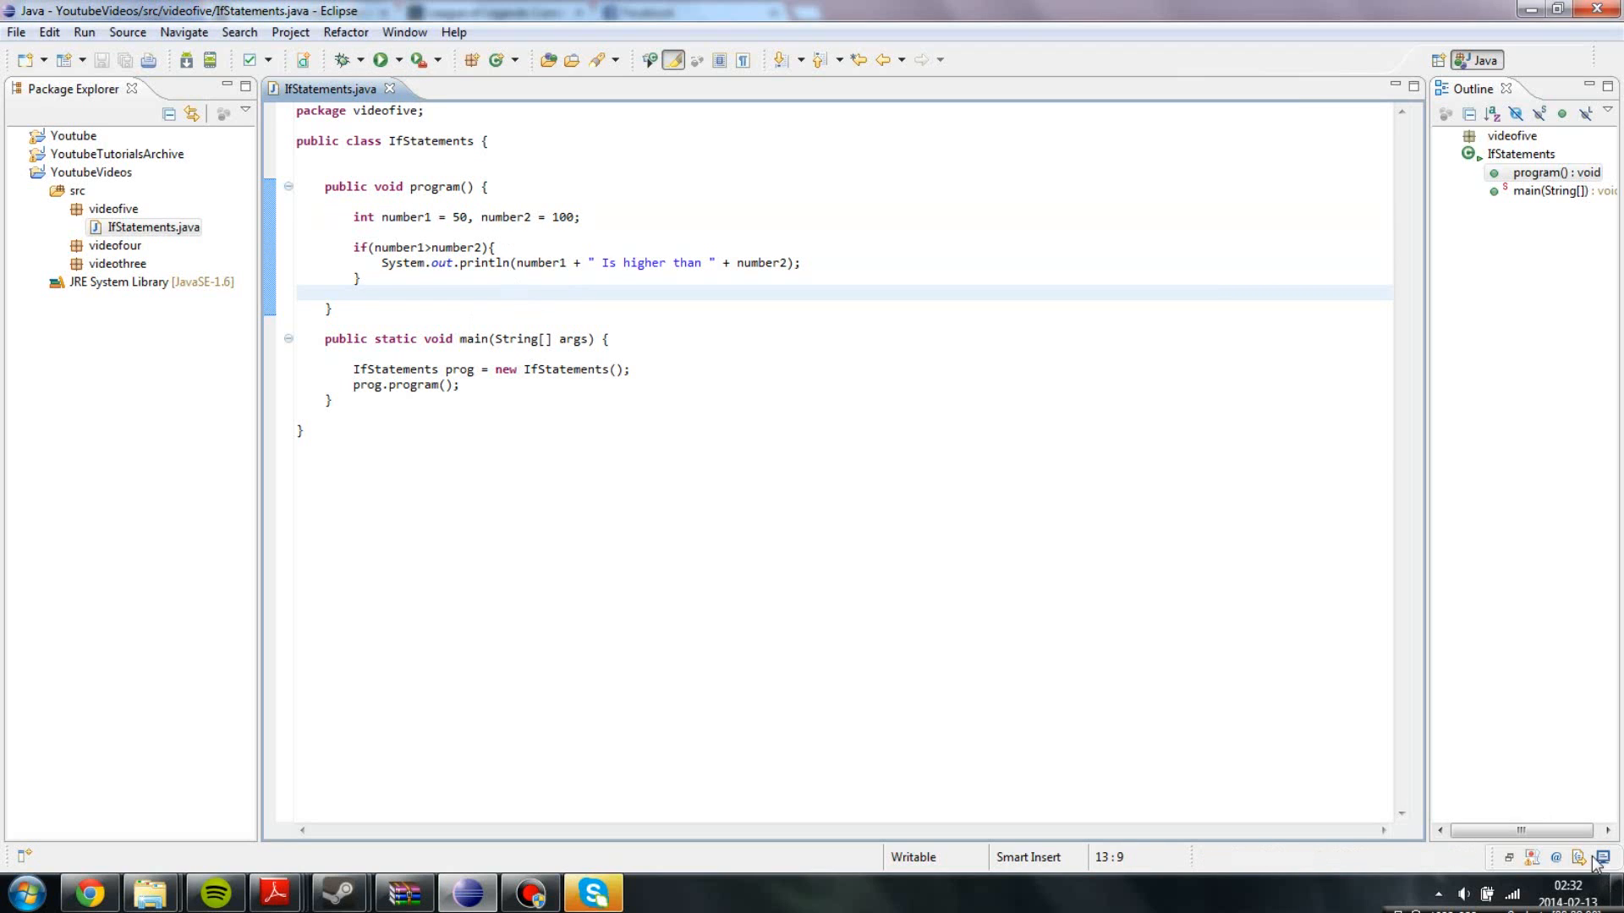
# Change number1 from 50 to 500 and run the program.
pyautogui.click(385, 60)
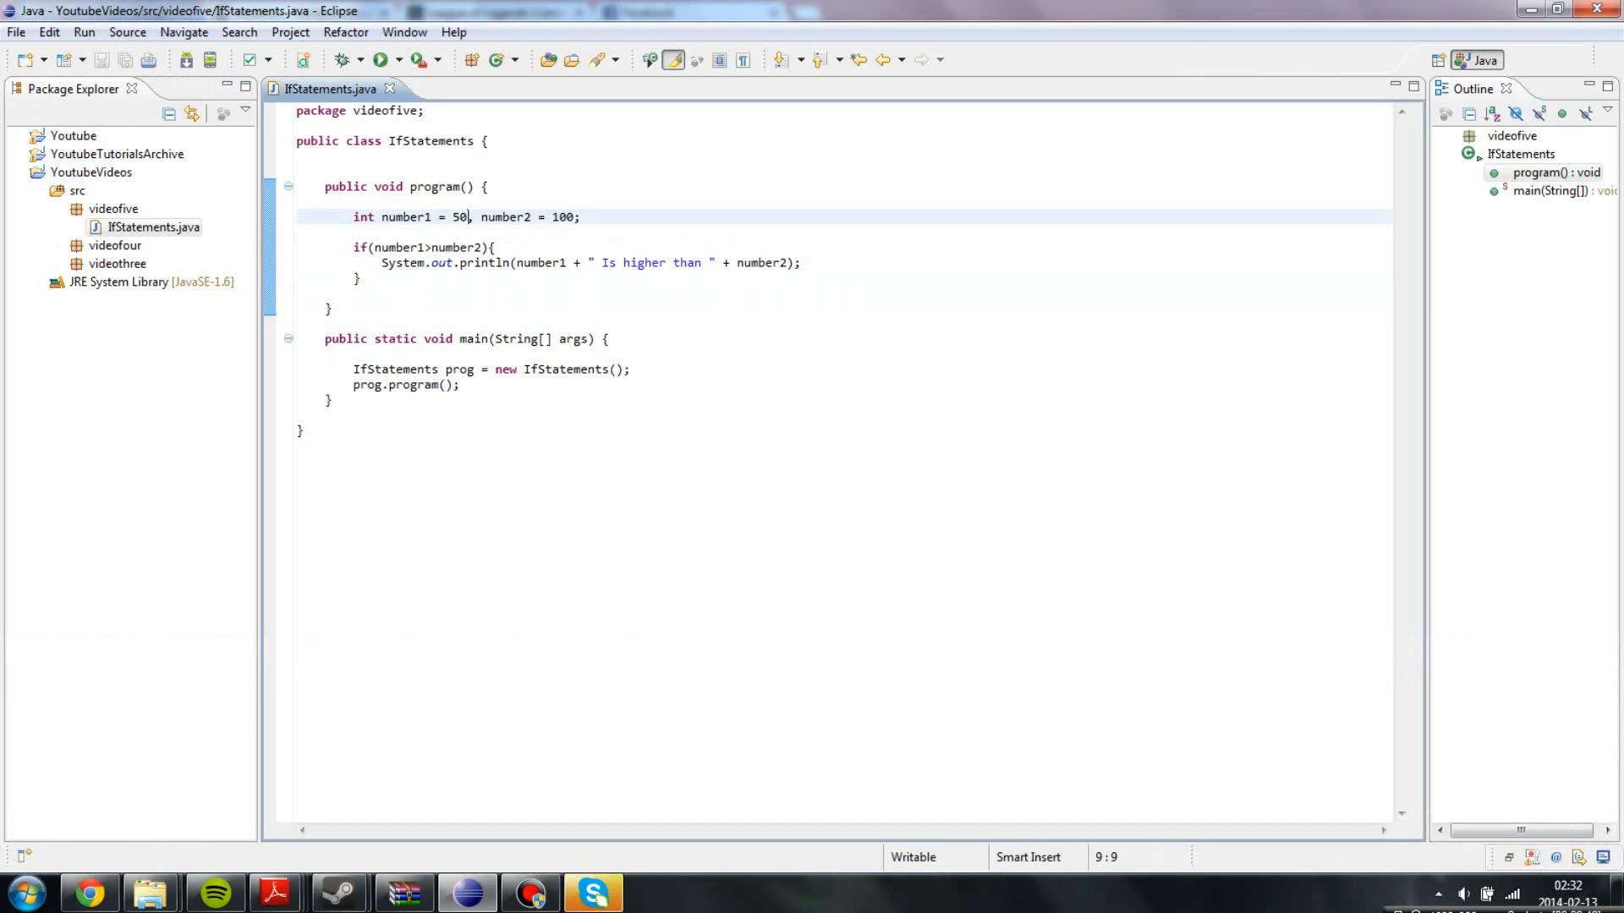
pyautogui.write('0')
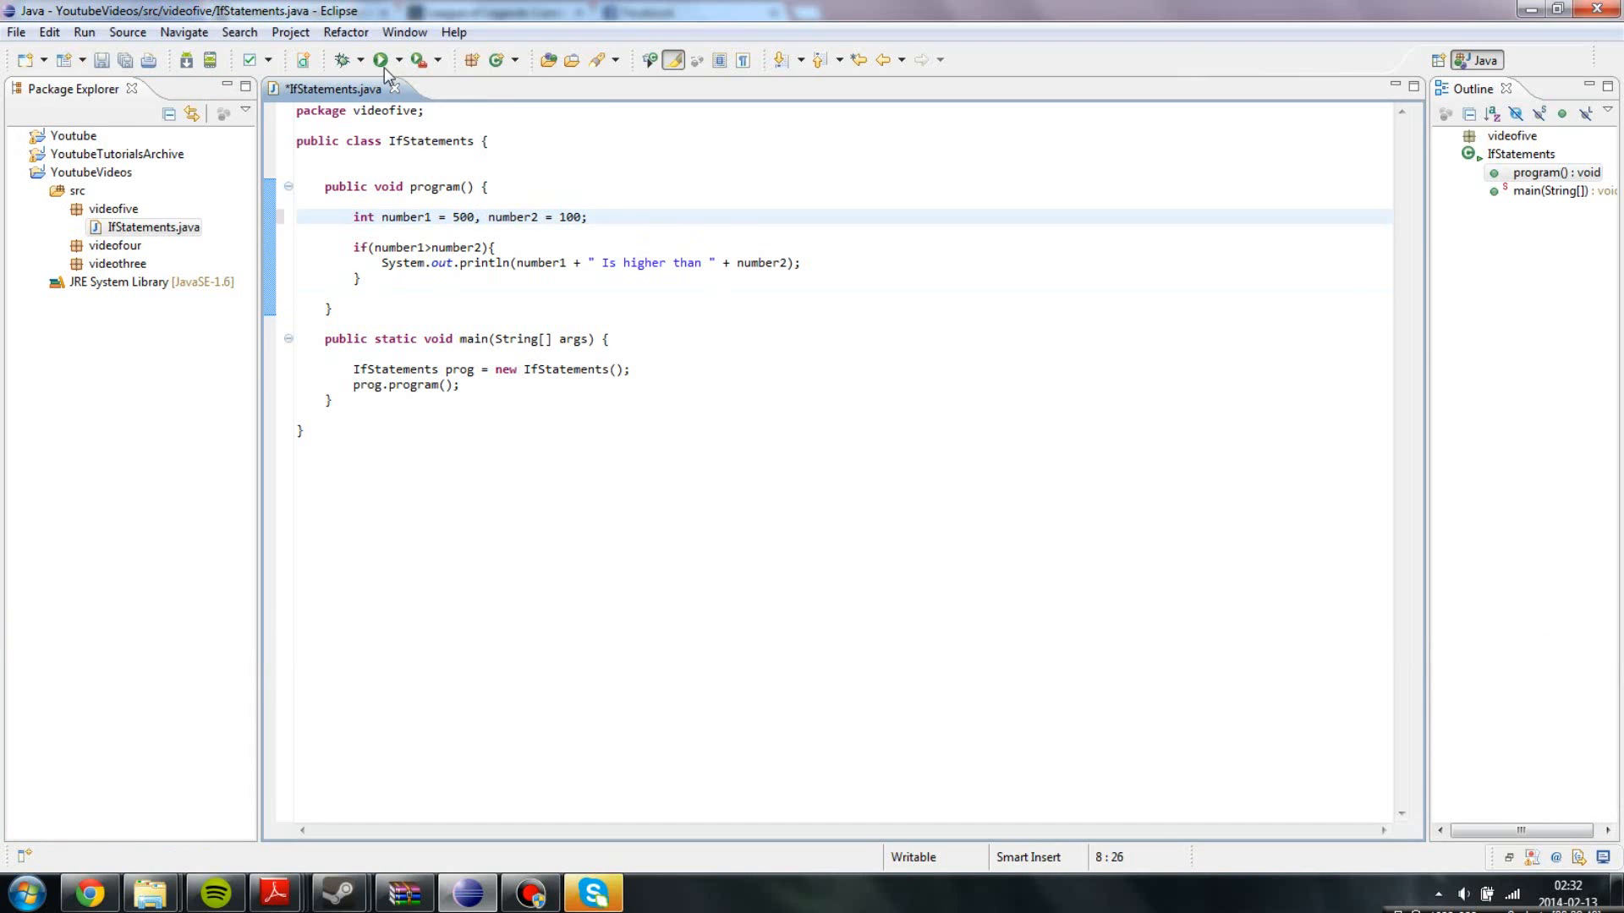
pyautogui.click(384, 59)
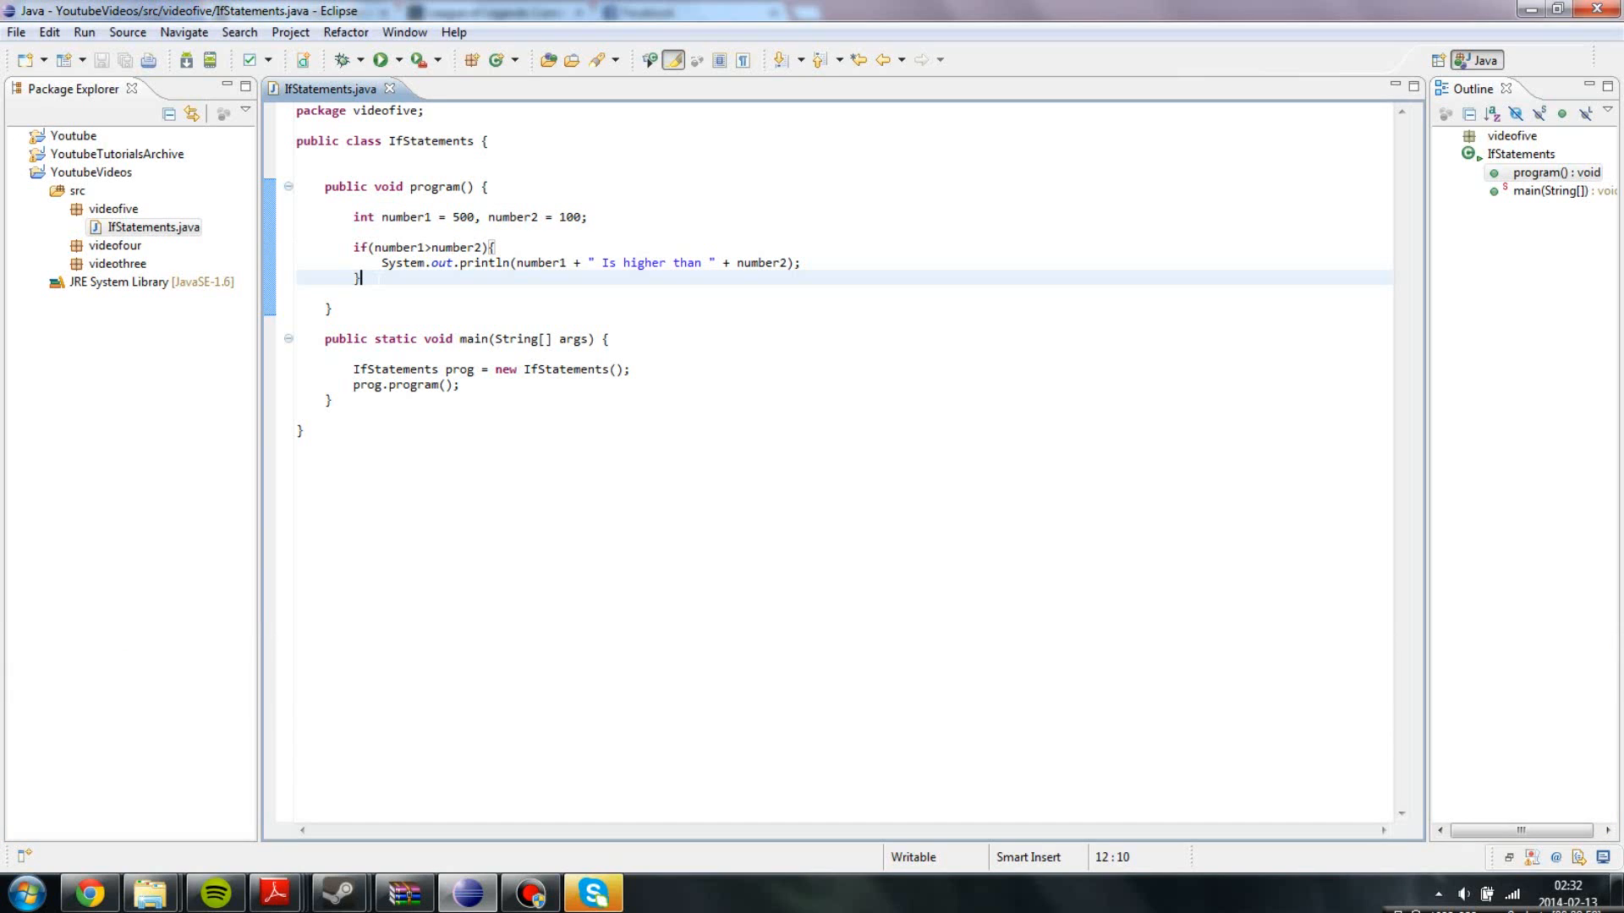
# Add an else if (number2 > number1) branch with an empty block after the if.
pyautogui.write('else')
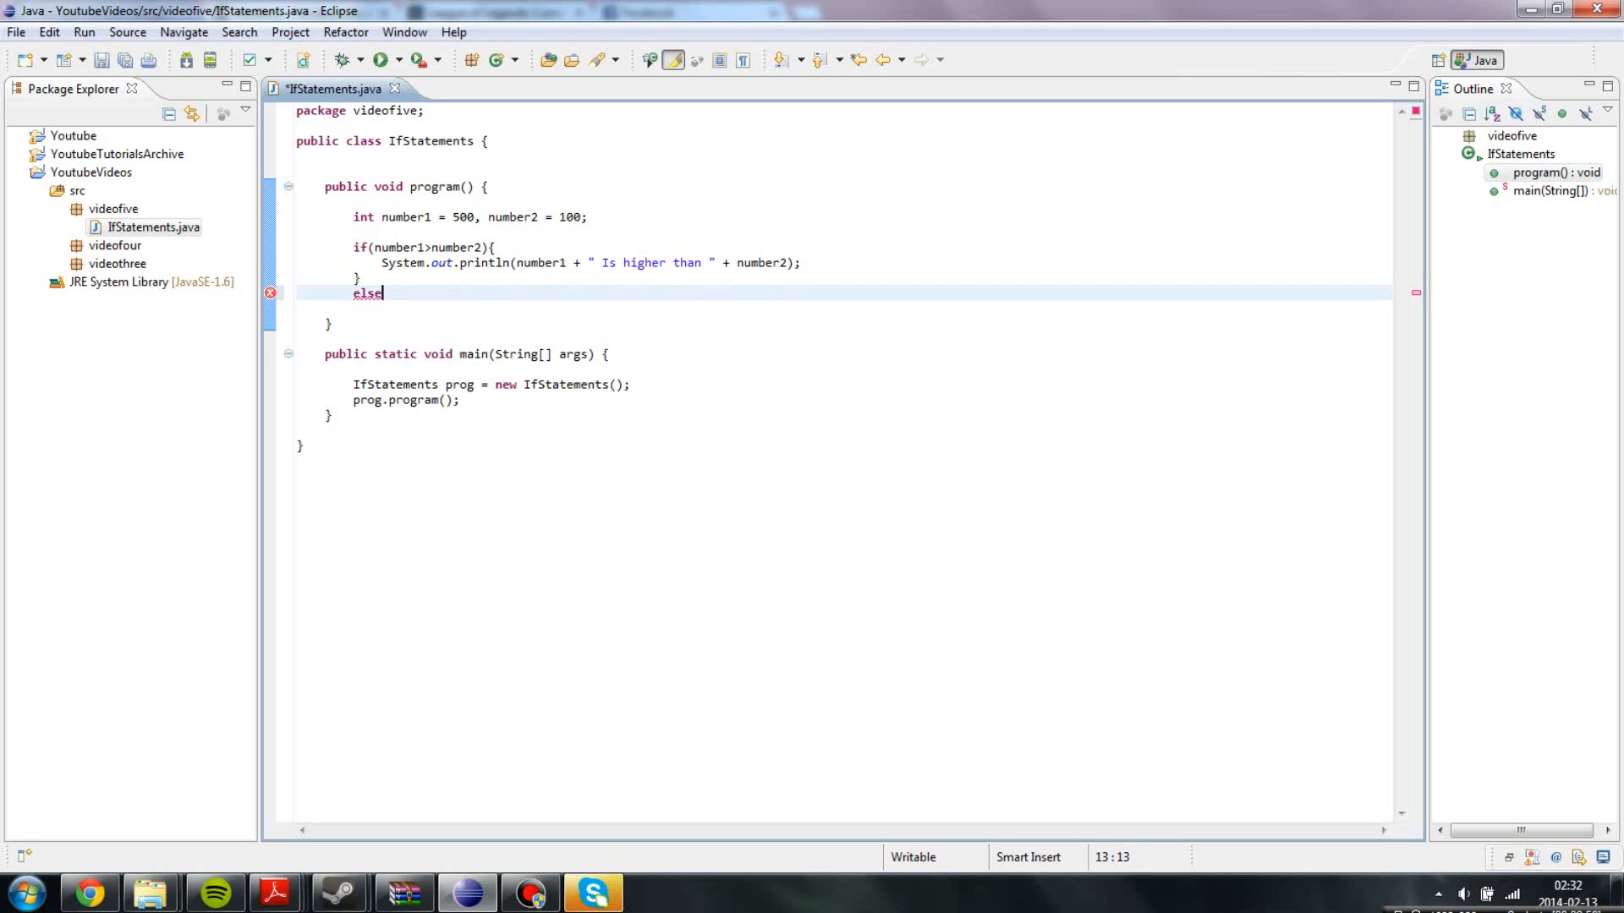
pyautogui.doubleClick(369, 293)
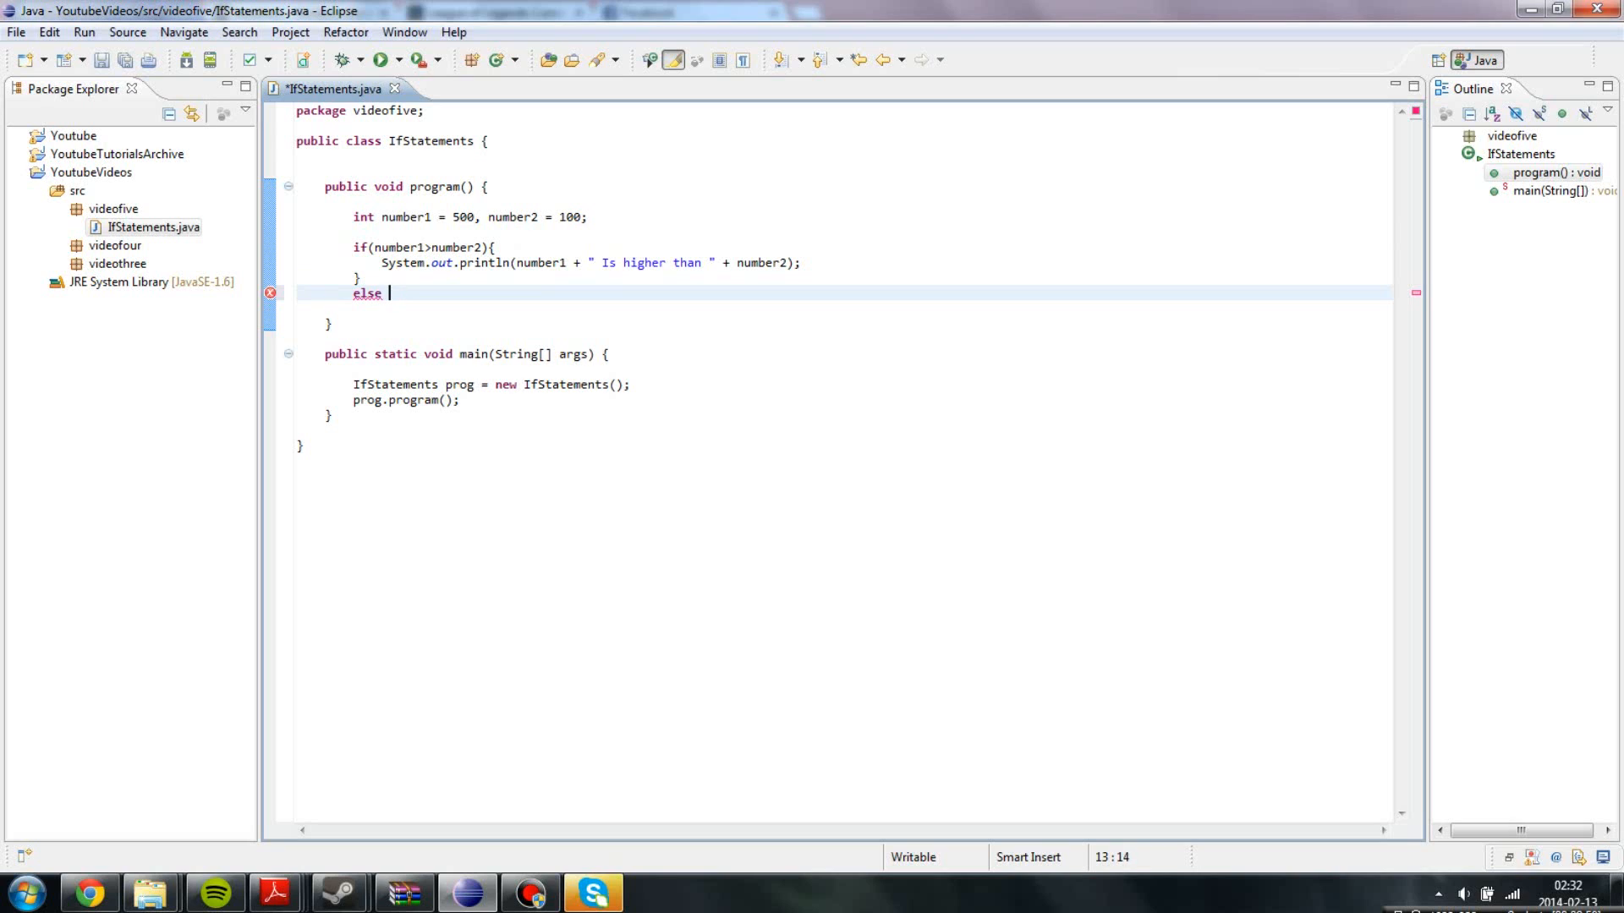
pyautogui.write('if')
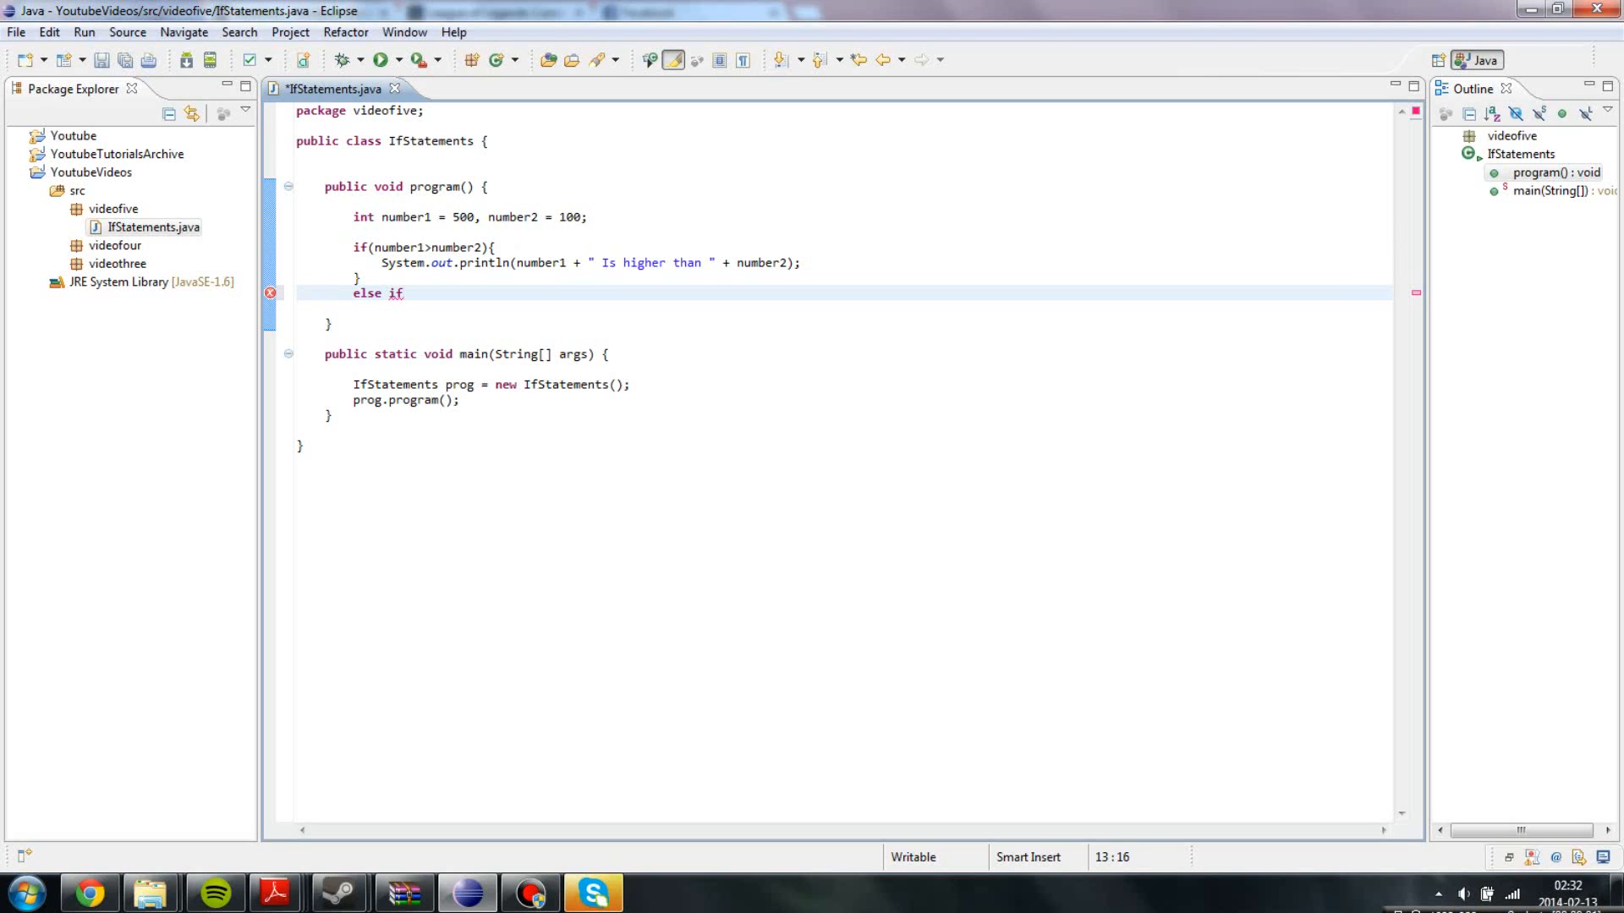
pyautogui.write('(')
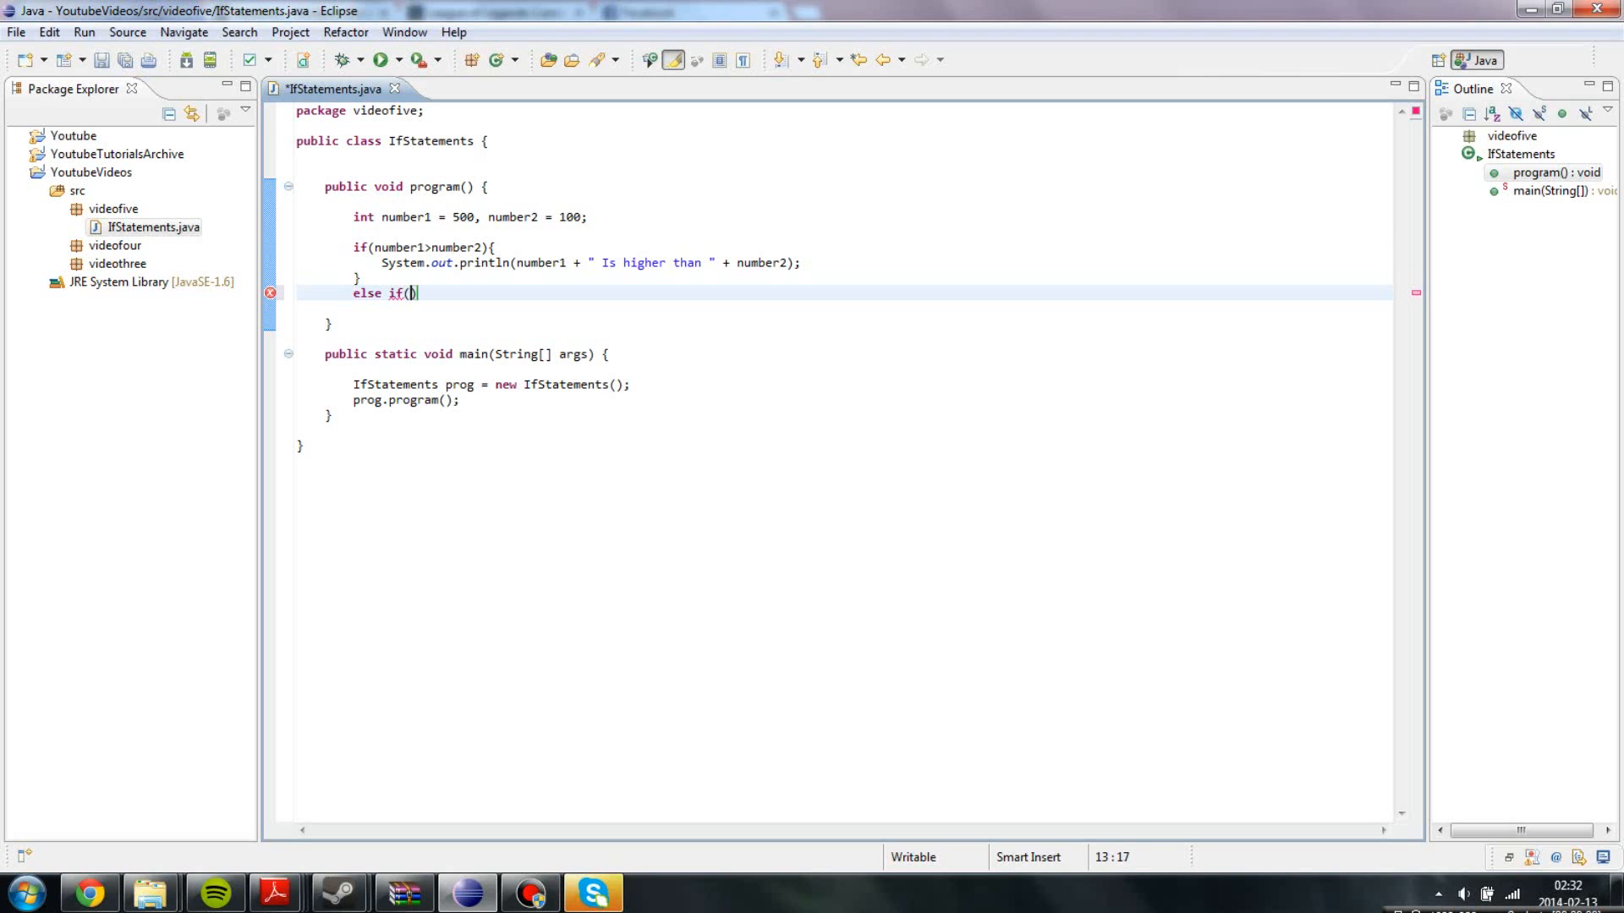
pyautogui.write('number2')
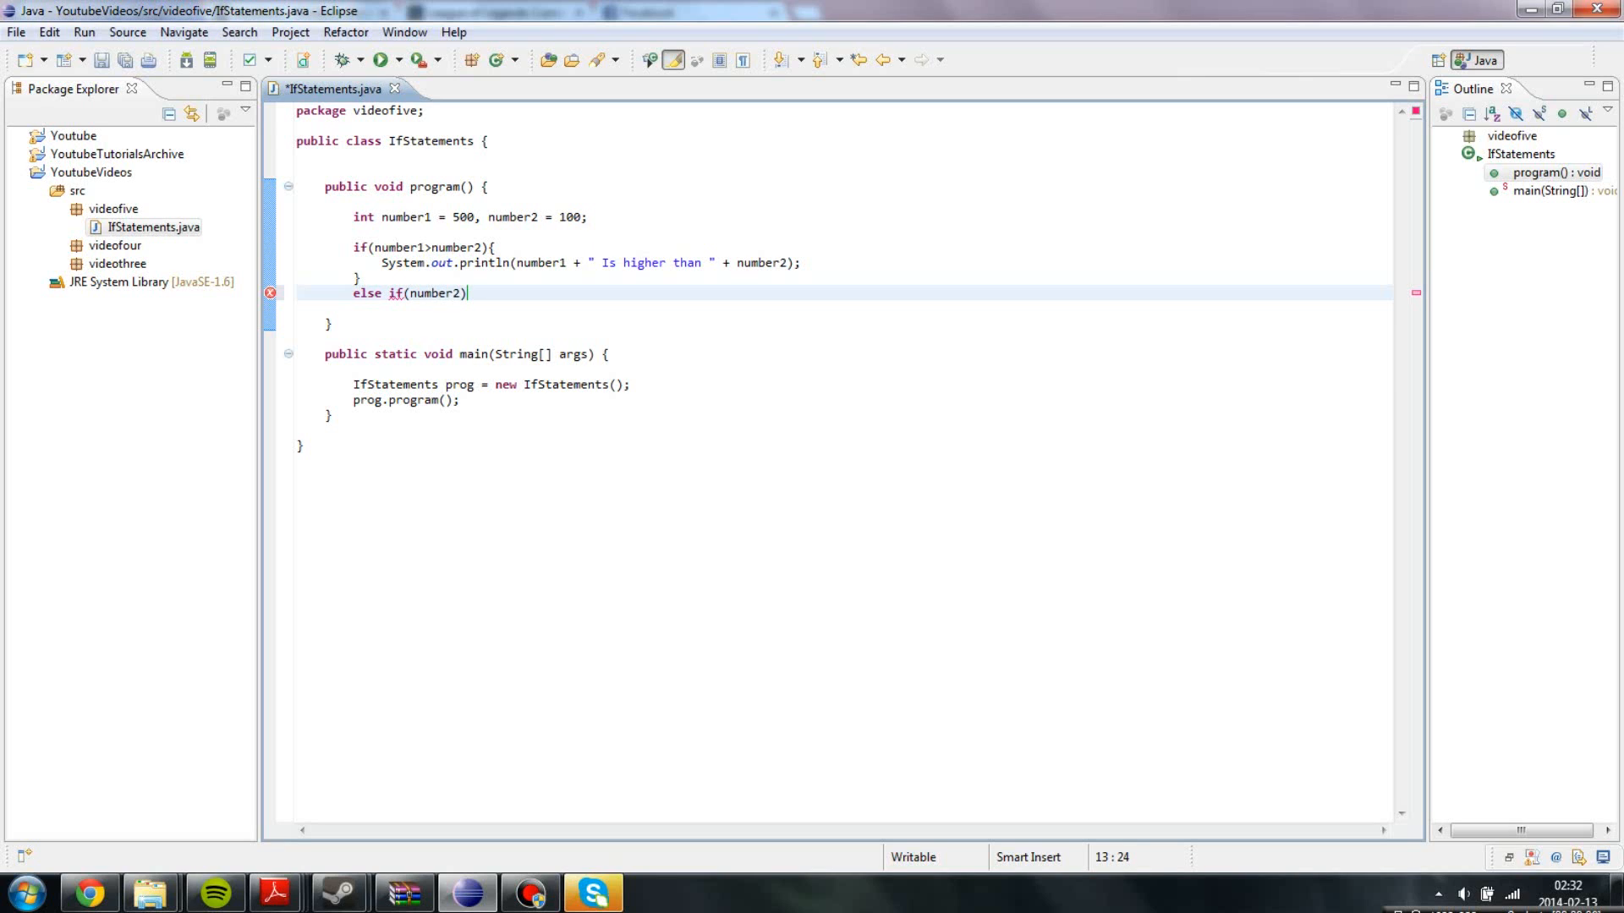
pyautogui.write('>number')
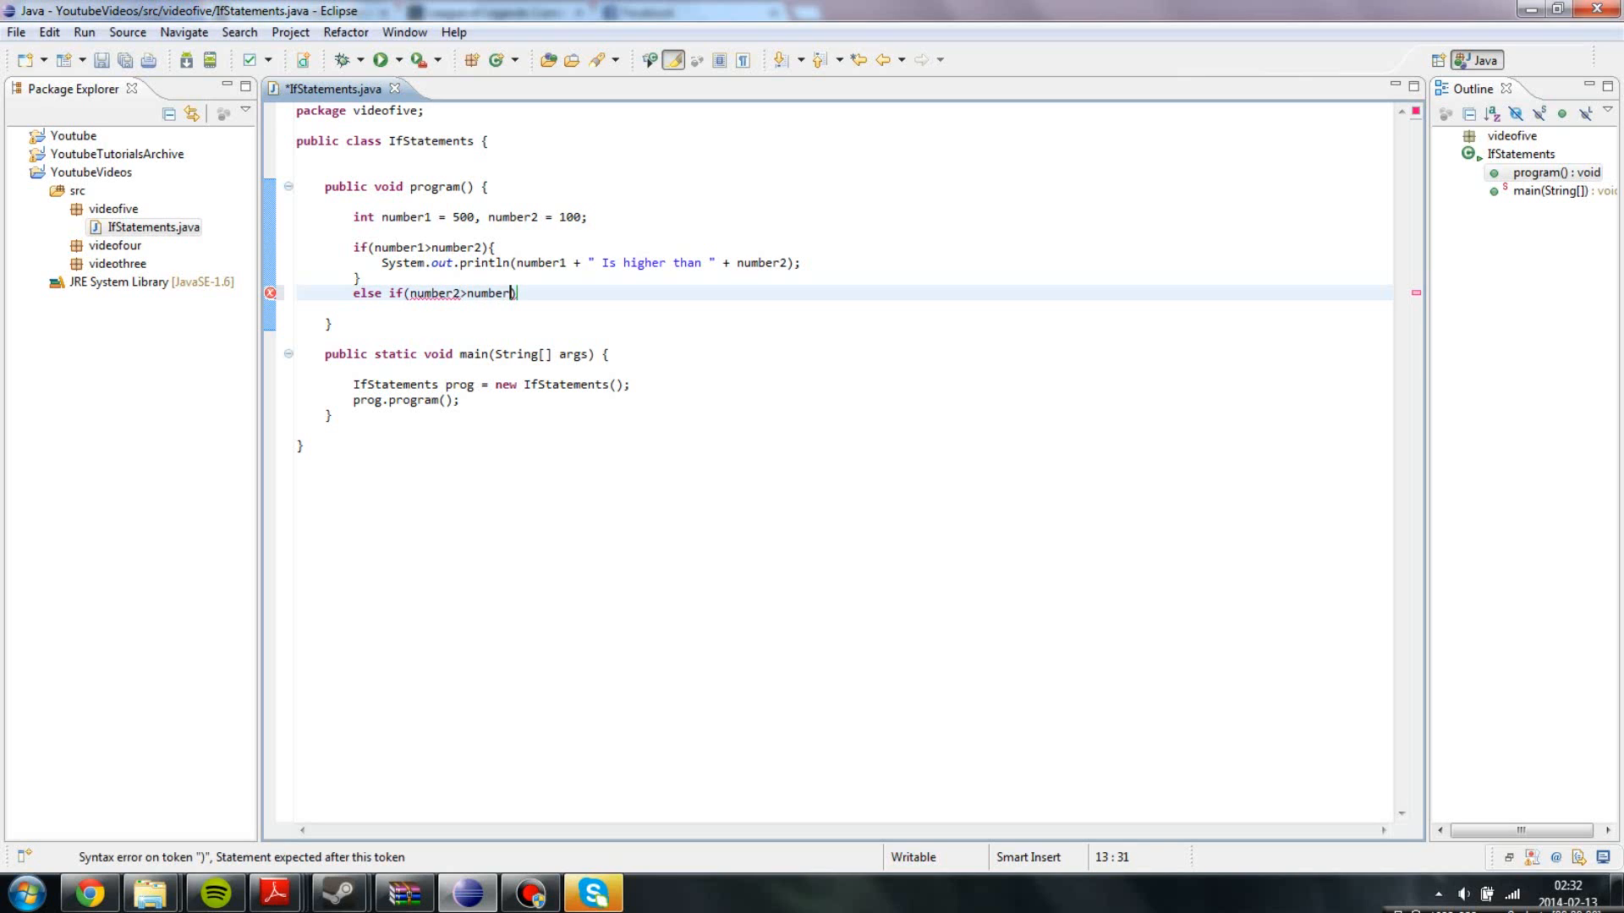
pyautogui.write('1){')
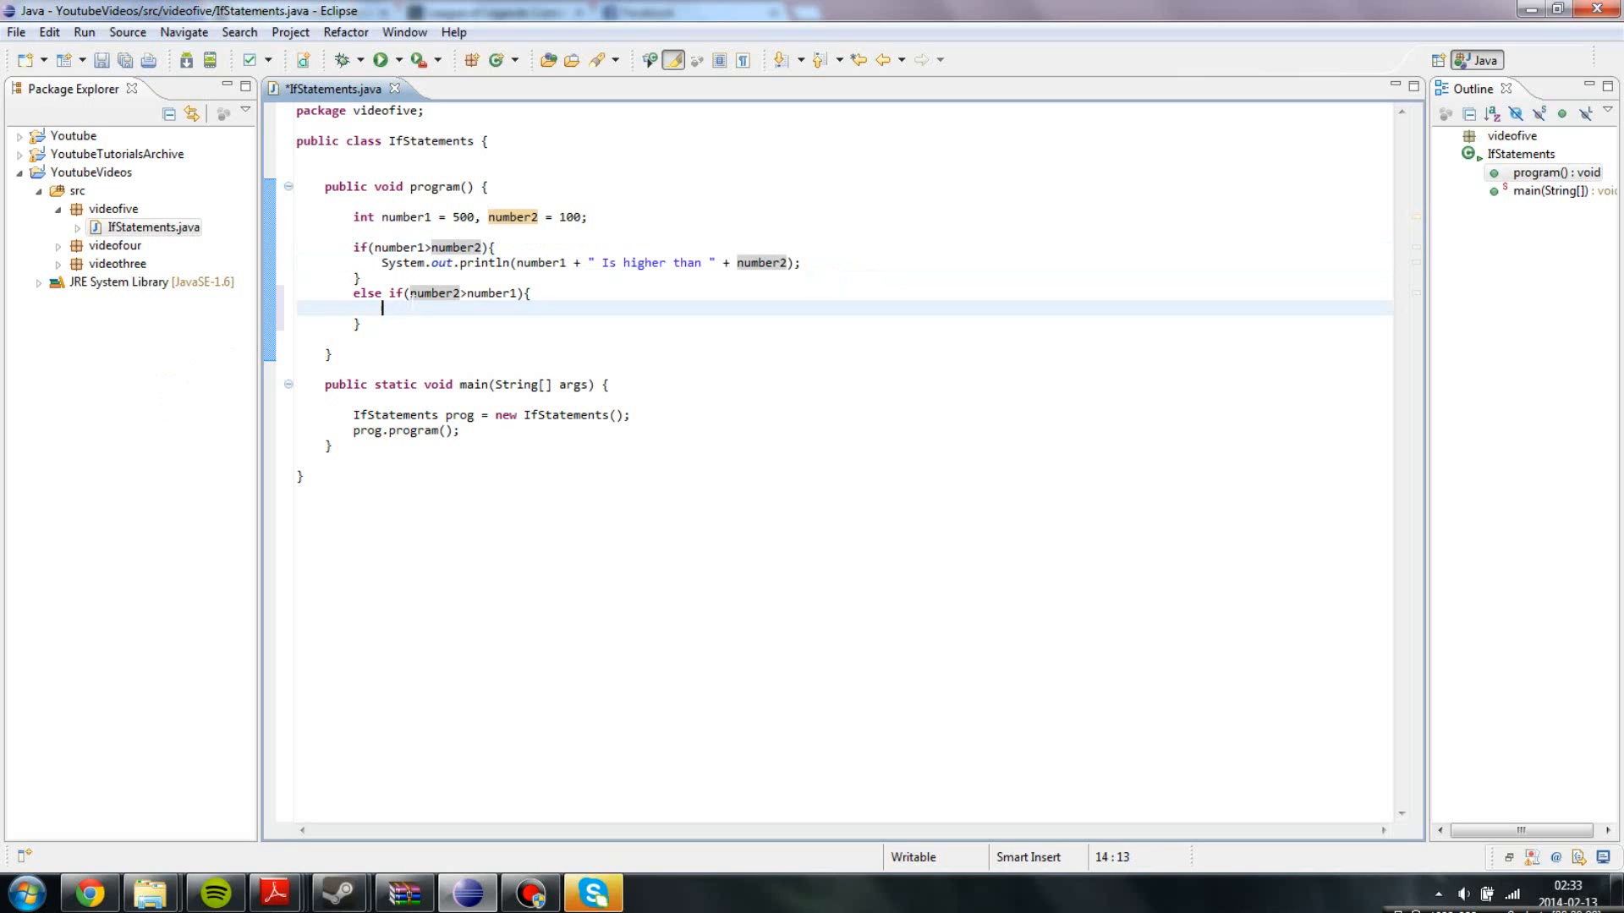
# Fill the else if println, then add an else block printing number1 " Is equal too " number2.
pyautogui.write('System.out.println(number2 + " Is higher than " + number2);')
pyautogui.write('else')
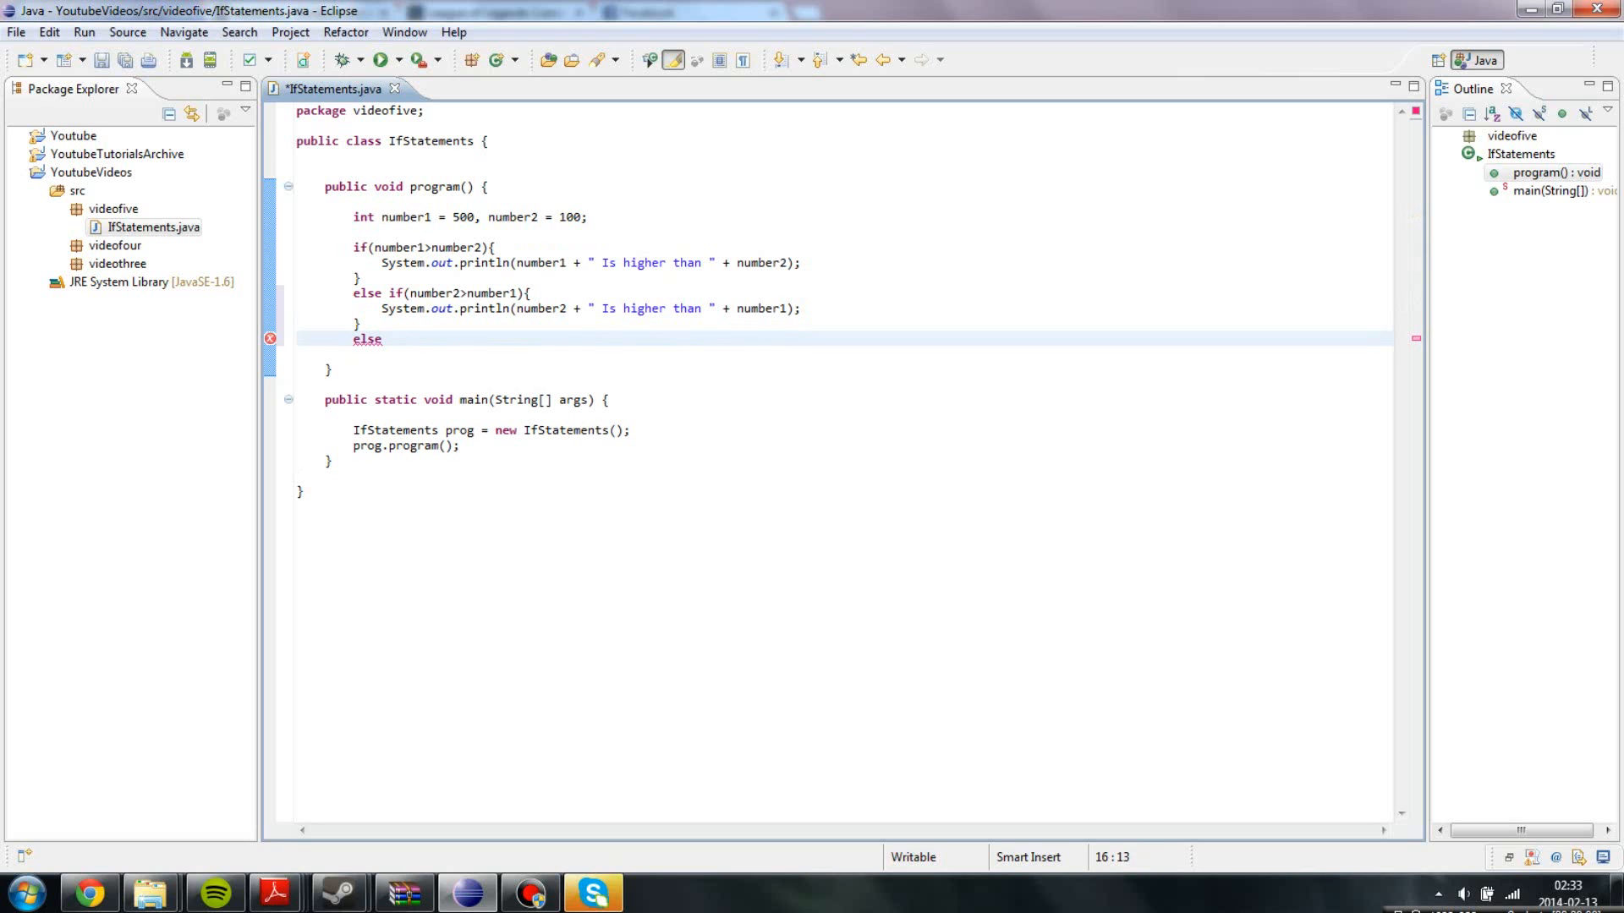
pyautogui.moveTo(352, 294); pyautogui.dragTo(357, 323)
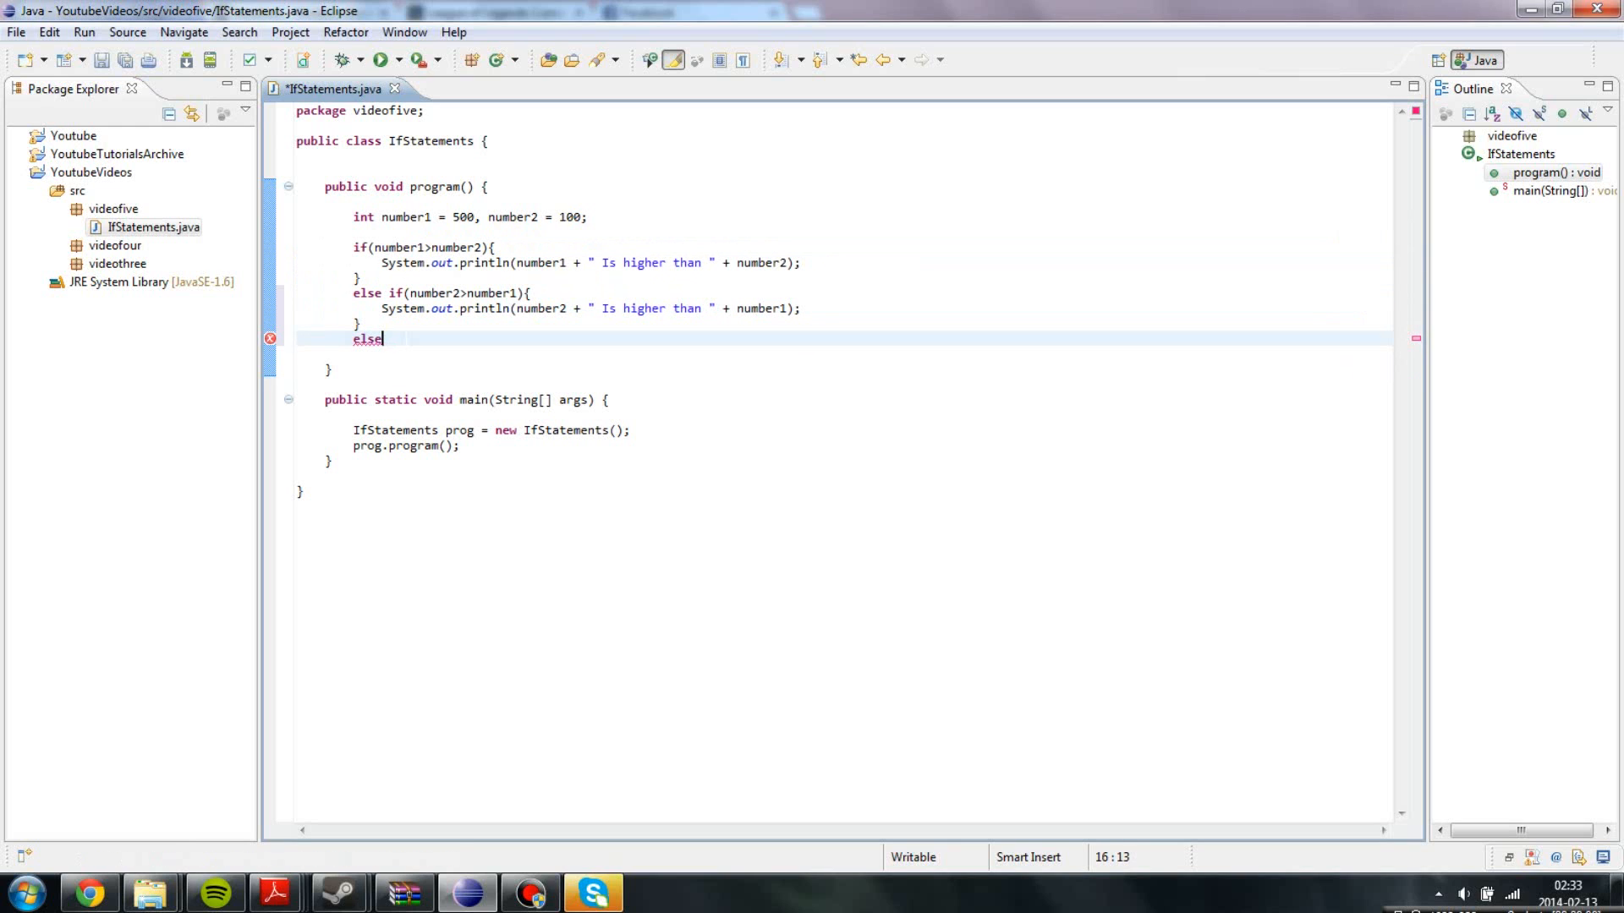
pyautogui.write('{')
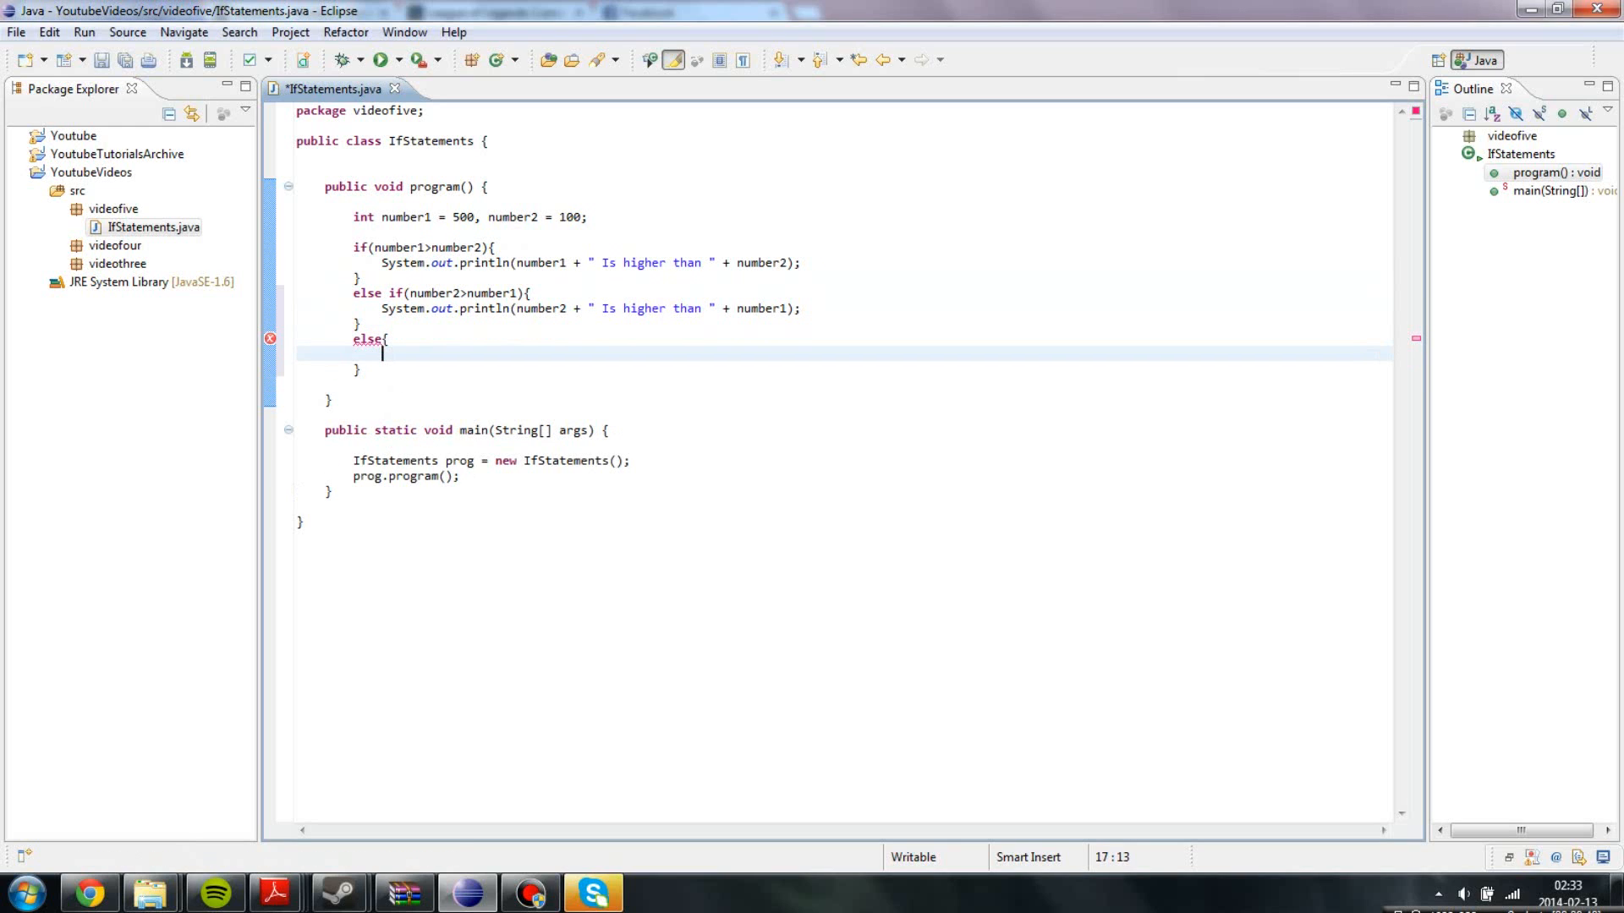
pyautogui.write('System')
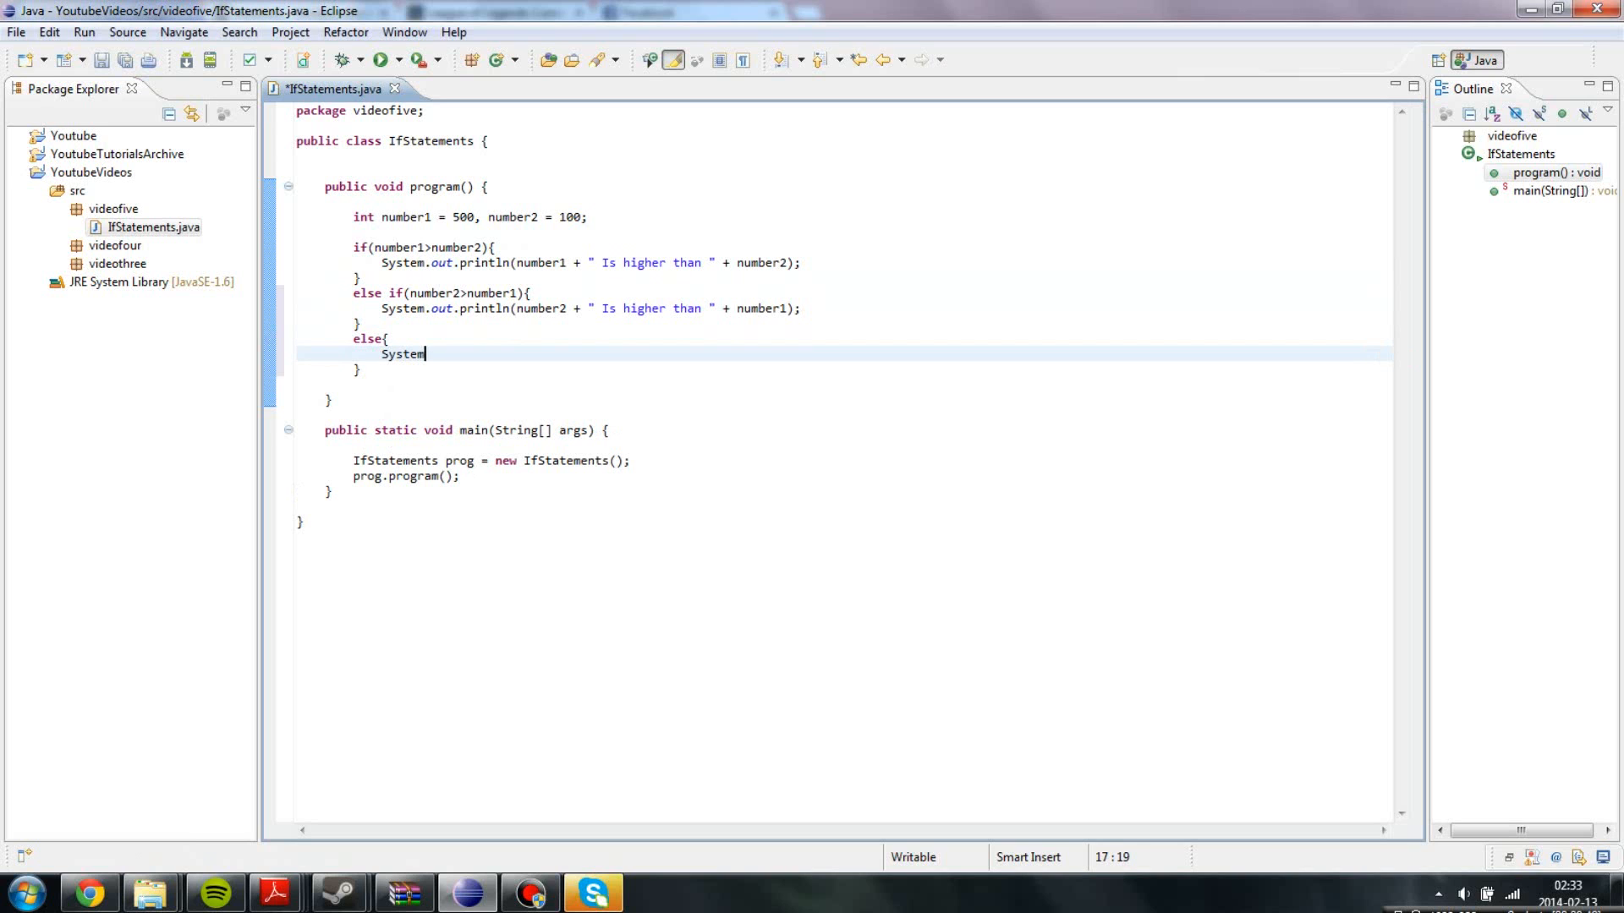
pyautogui.write('.out-')
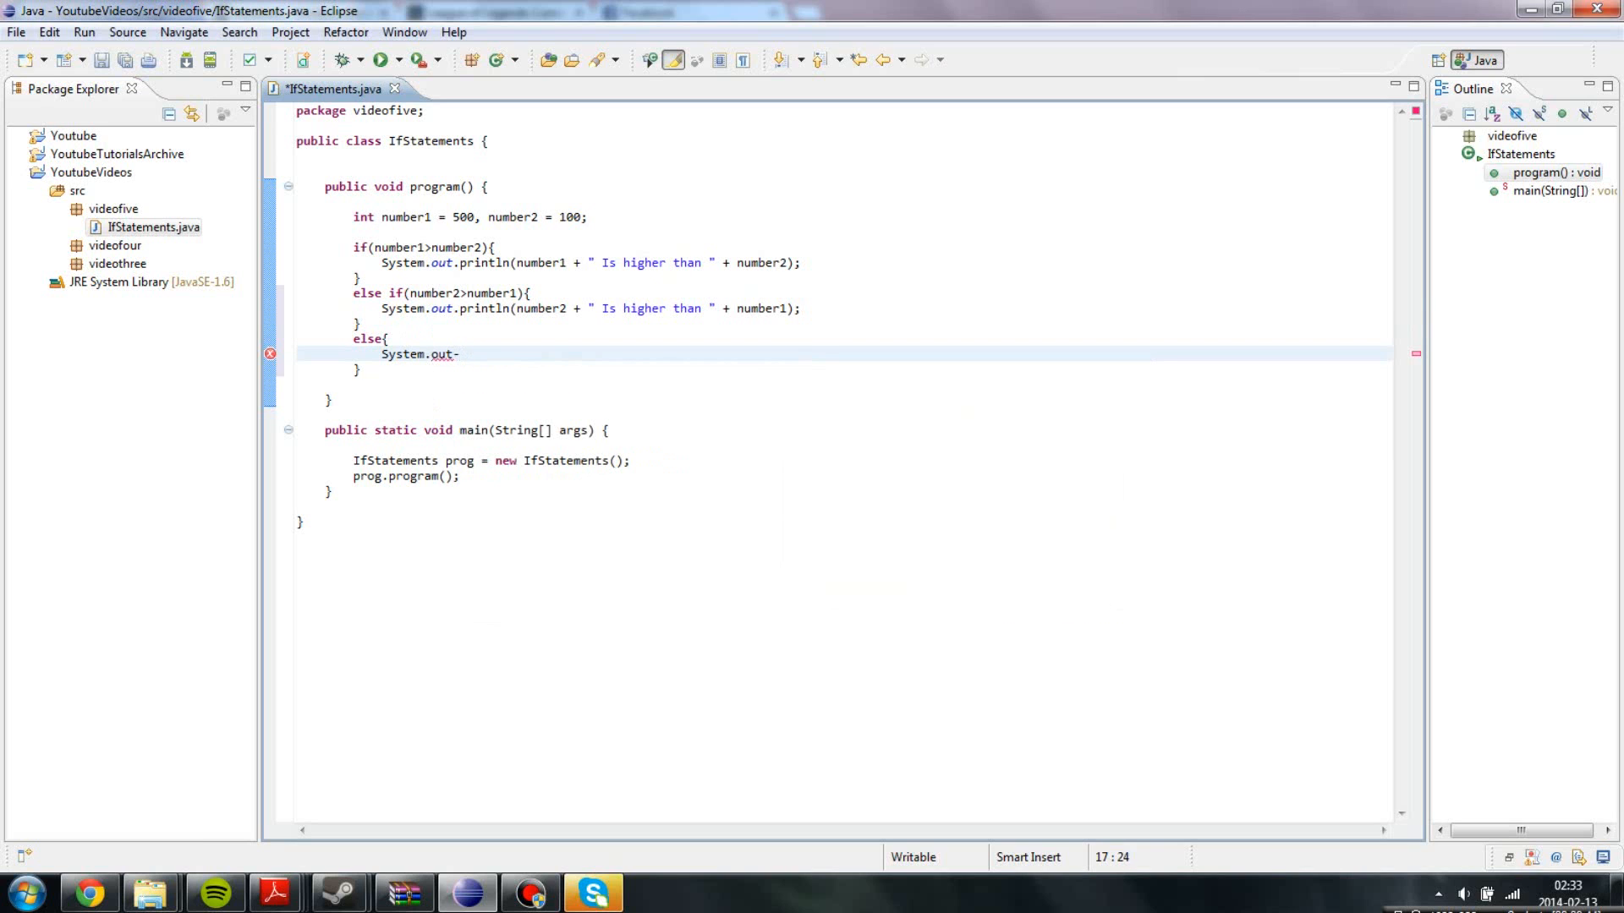
pyautogui.write('println(')
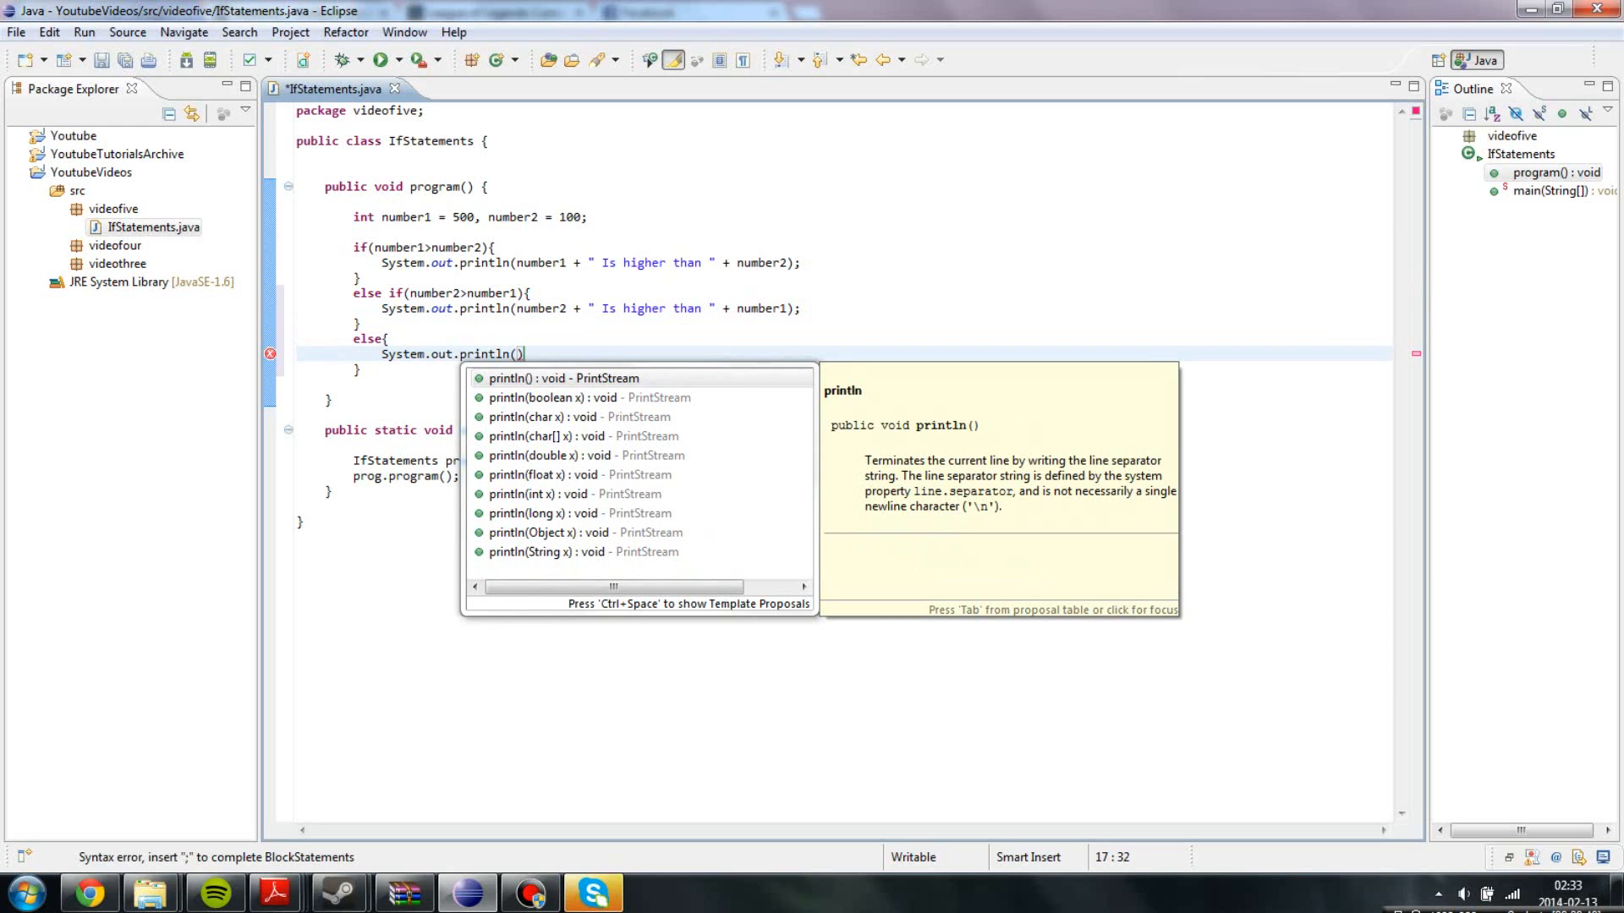
pyautogui.write('number1 + = " Is')
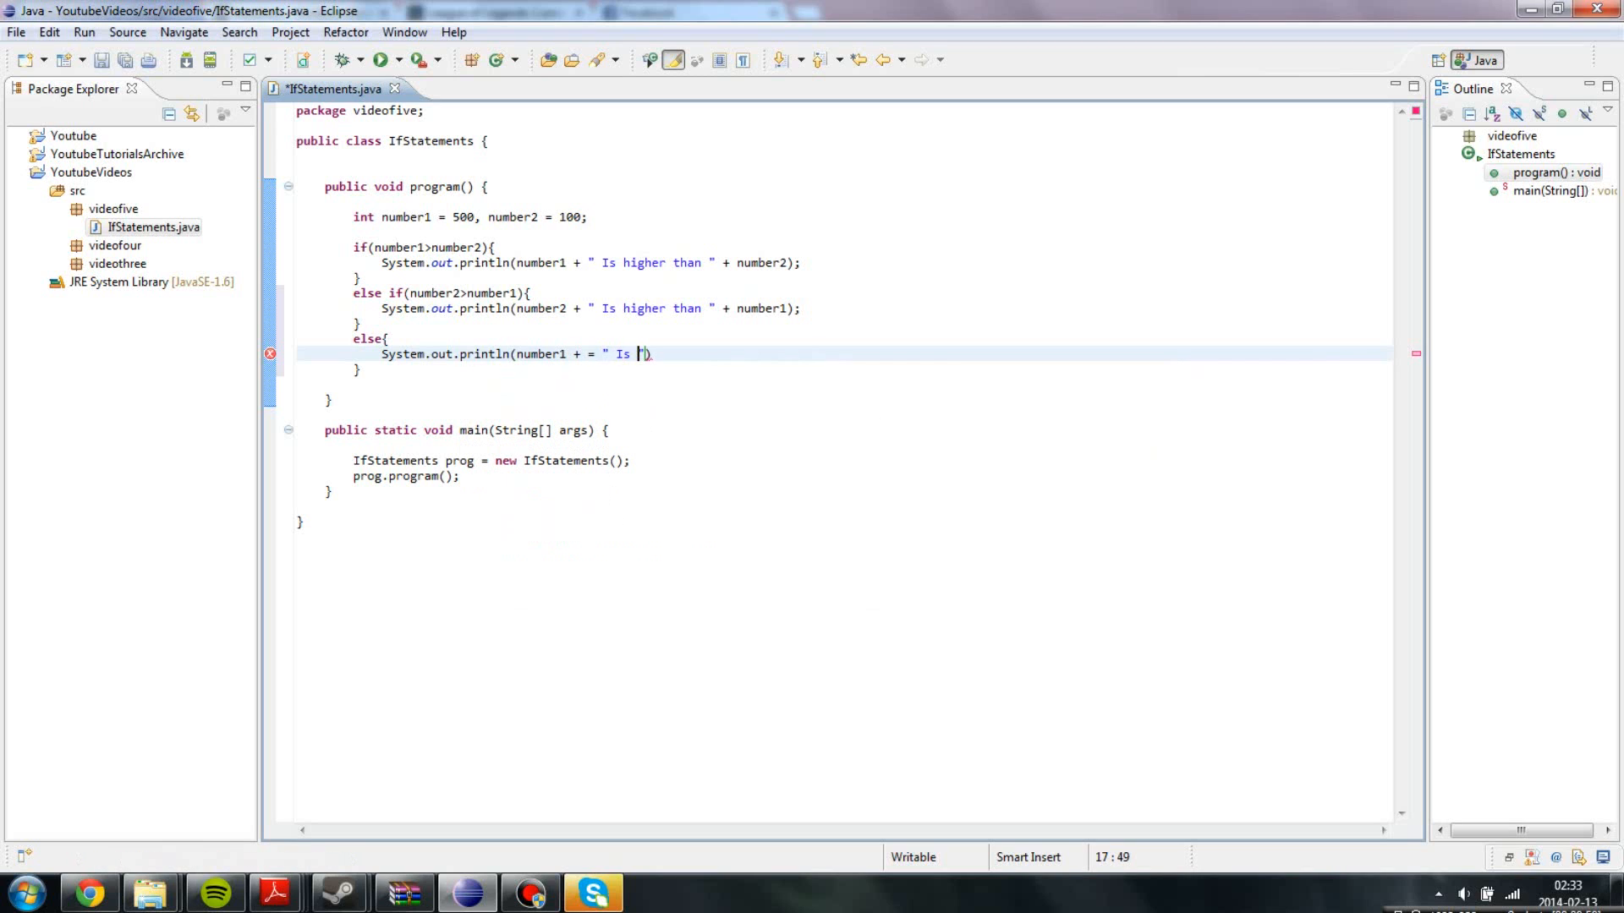
pyautogui.write('equal too')
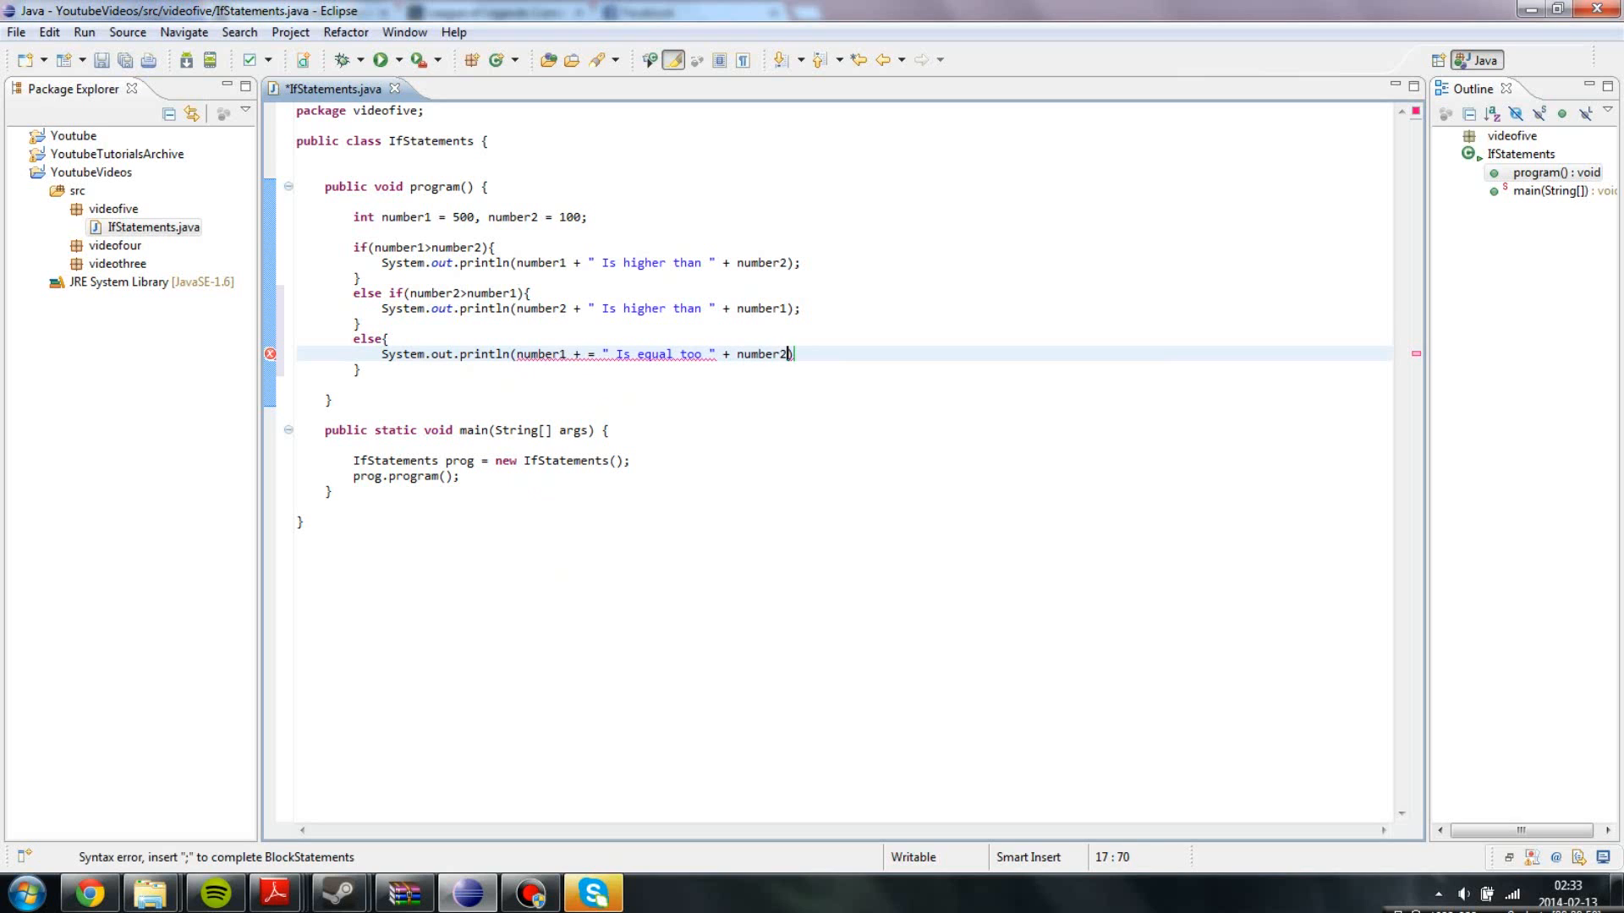
pyautogui.write(';')
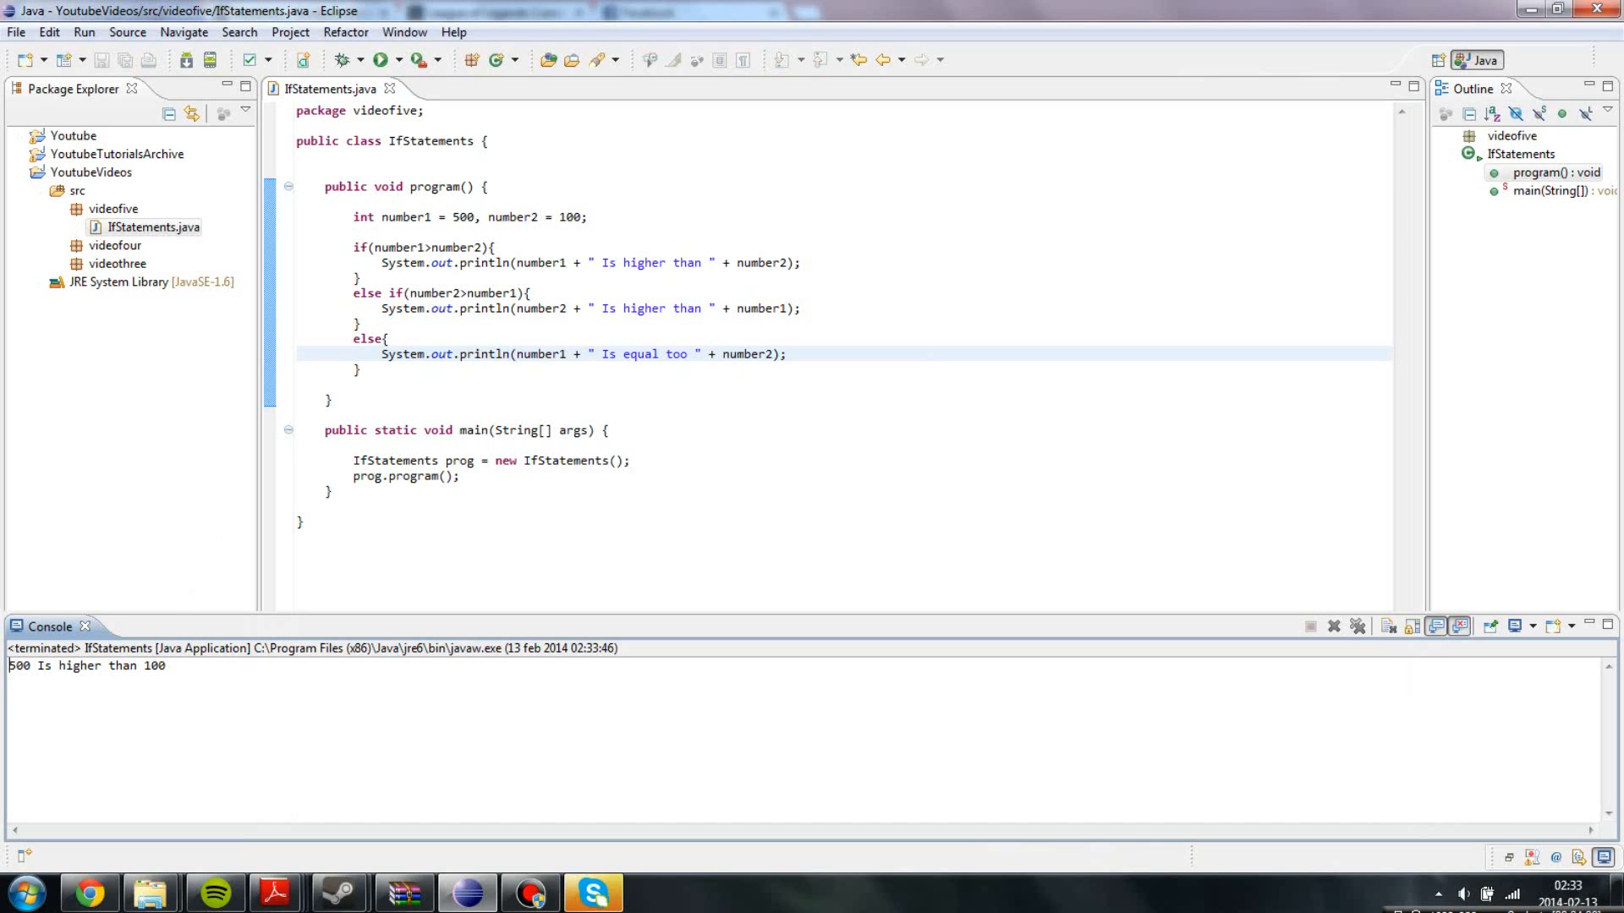
# Set number2 to 600, save and run, printing "600 Is higher than 500".
pyautogui.write('500')
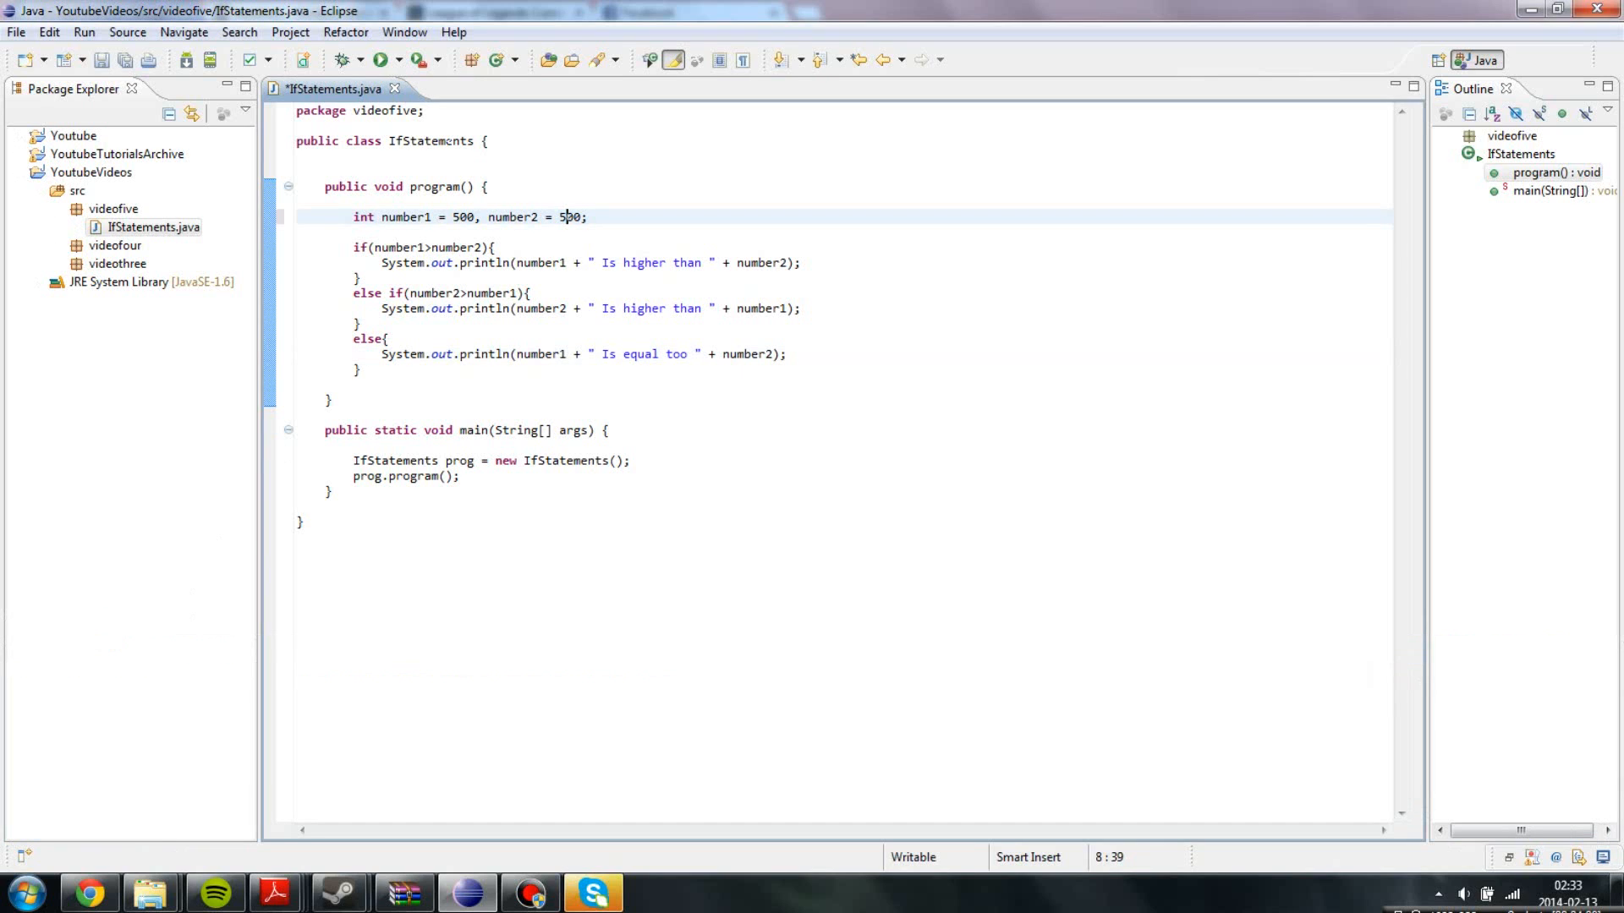
pyautogui.click(384, 60)
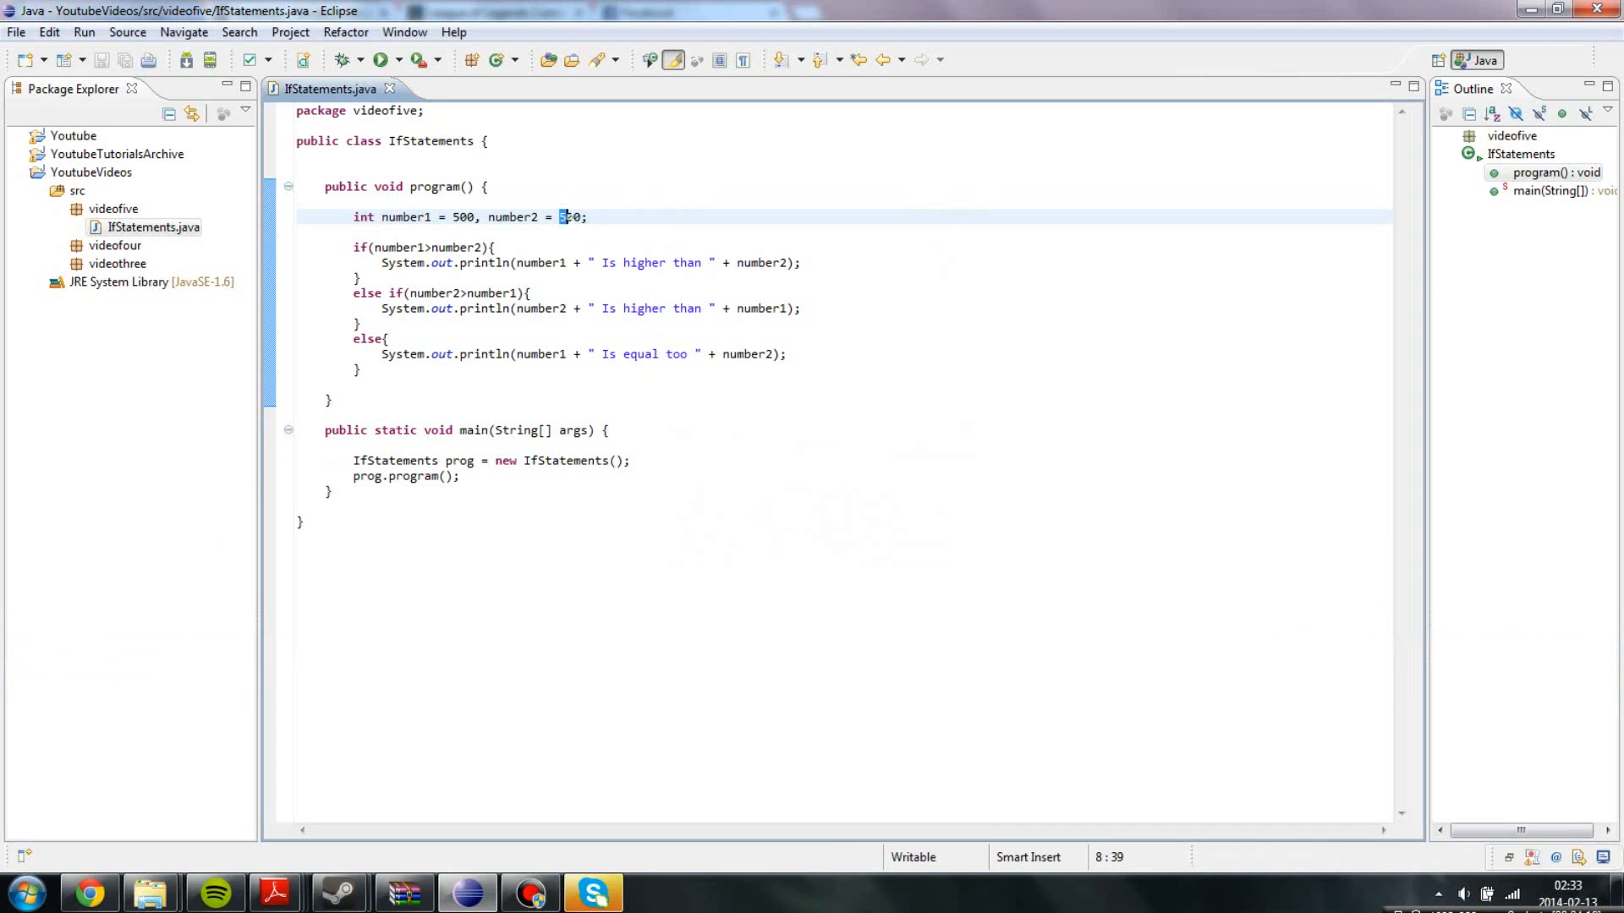
pyautogui.click(368, 60)
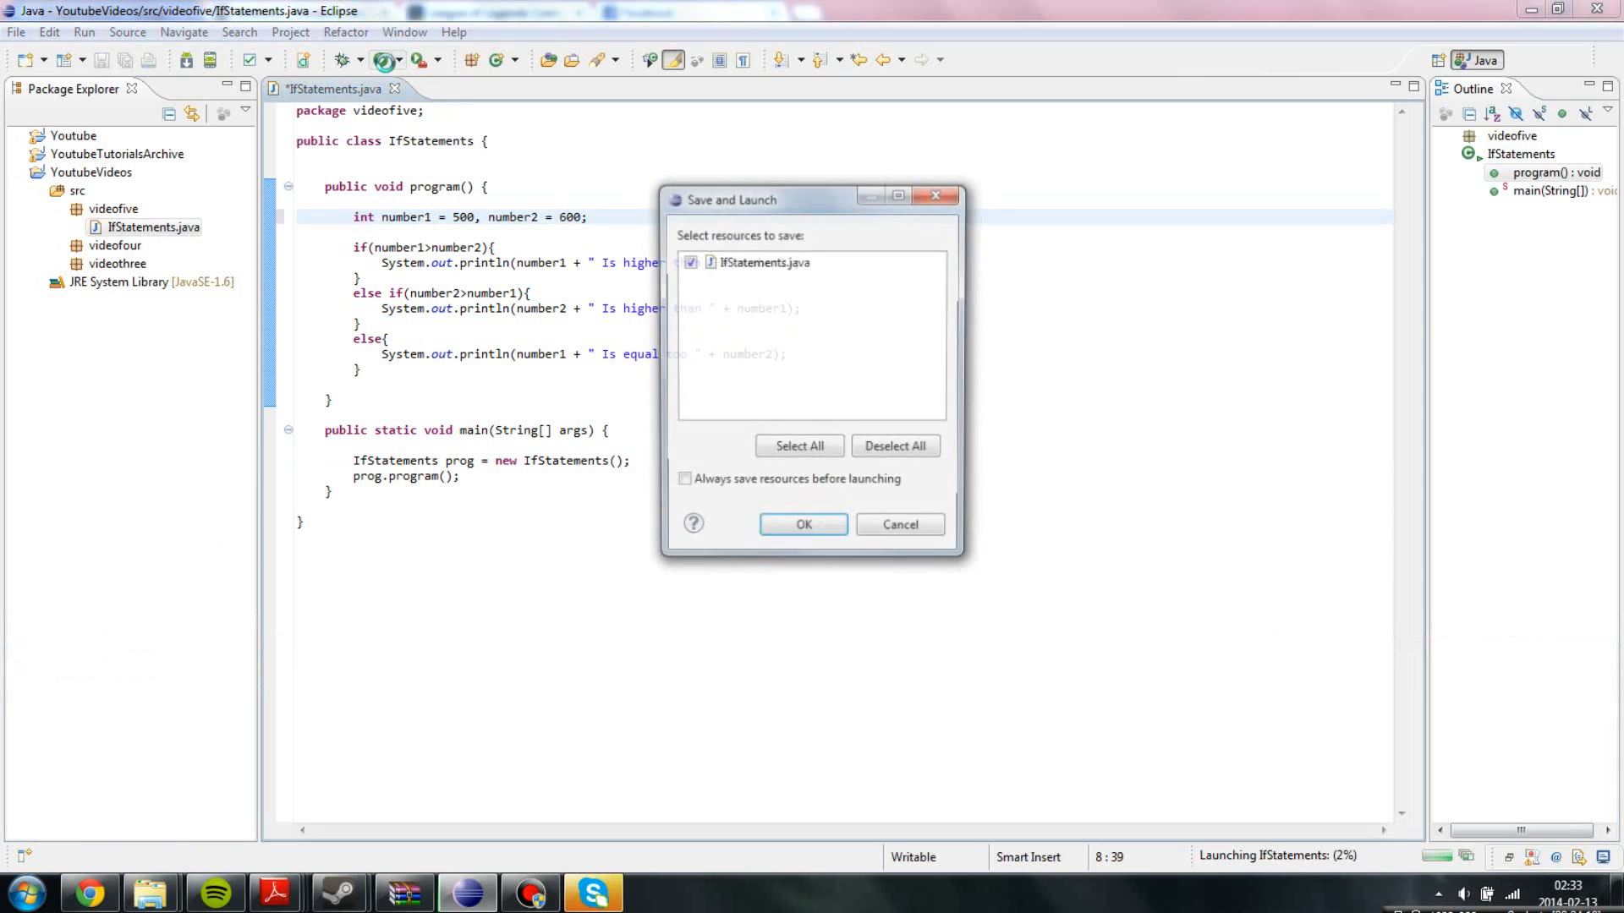
pyautogui.click(803, 524)
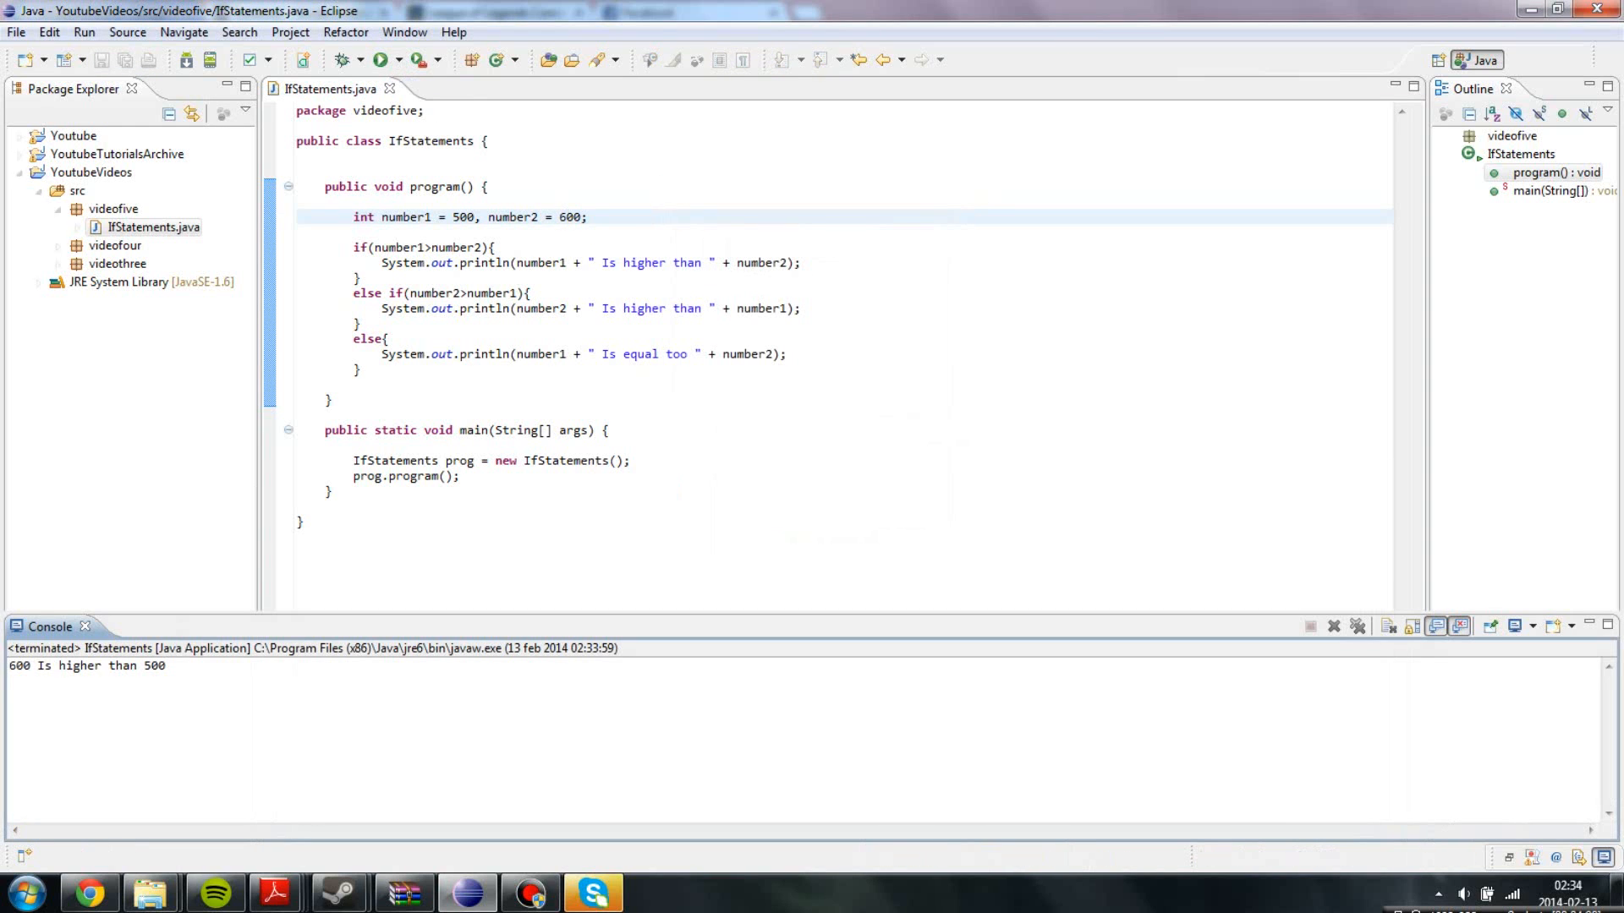
pyautogui.moveTo(352, 293); pyautogui.dragTo(389, 339)
pyautogui.write('else if')
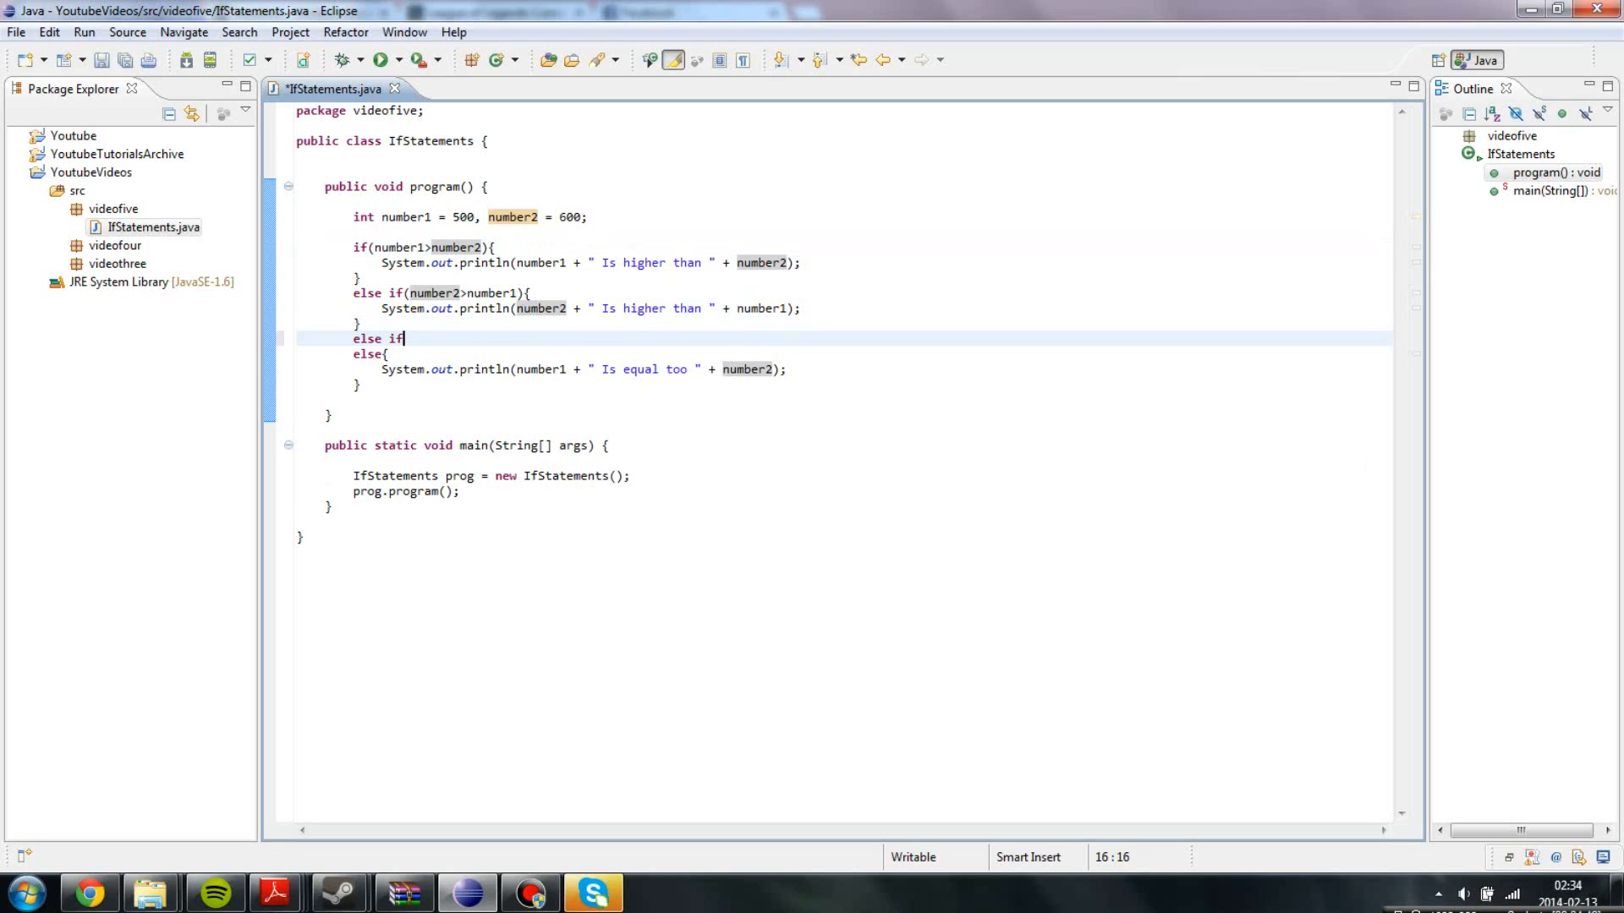
# Write the new else if (number1==35) branch opening.
pyautogui.write('(numbe')
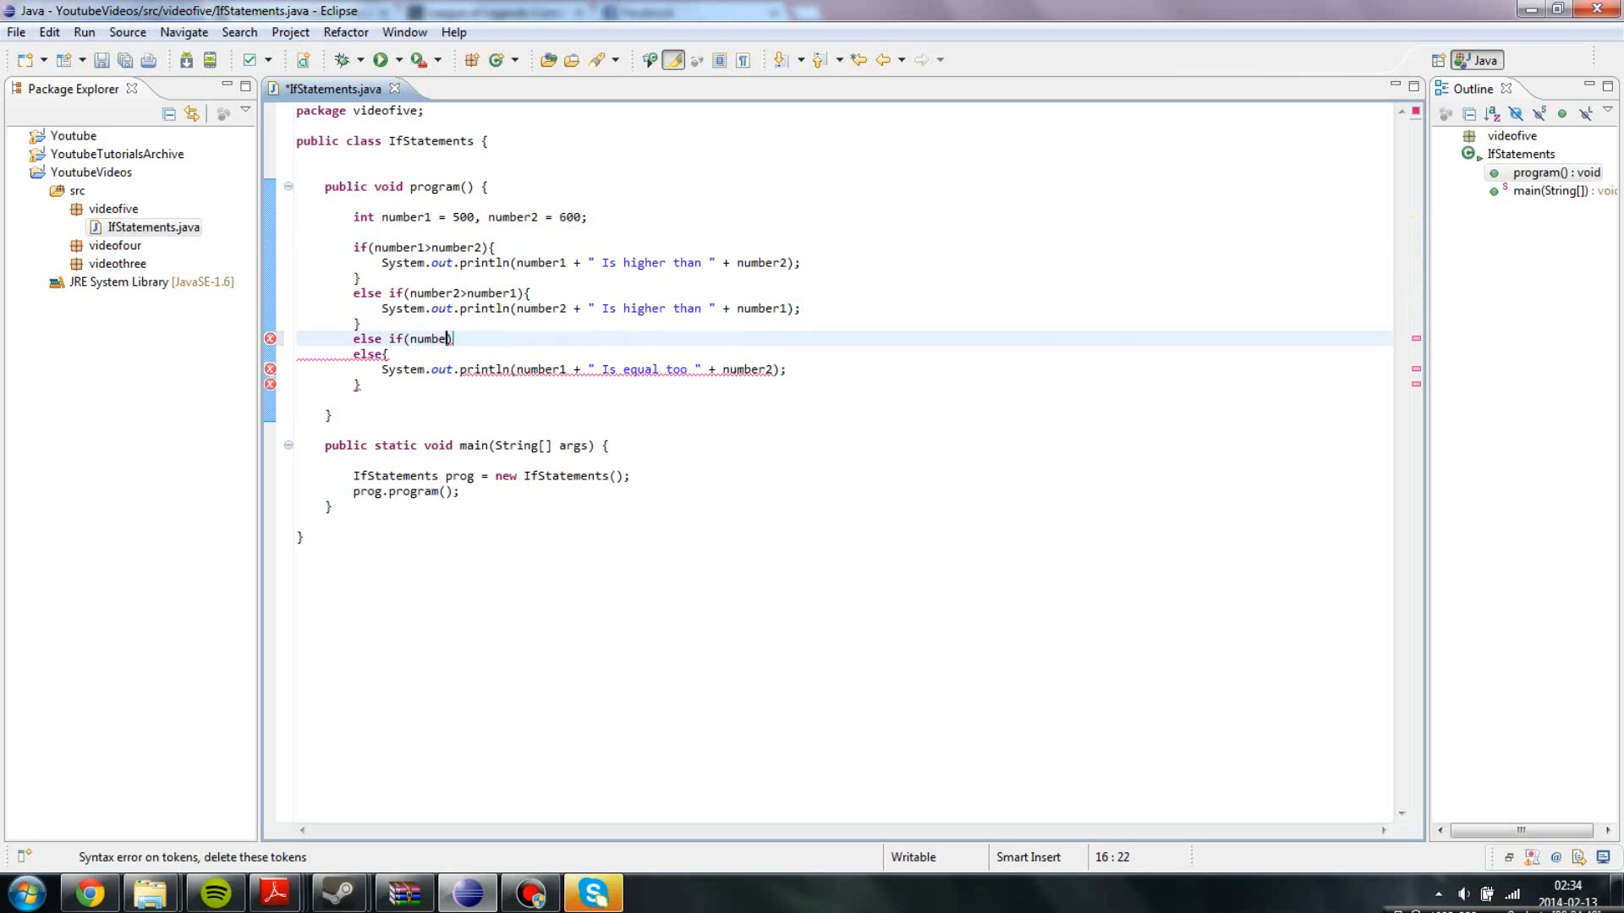
pyautogui.write('r')
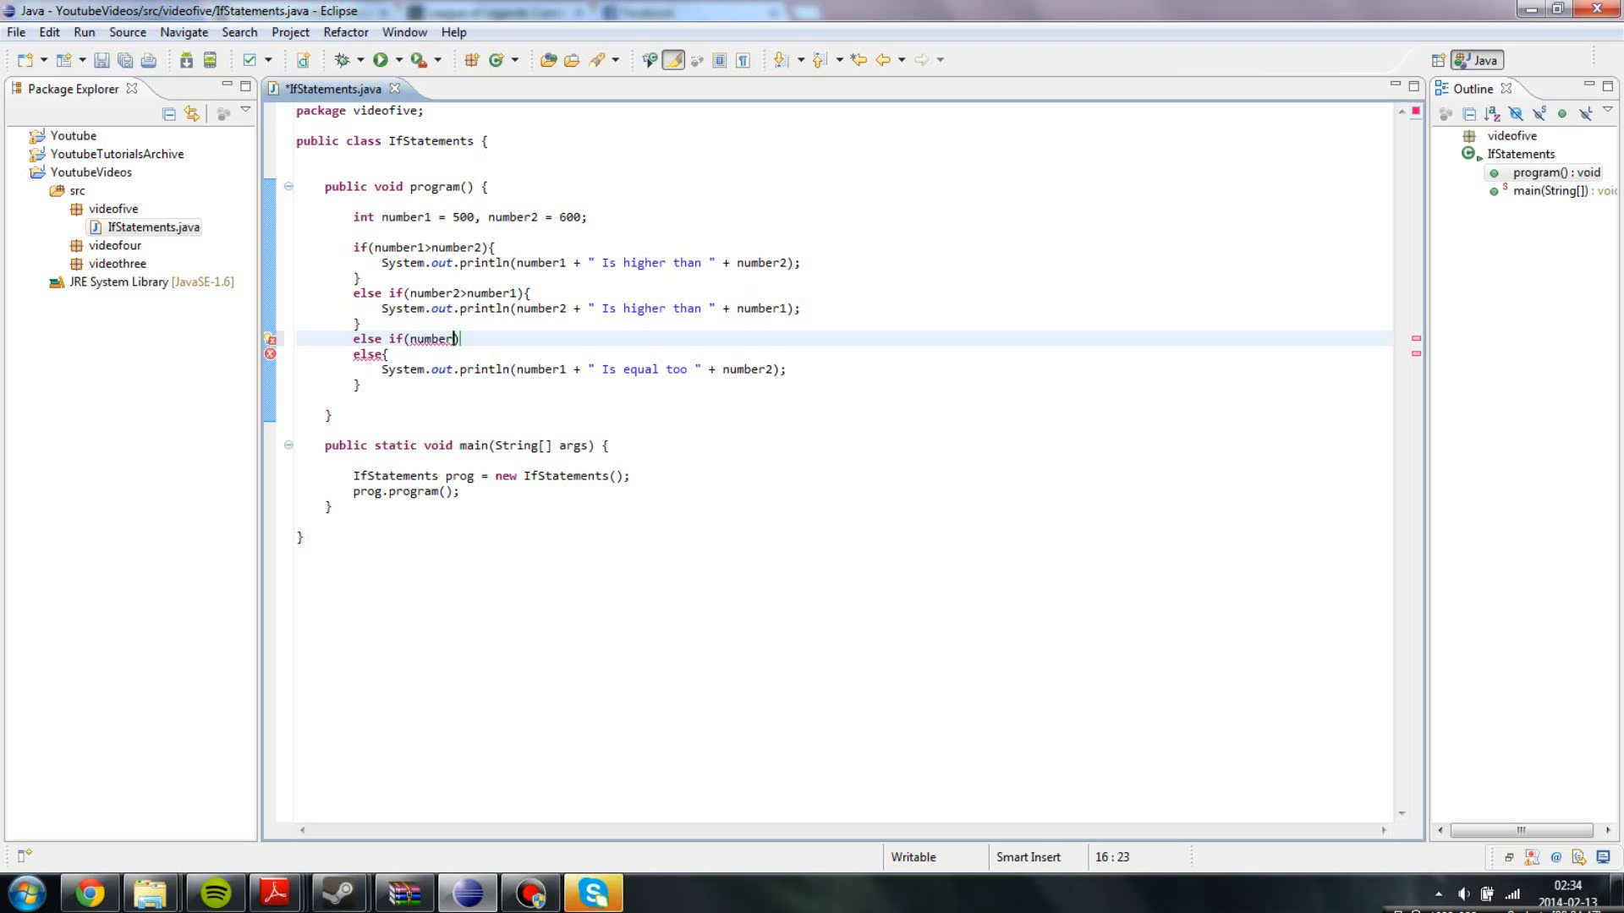
pyautogui.write('==')
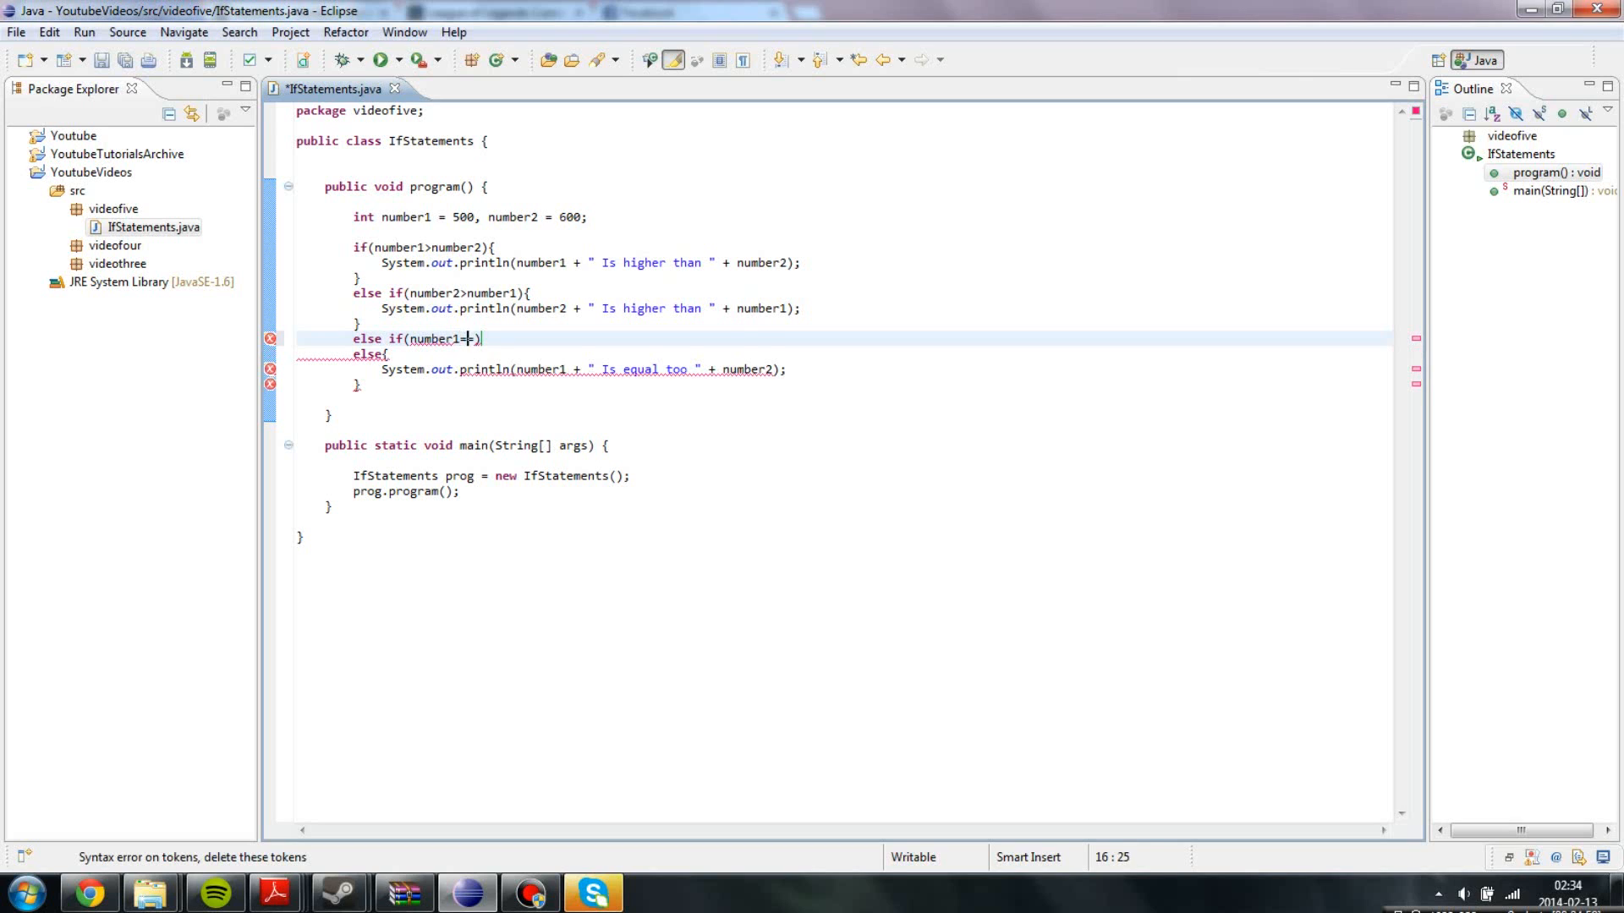
pyautogui.write('=')
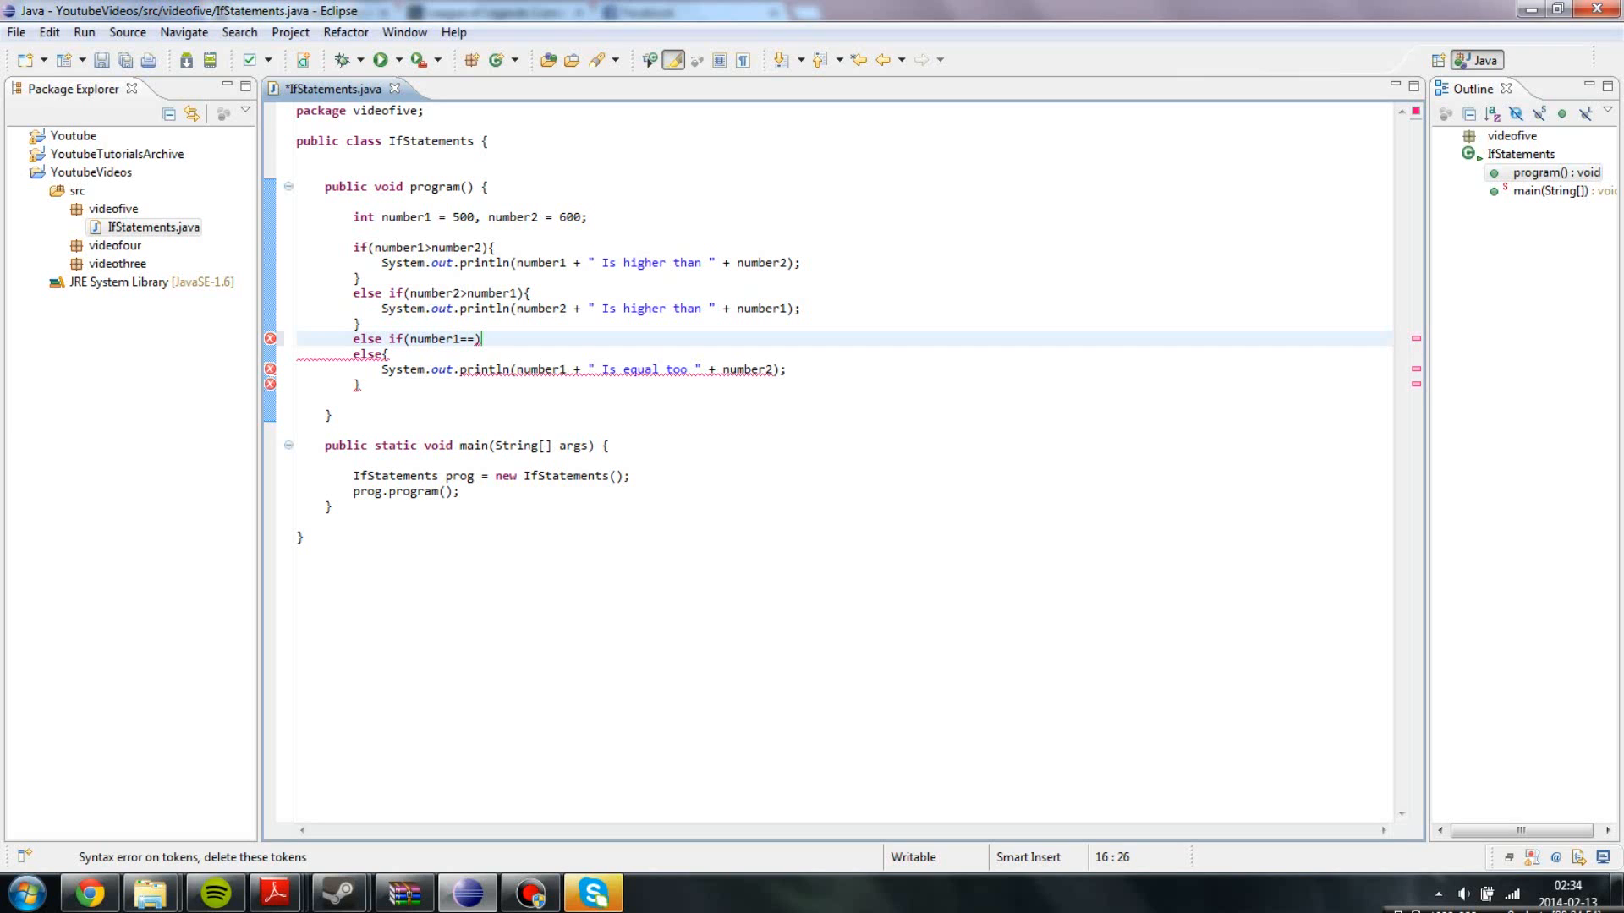
pyautogui.write('35){')
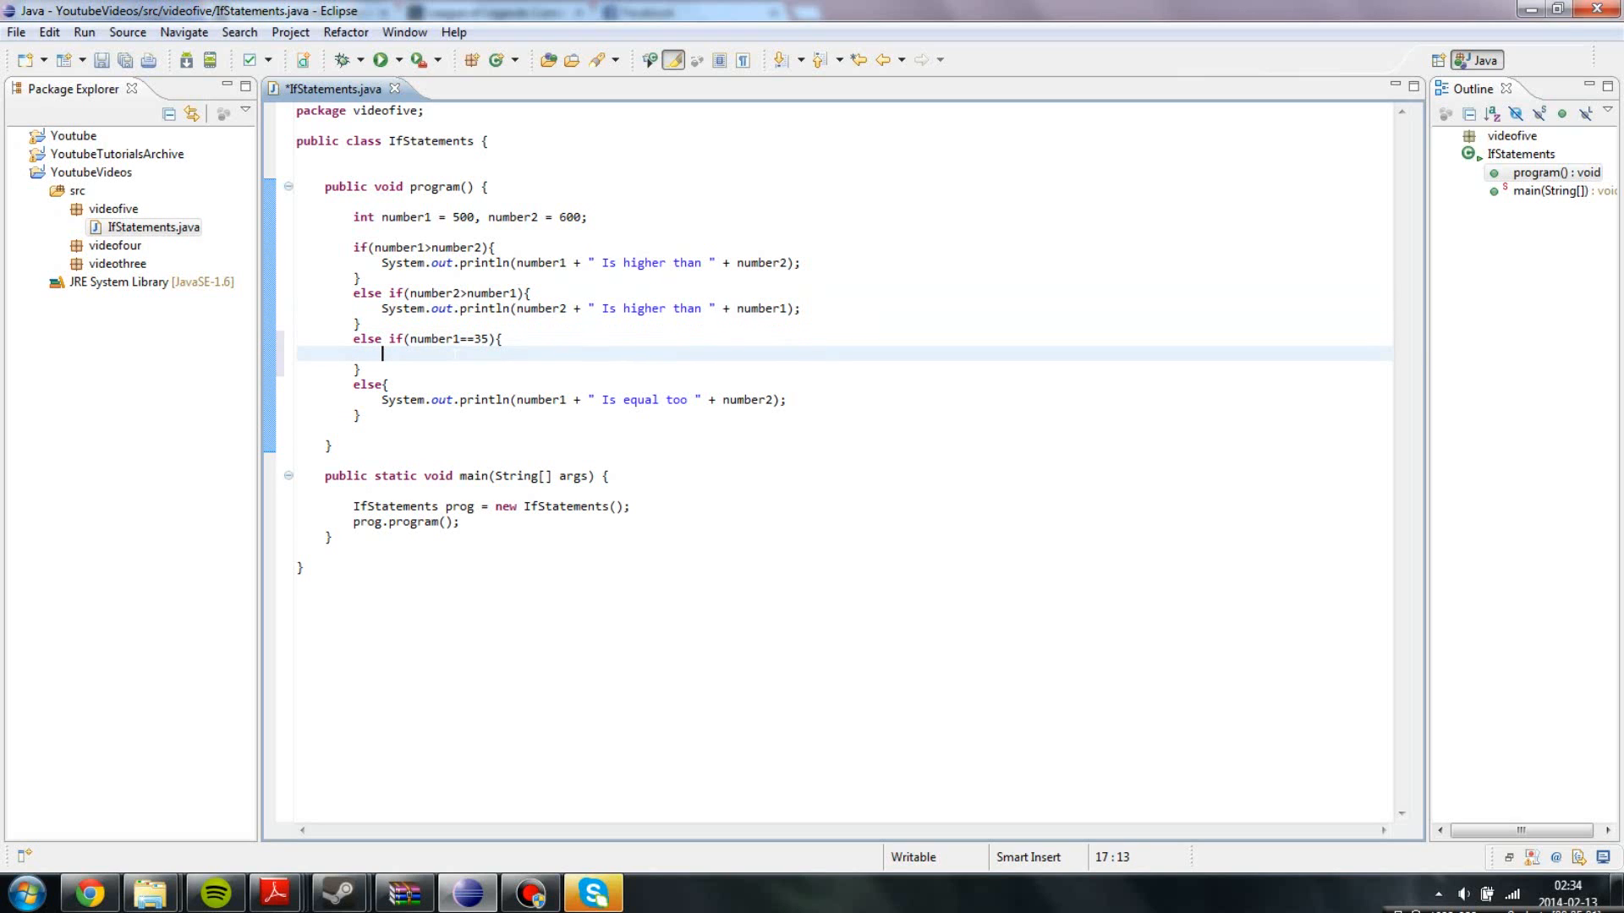
# Inside the branch, print number2 followed by "Is equal to 35".
pyautogui.write('System.out.println(number2 + " Is higher than " + number1);')
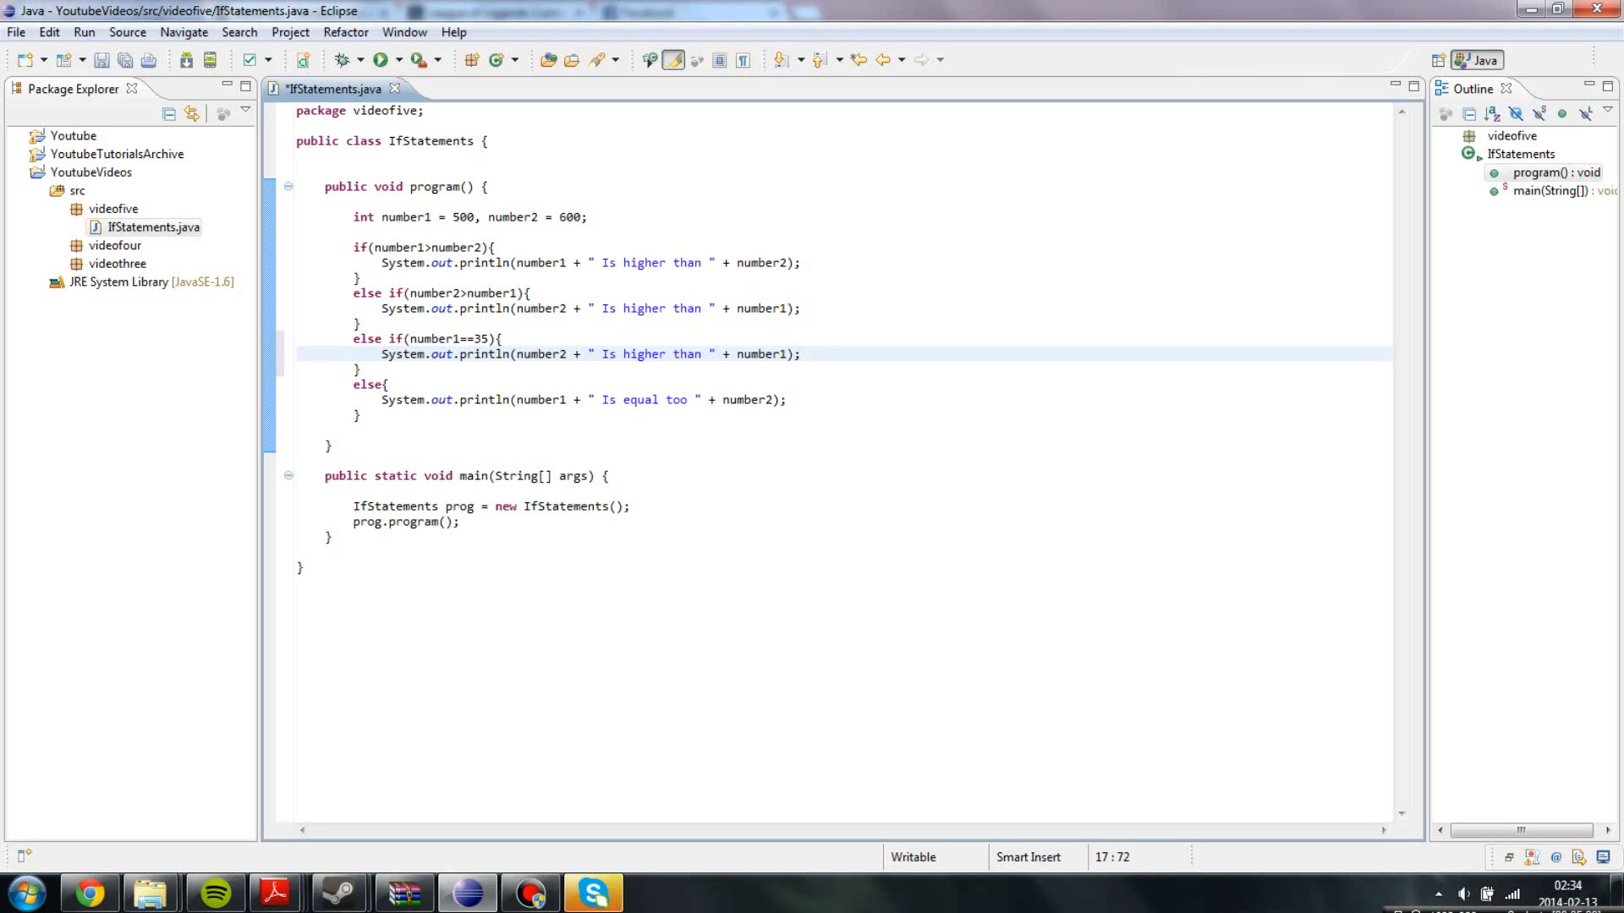
pyautogui.moveTo(598, 354); pyautogui.dragTo(709, 353)
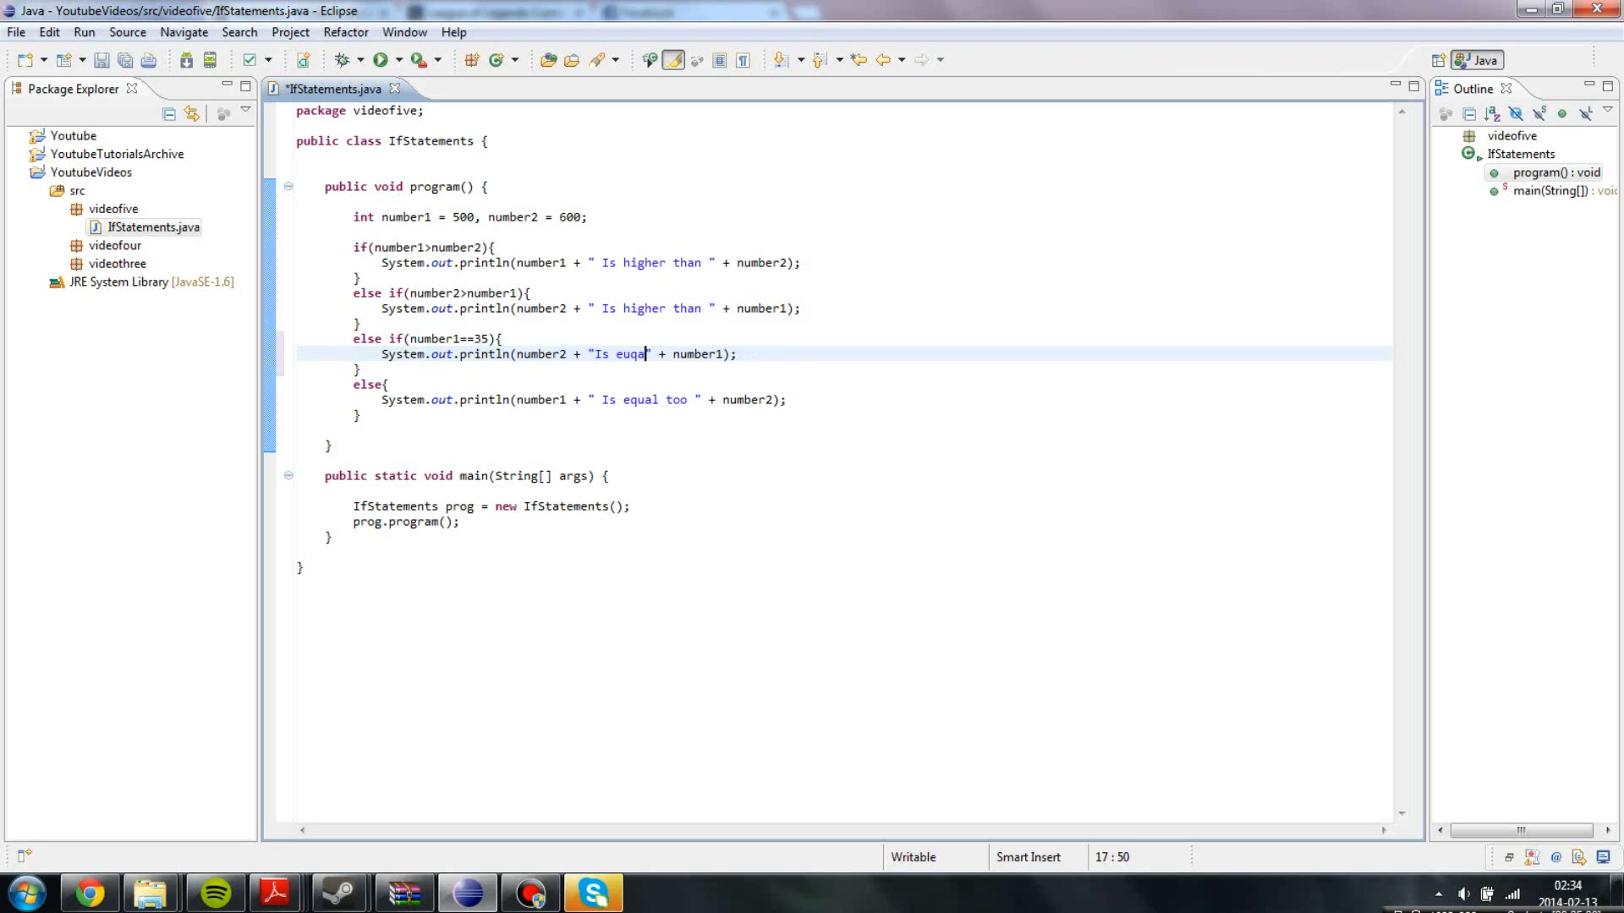
pyautogui.write('equal to')
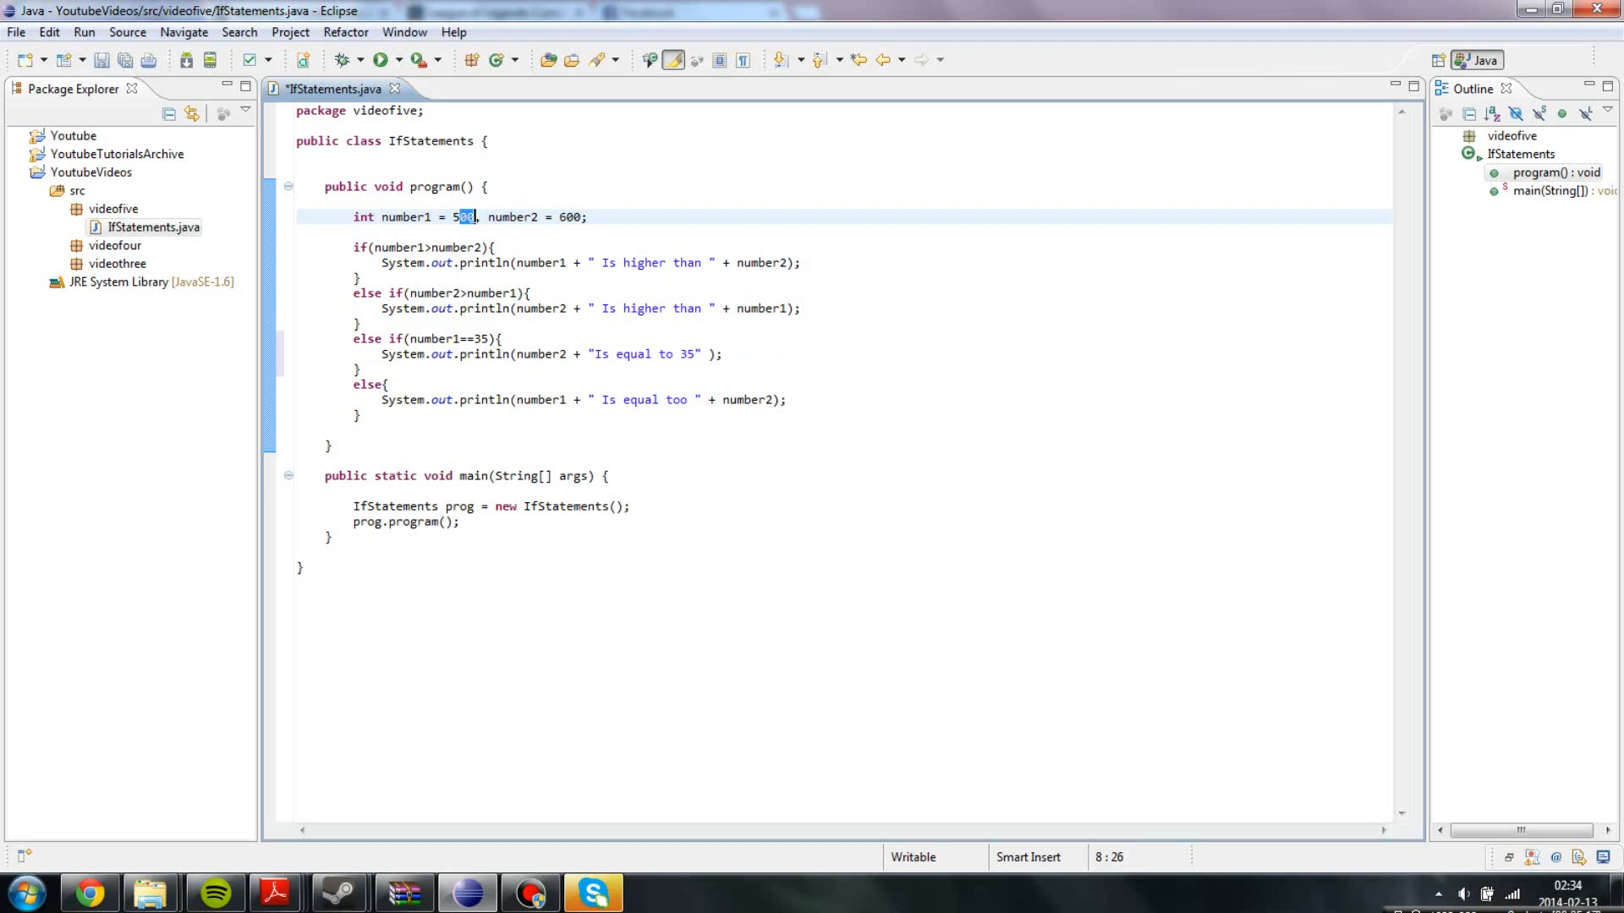
# Change number1's initial value from 500 to 35 and run the program.
pyautogui.write('35')
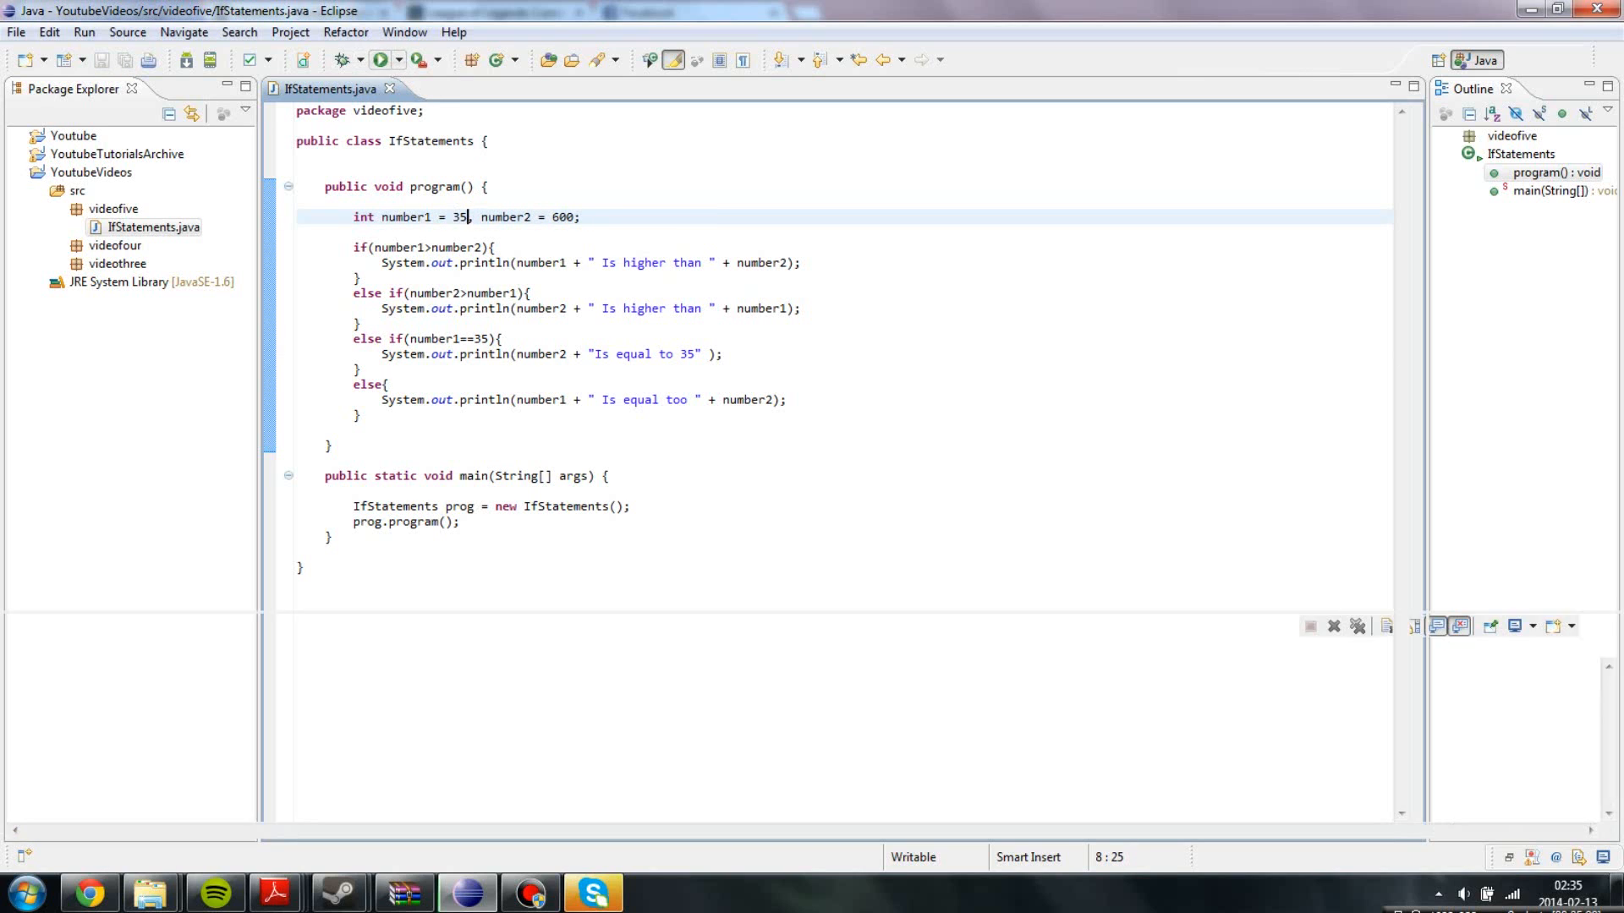
pyautogui.click(370, 60)
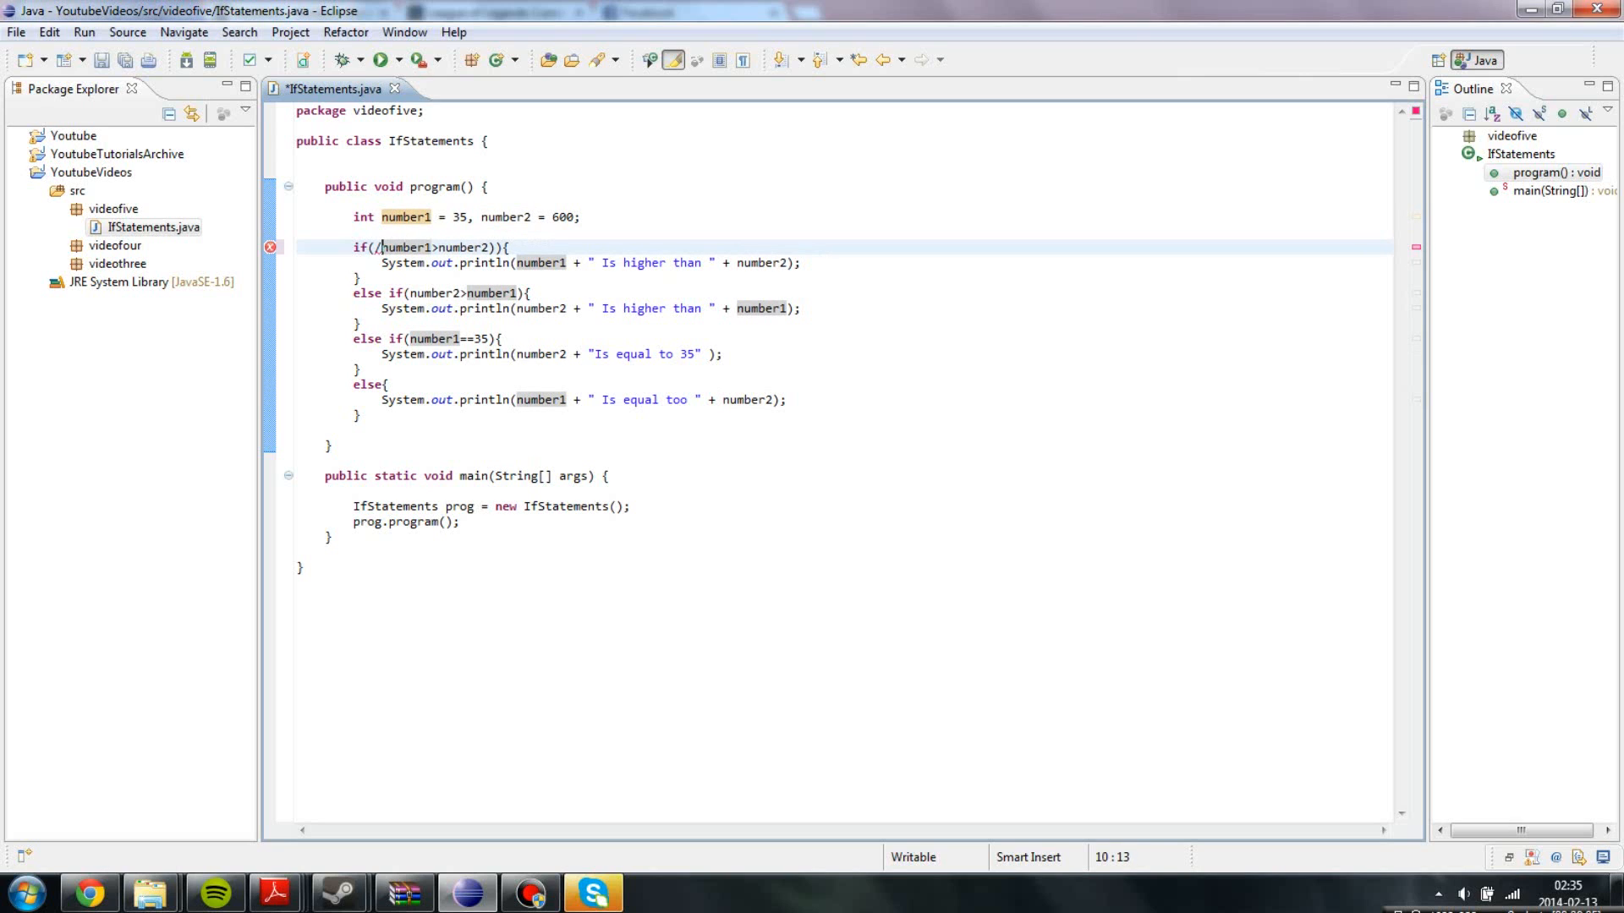
# Make the first if test (number1>number2) && (number1>0).
pyautogui.press('BackSpace')
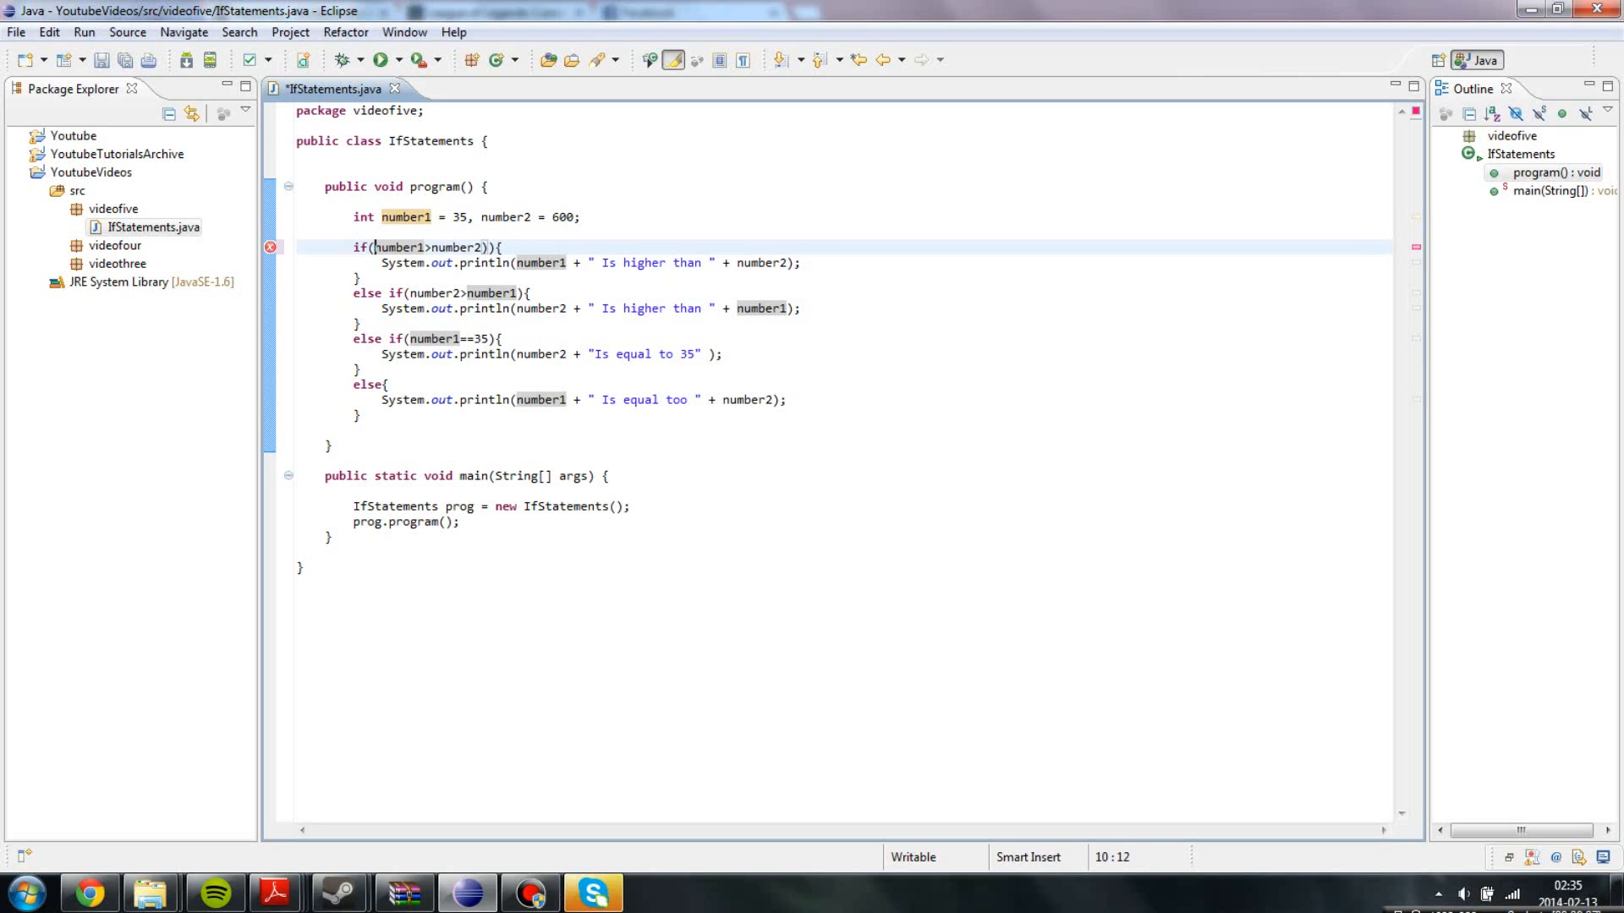
pyautogui.write('(')
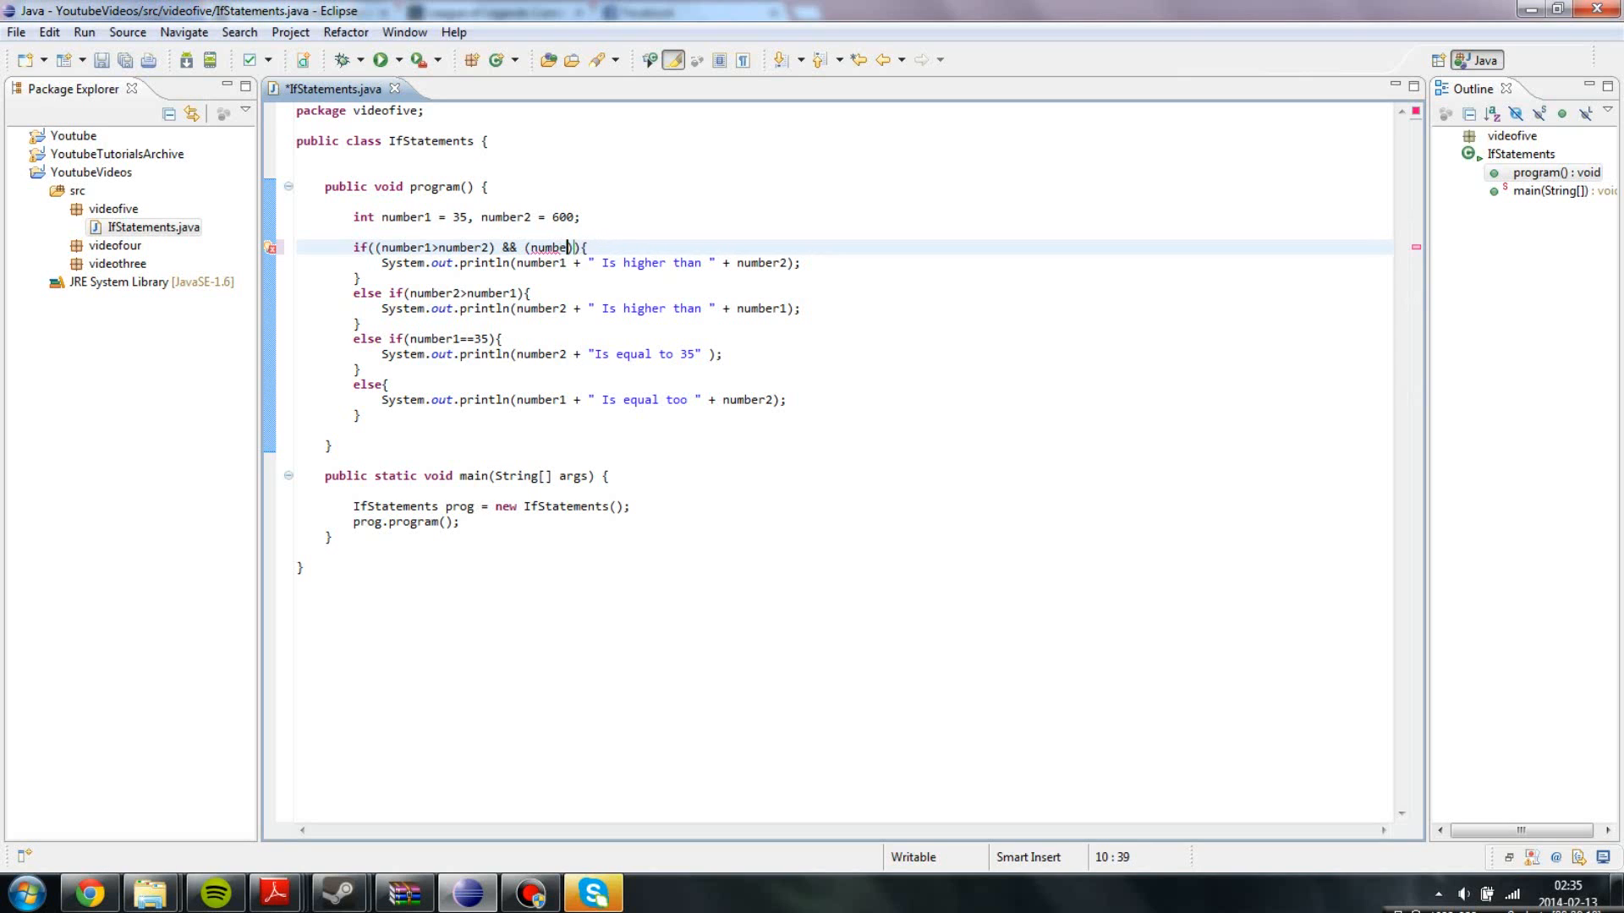
pyautogui.write('>0')
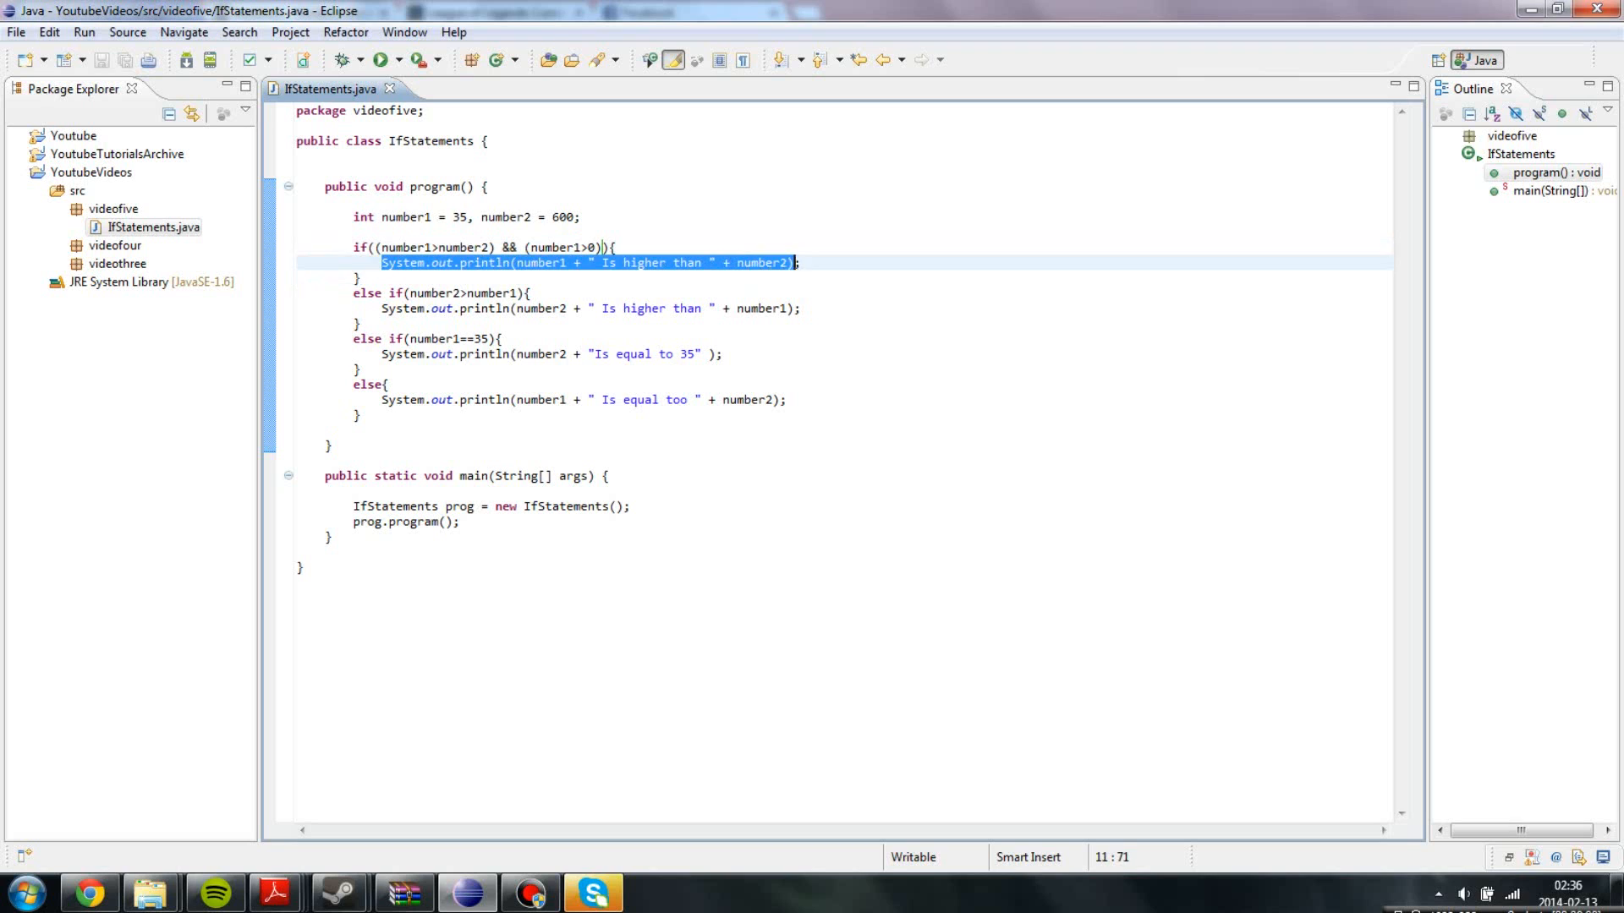
# Set number1 to -35 and number2 to -200.
pyautogui.click(460, 217)
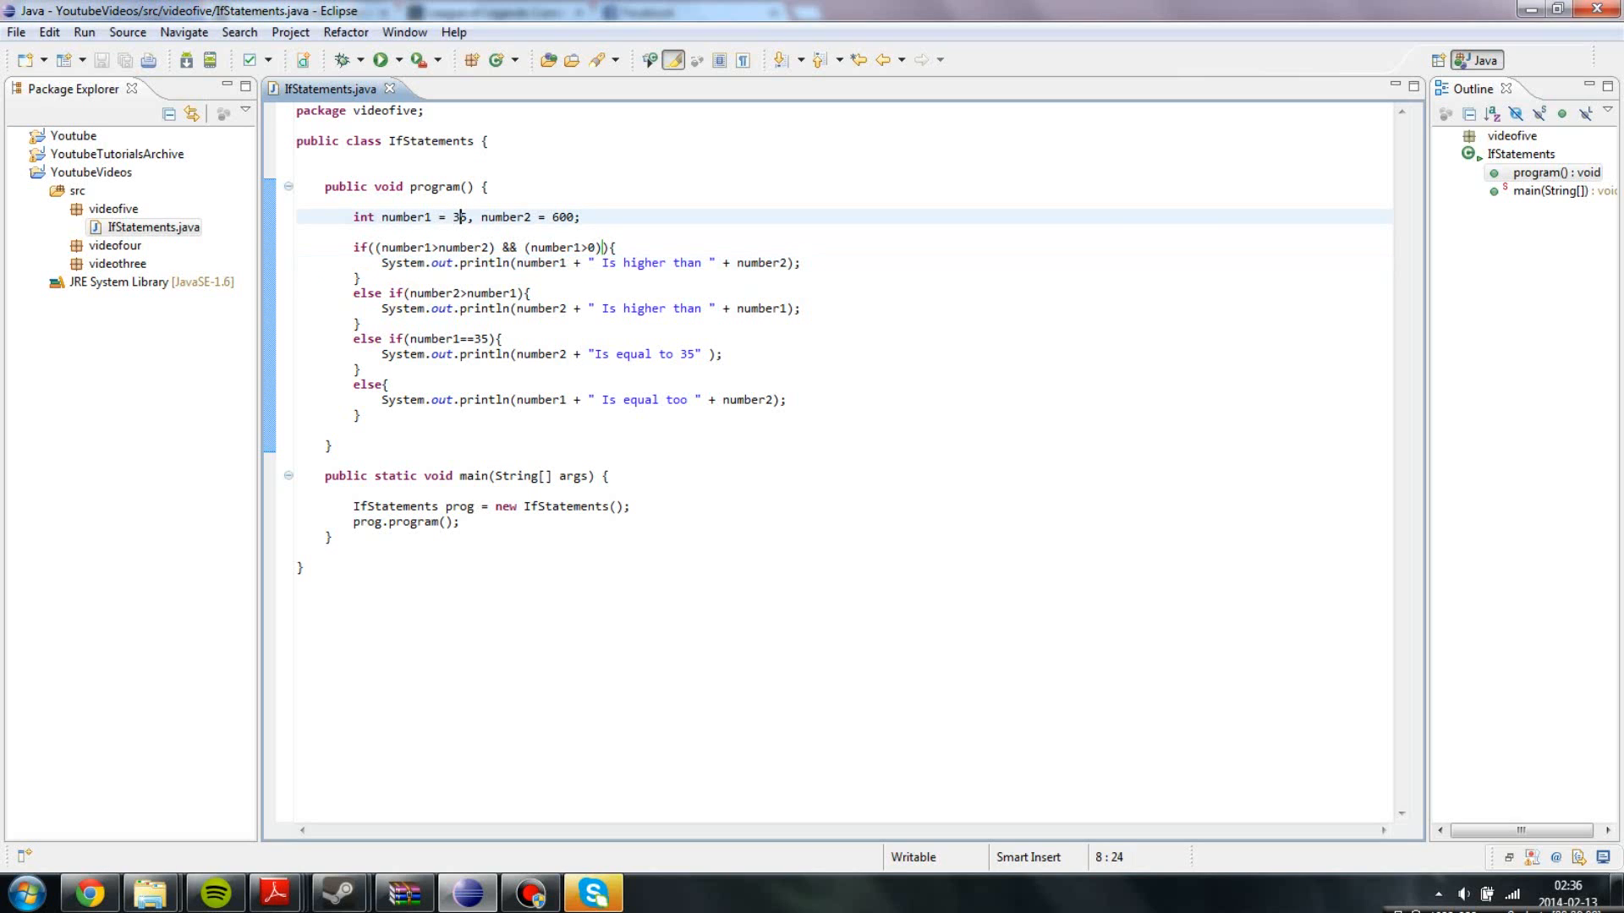
pyautogui.doubleClick(566, 217)
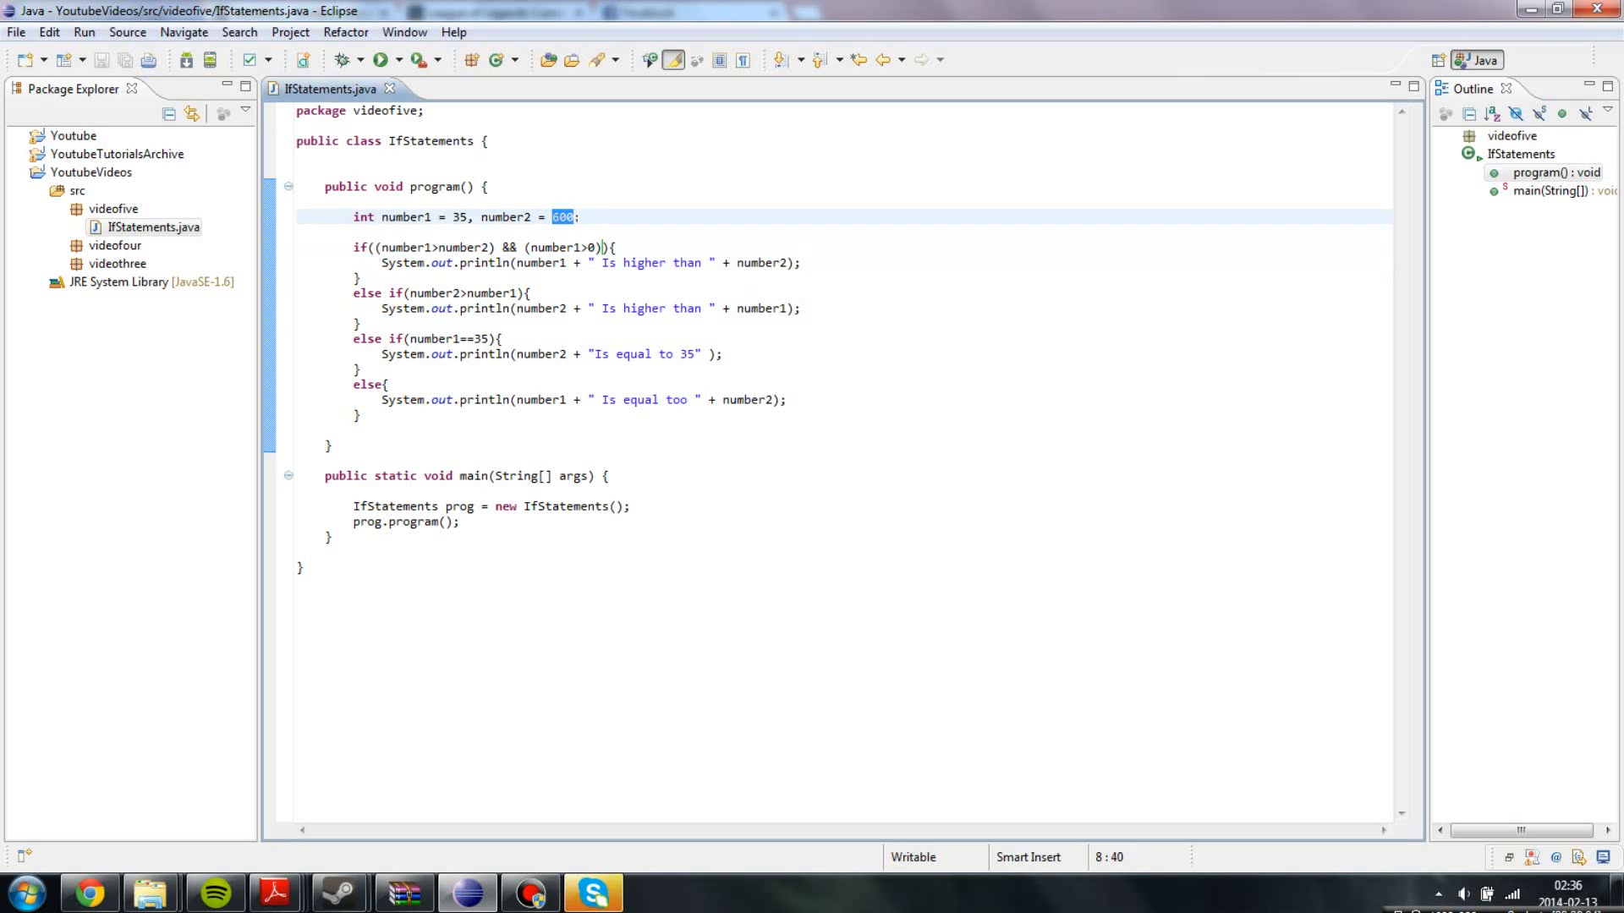
pyautogui.write('20')
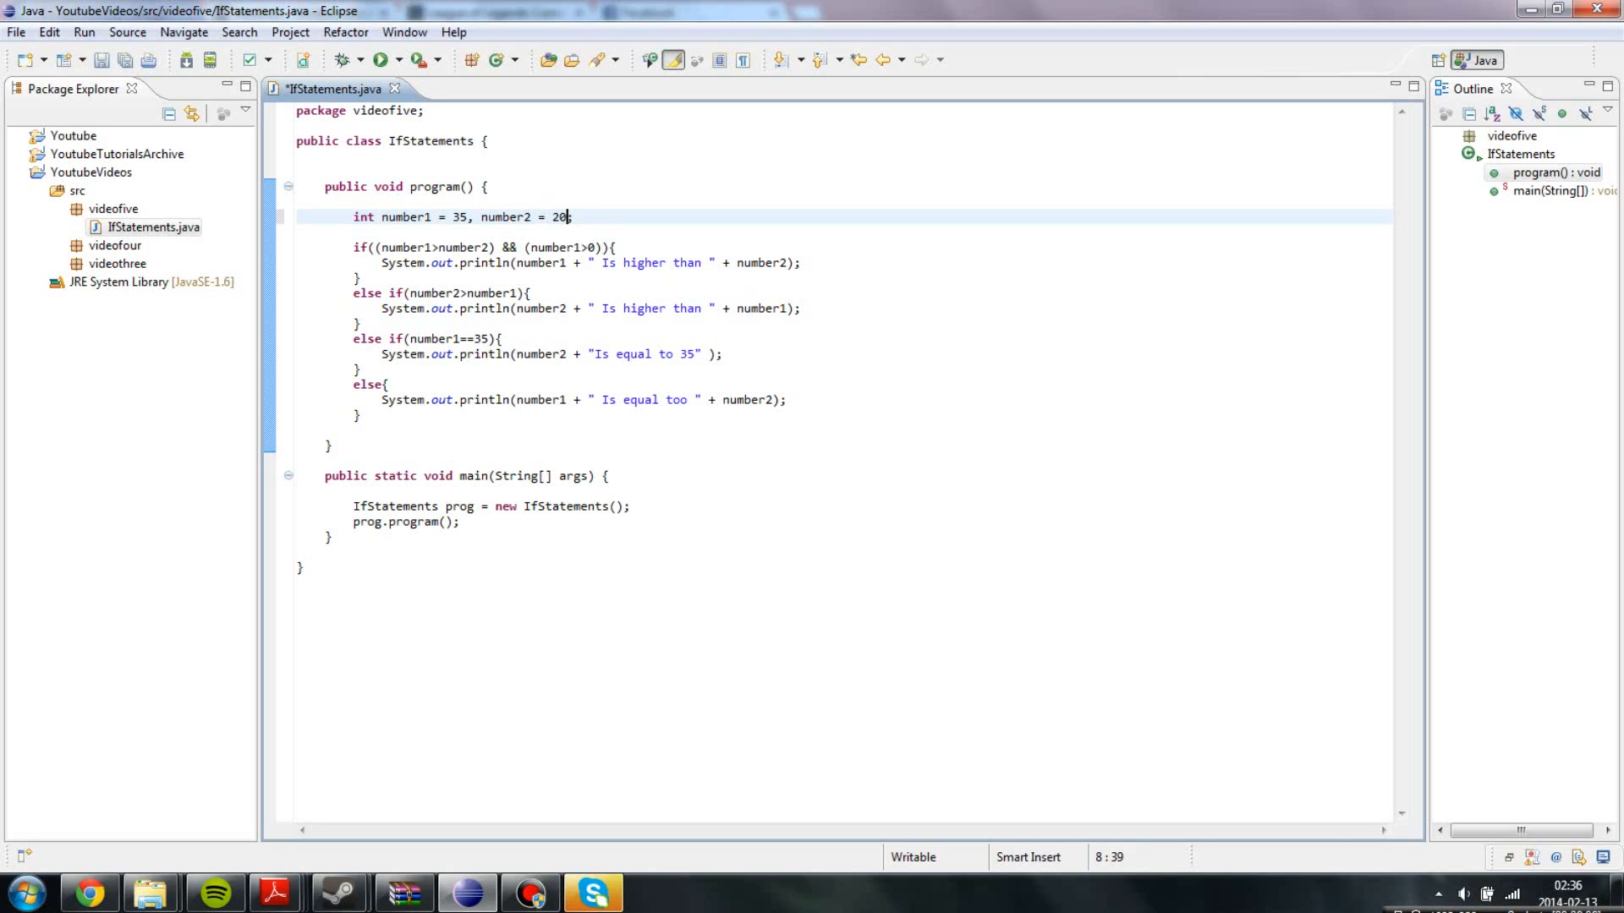
pyautogui.click(379, 59)
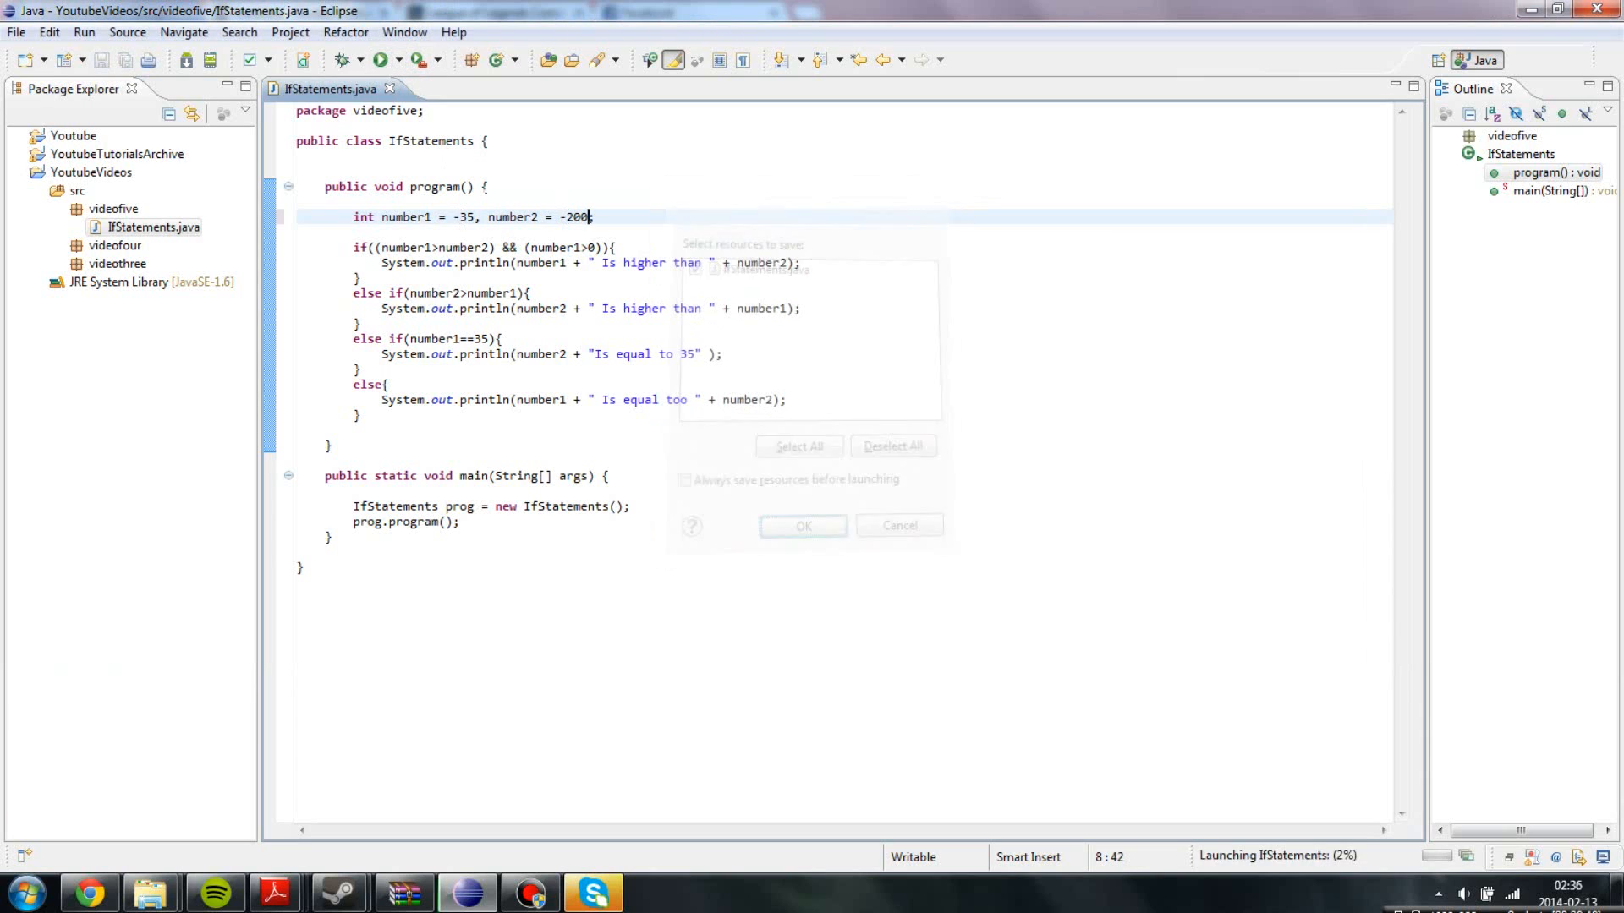
# Save and launch the program, then replace && with || in the first if.
pyautogui.click(803, 526)
pyautogui.write('|')
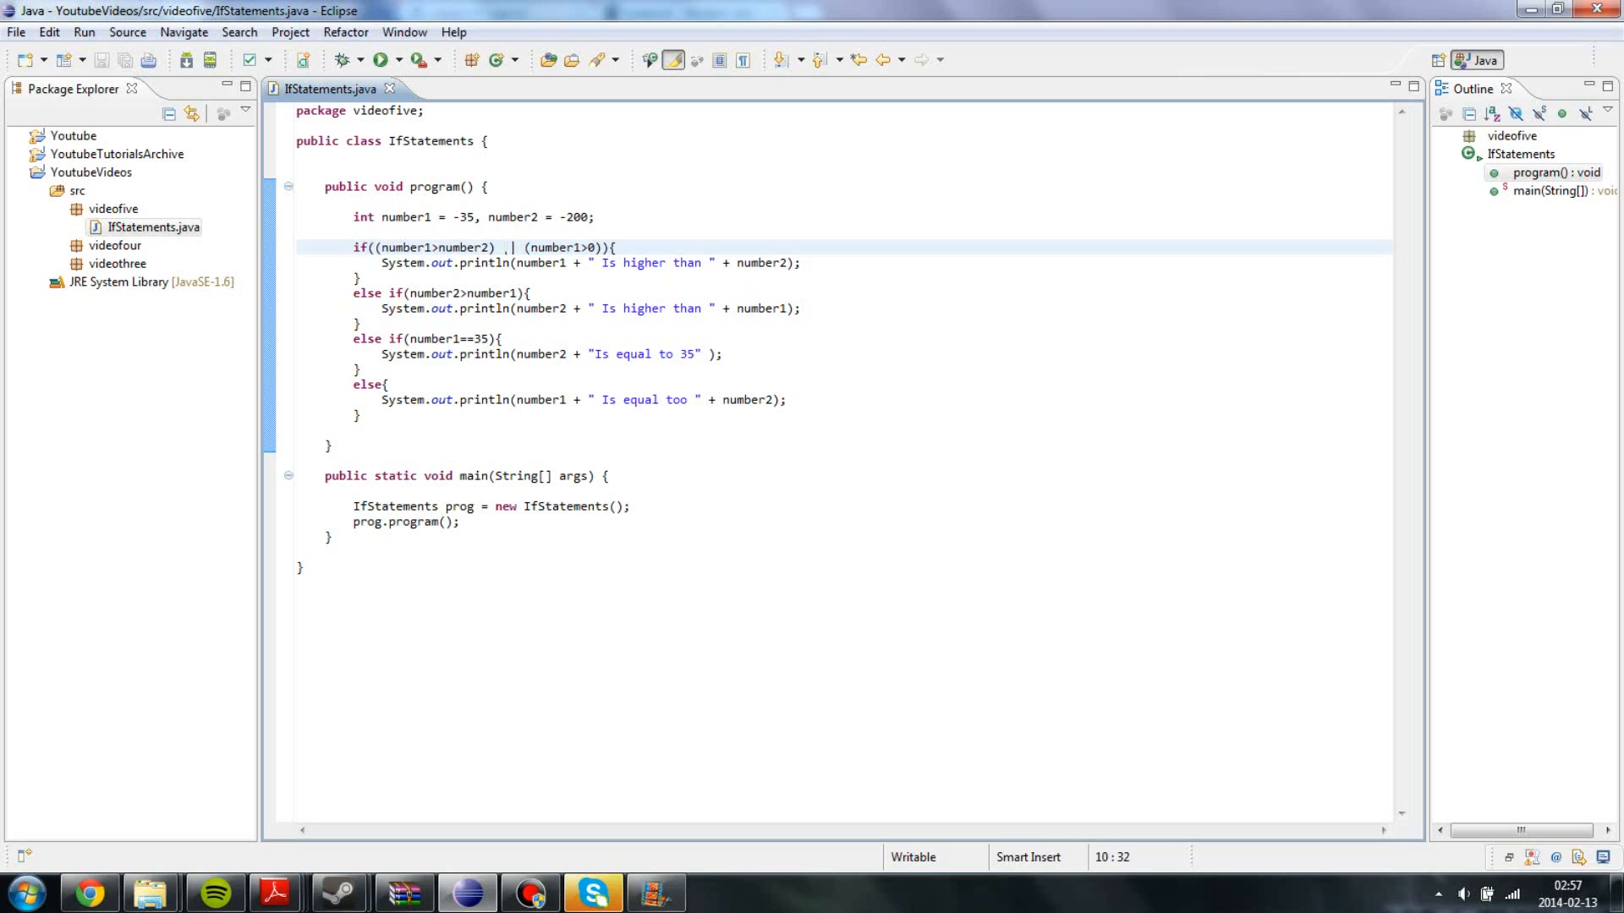
pyautogui.write('|')
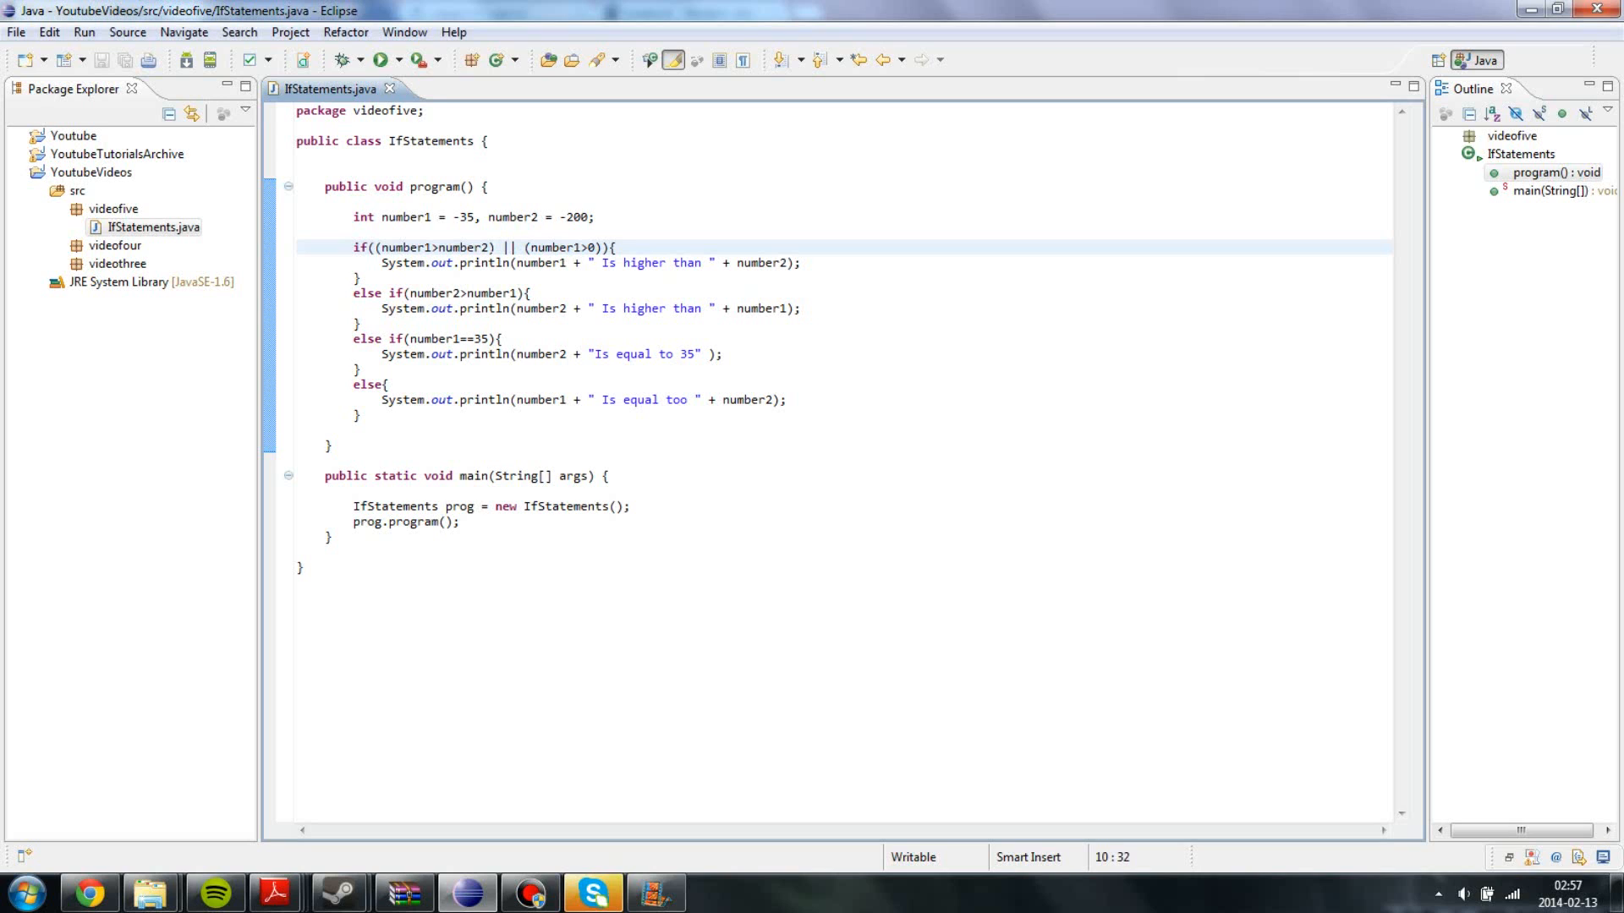